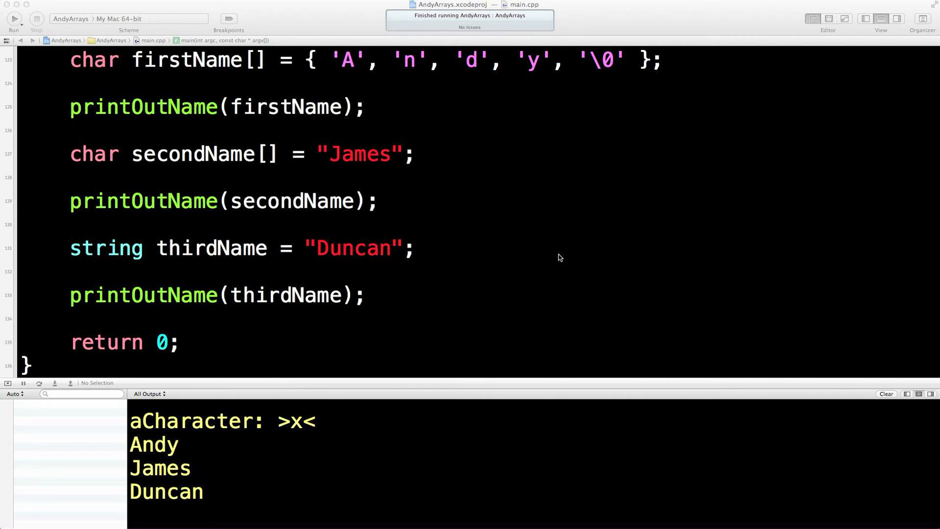
mouse_move(402, 303)
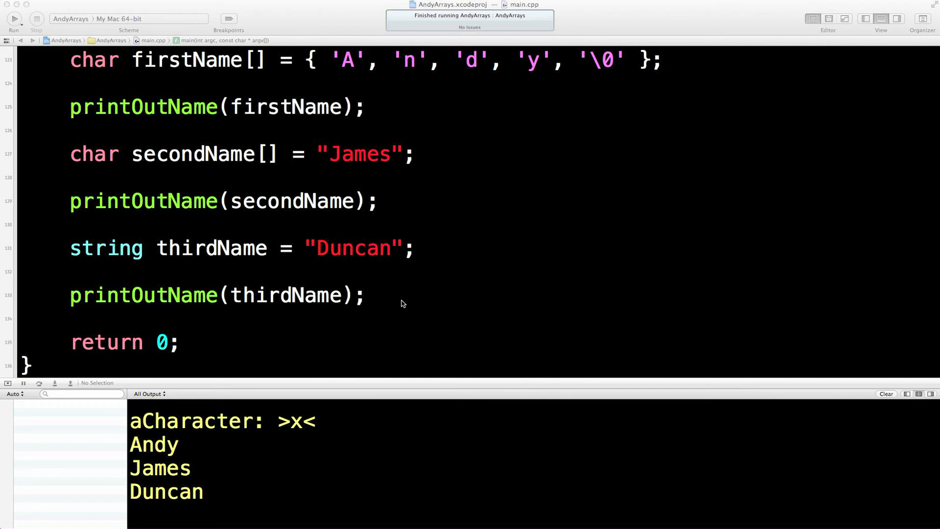
mouse_move(451, 343)
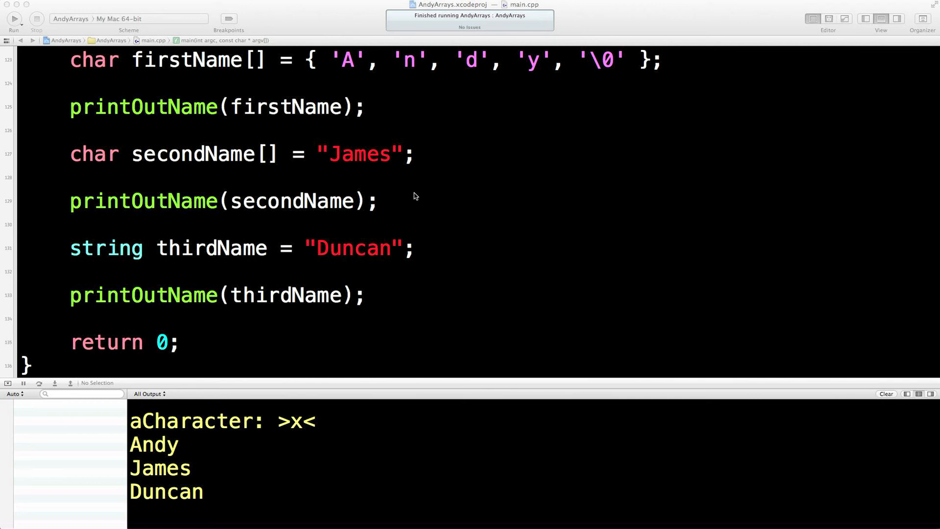
mouse_move(396, 264)
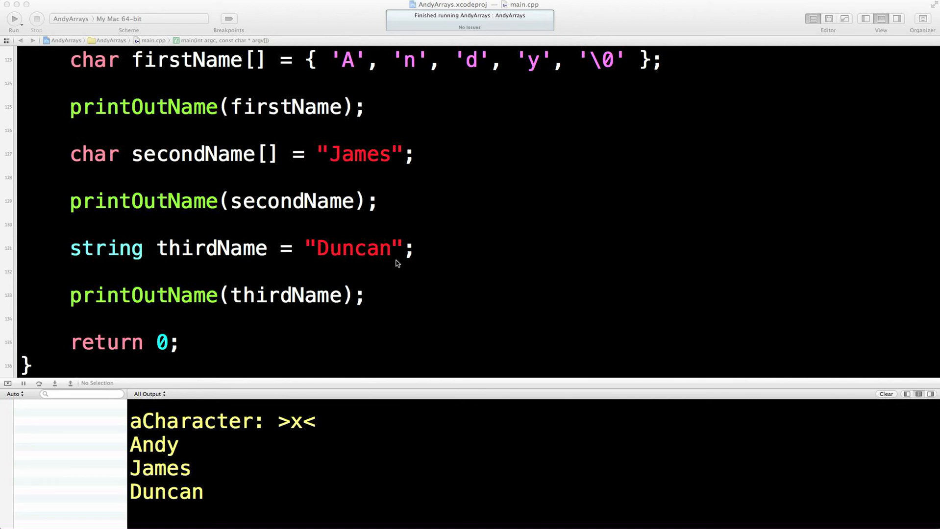
mouse_move(404, 293)
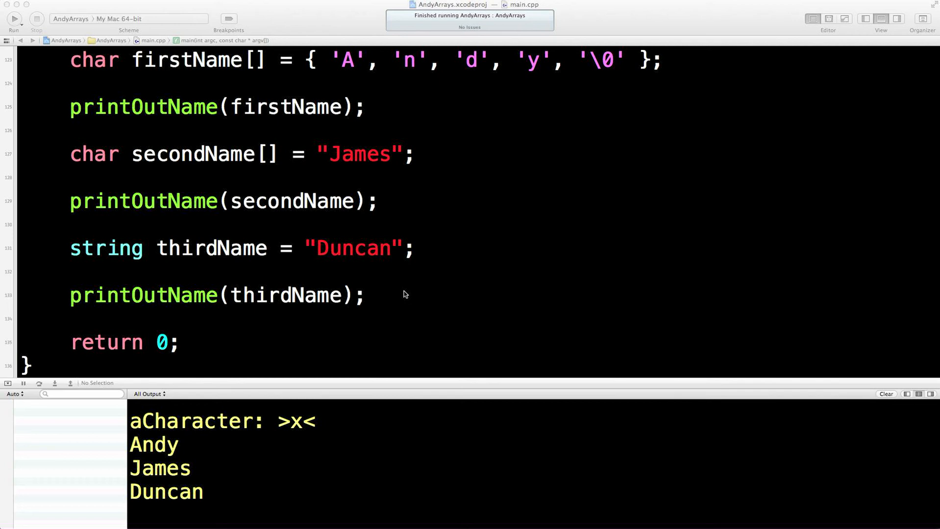
mouse_move(383, 296)
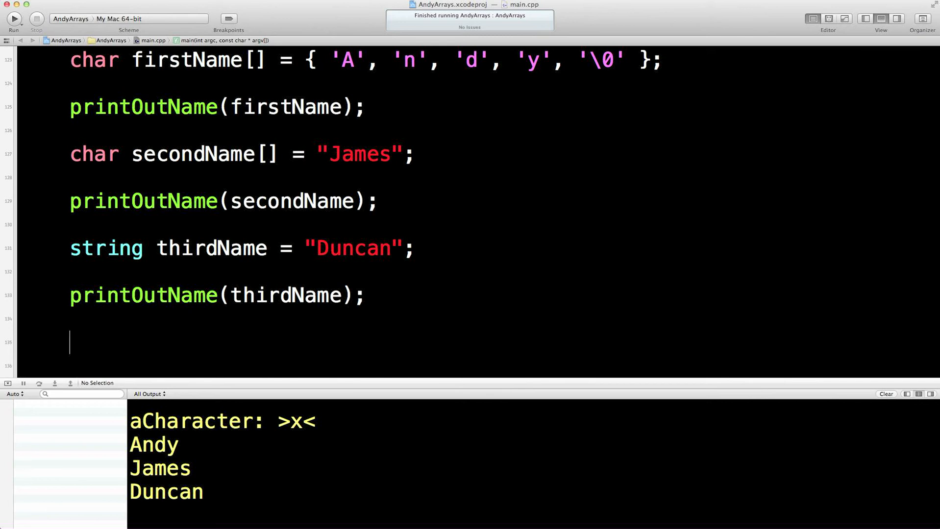
- Type the comment '// Adding commas to long number' below the name-printing code
text(//)
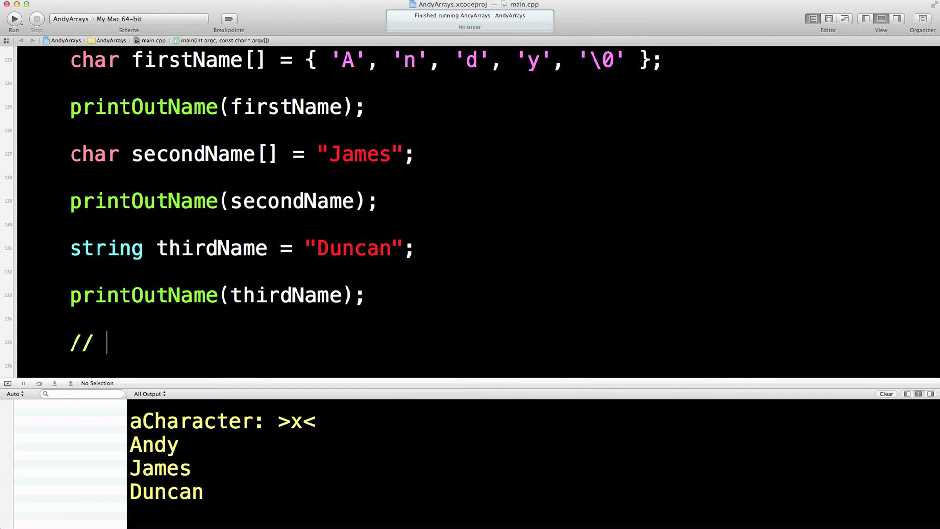
text(Ad)
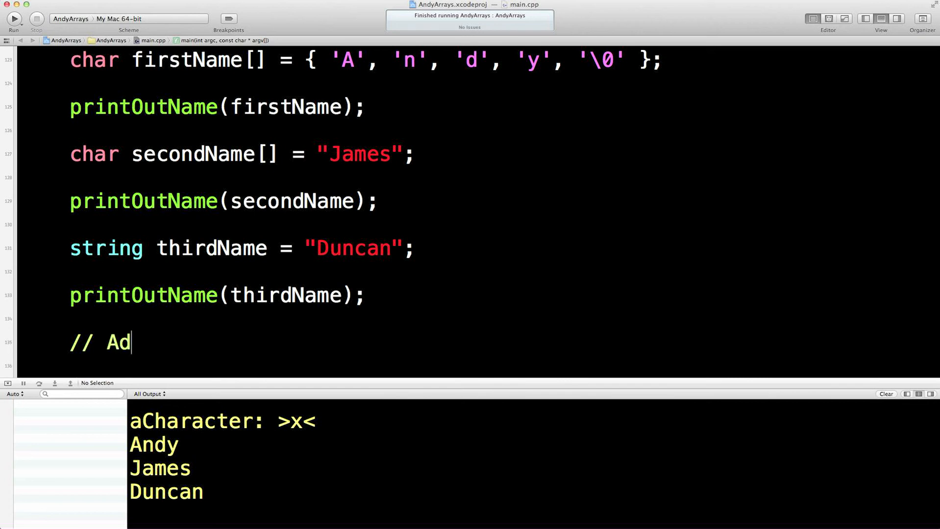
text(ding comm)
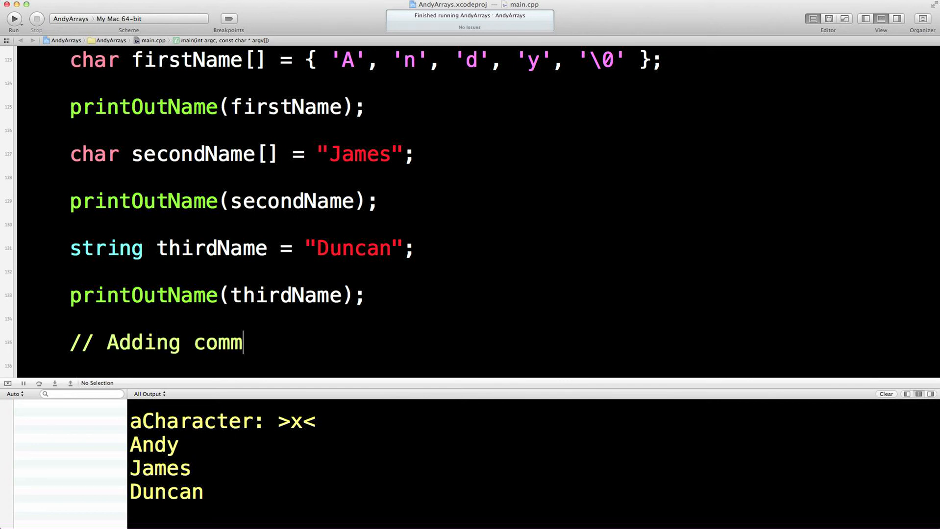
text(as to long number)
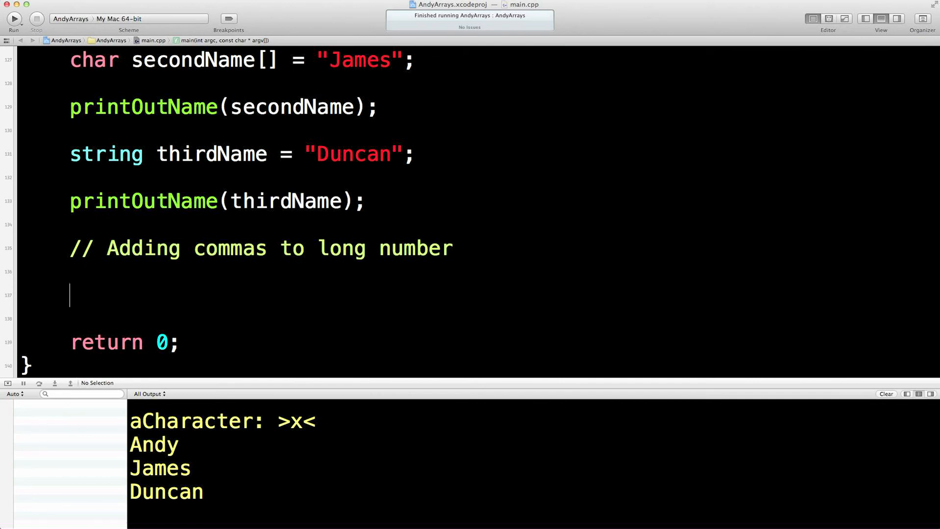
mouse_move(407, 291)
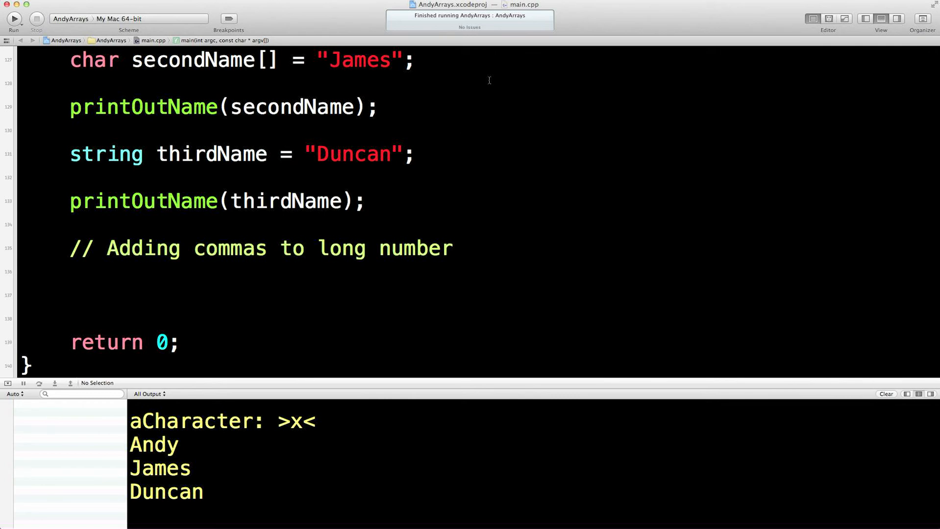
mouse_move(448, 222)
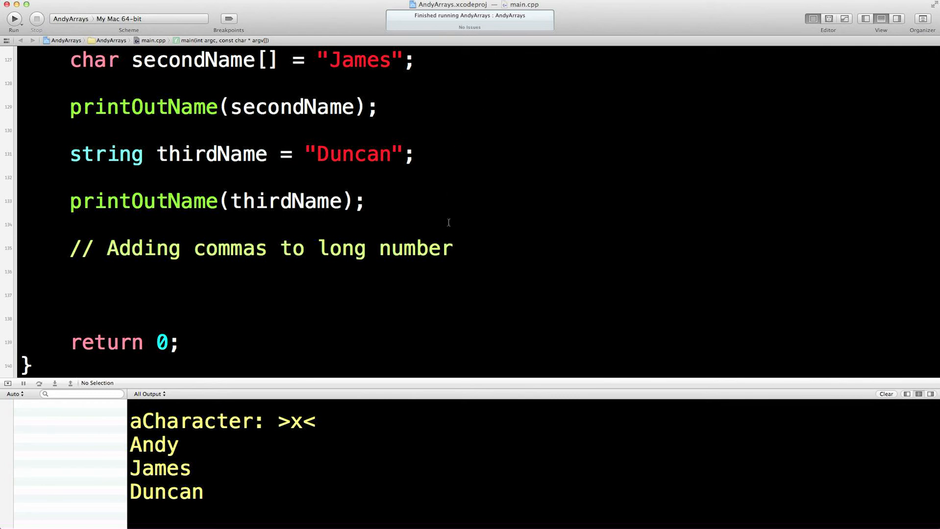
- Add cout << endl; and declare double inputDub = 87833433.309922
text(cout)
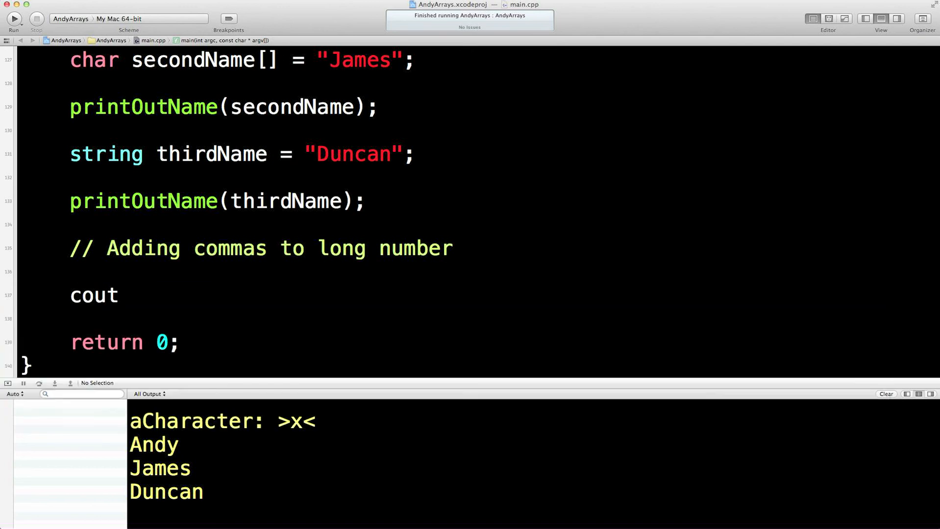
text(<< endl;)
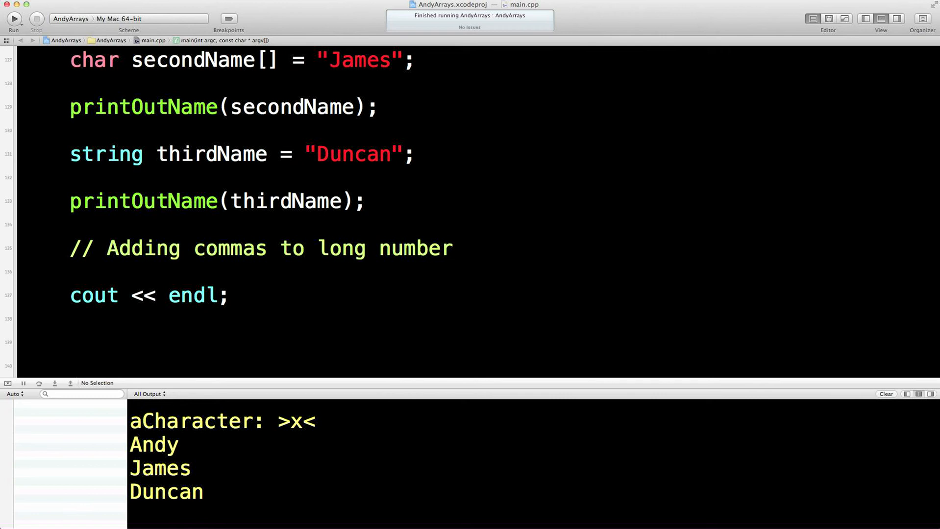
text(double)
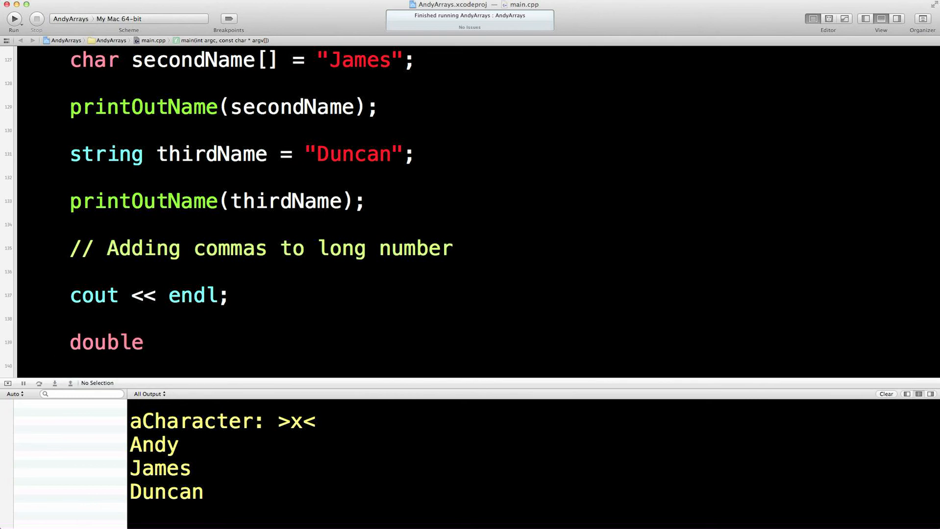
text(inputDub =)
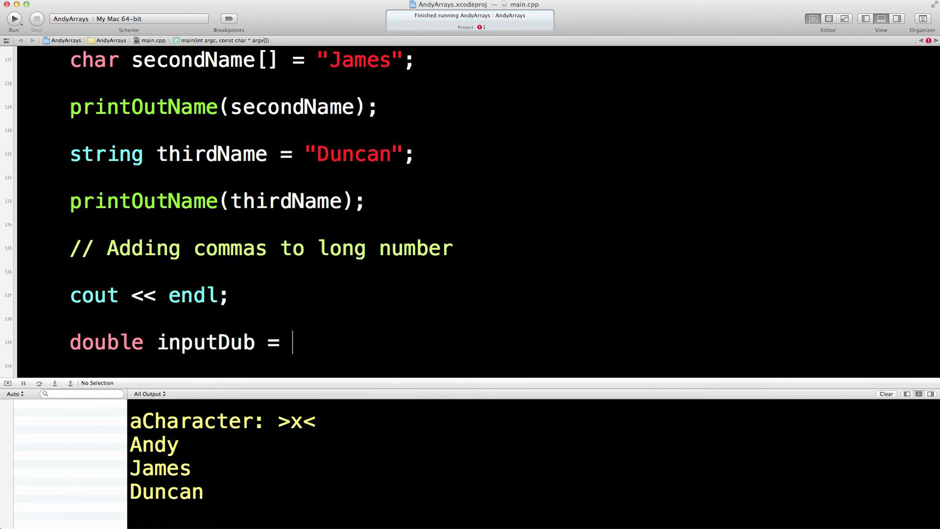
text(878)
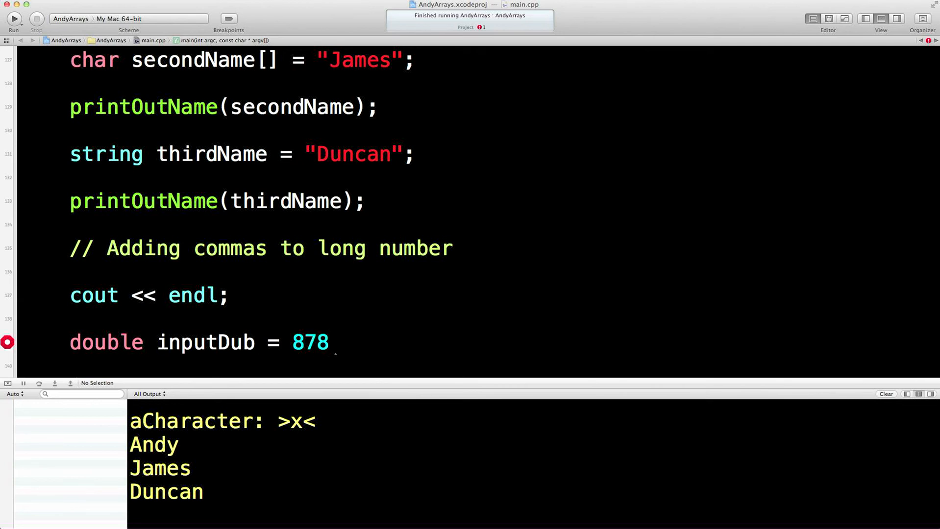
text(33433)
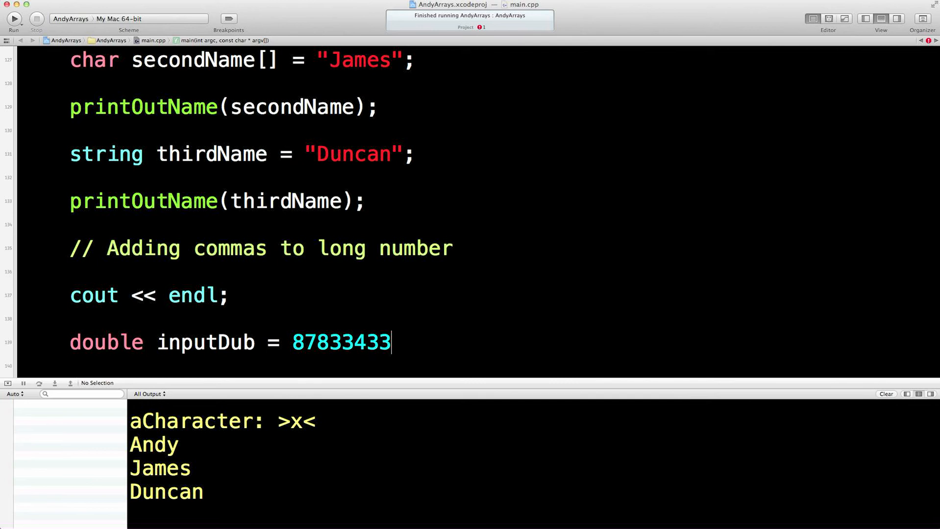
text(.3099)
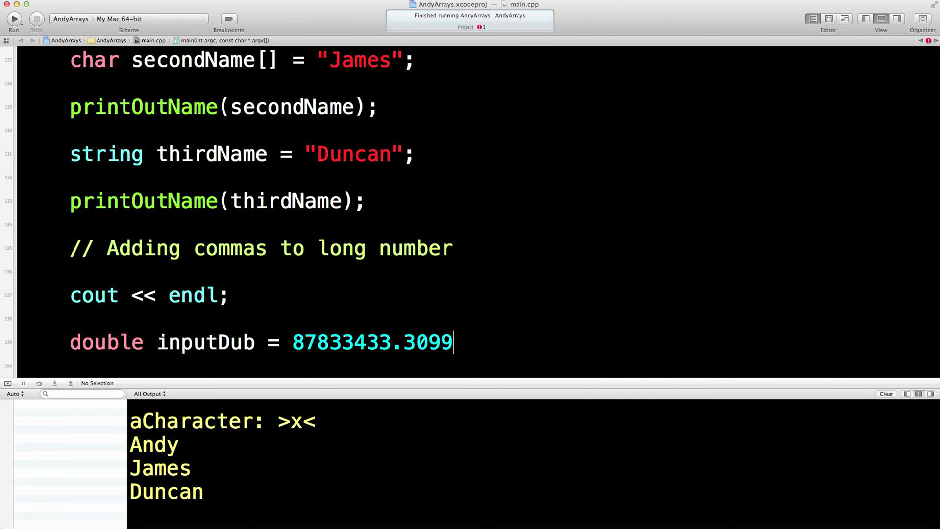
text(22;)
text(c)
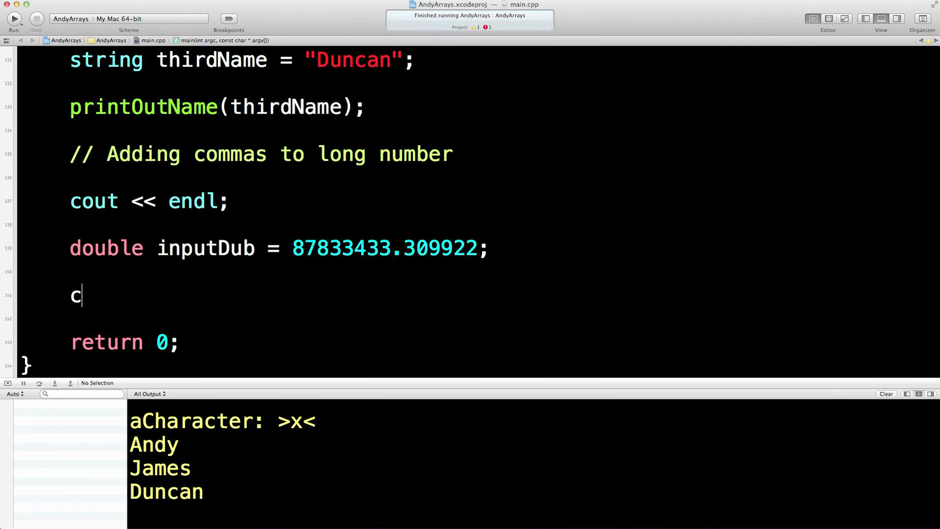
- Start a cout line printing the label "inputDub: " followed by inputDub
text(out <<)
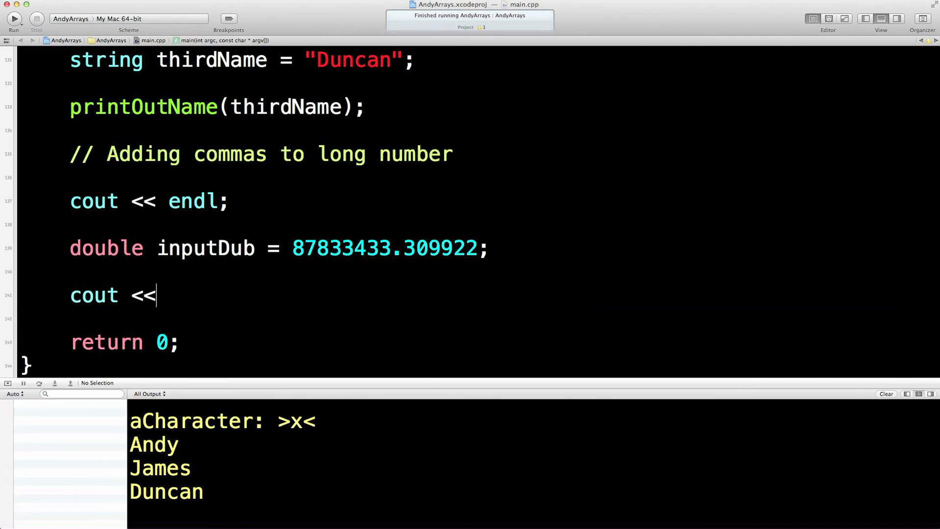
text("inputD")
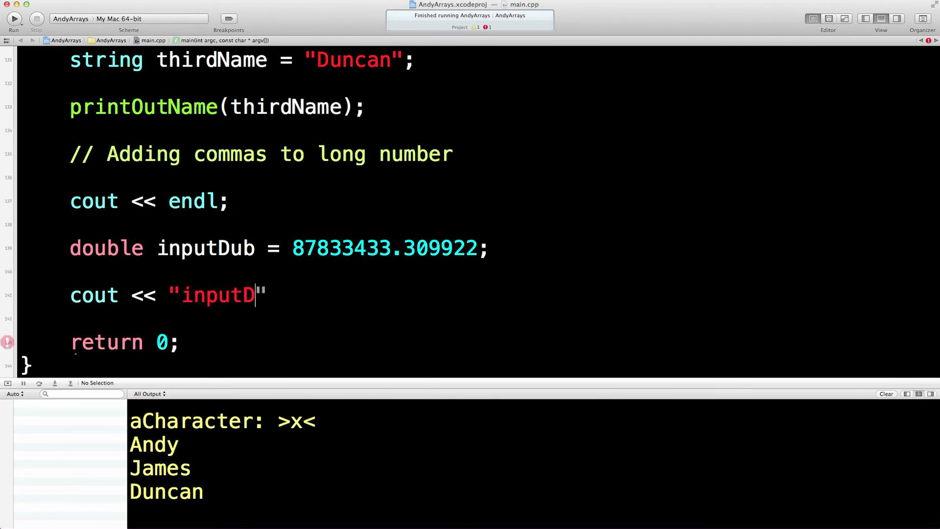
text(ub:)
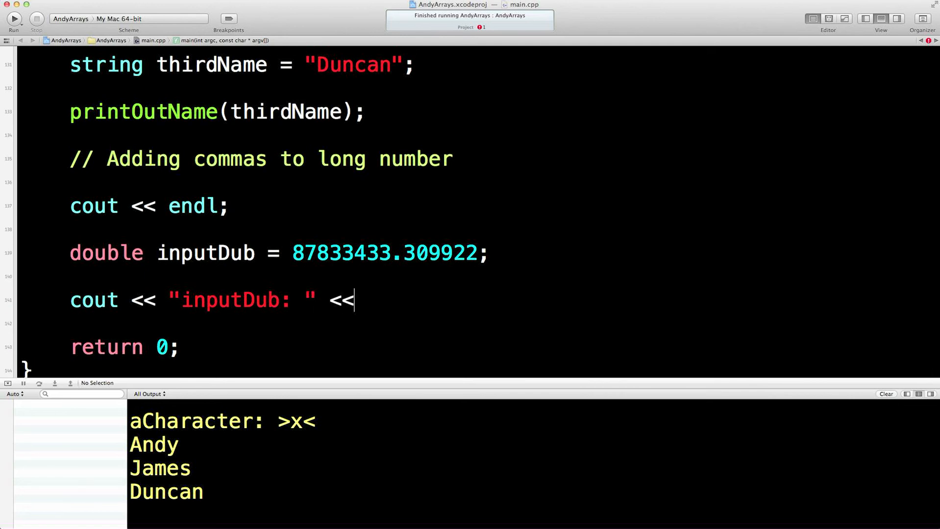
text(inputDub)
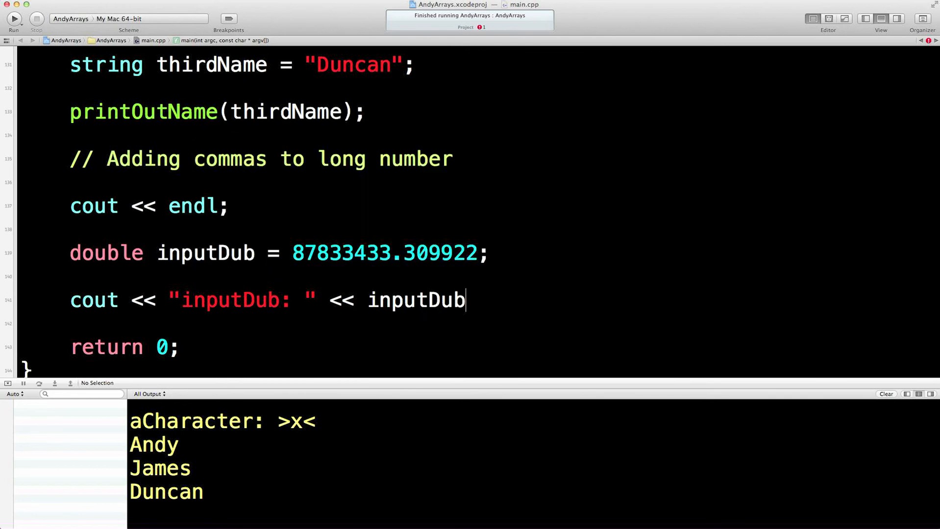
text(;)
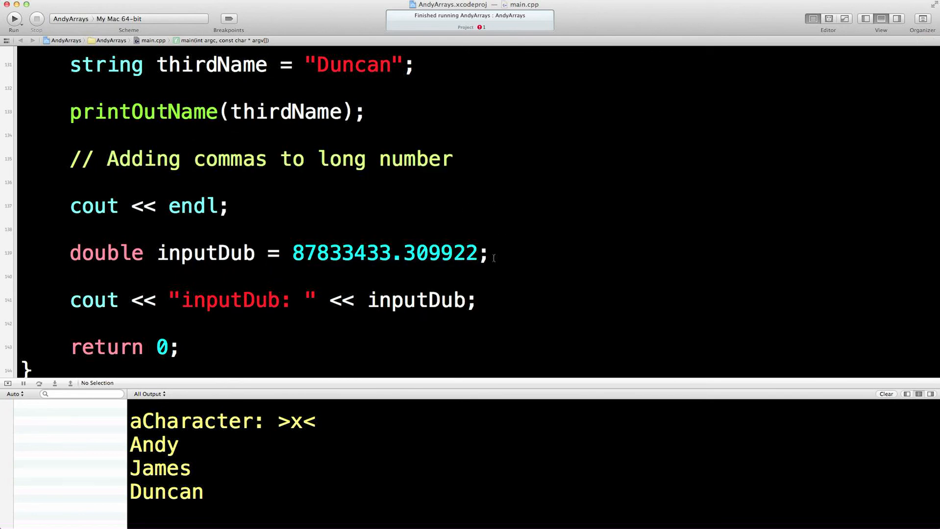
double_click(439, 253)
text( <<)
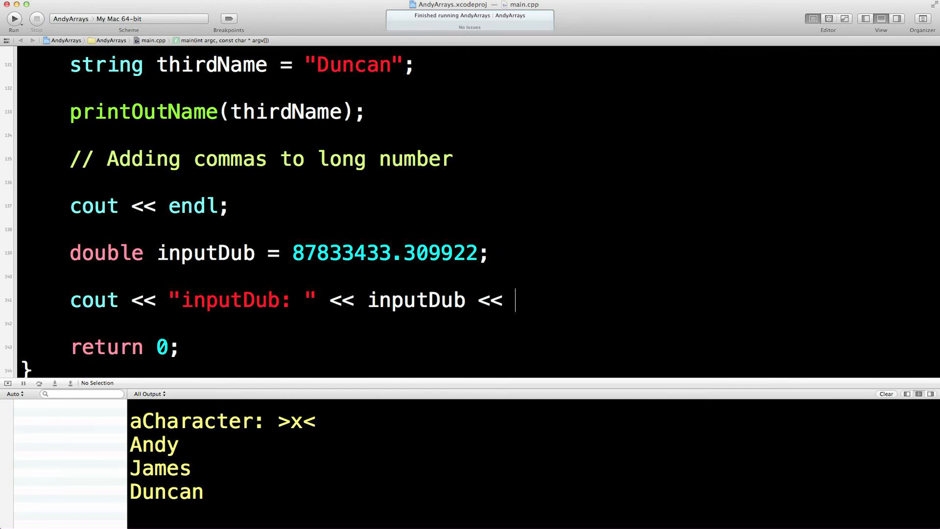
- End the print line with endl, run it, then insert setprecision(30) before inputDub
text(endl;)
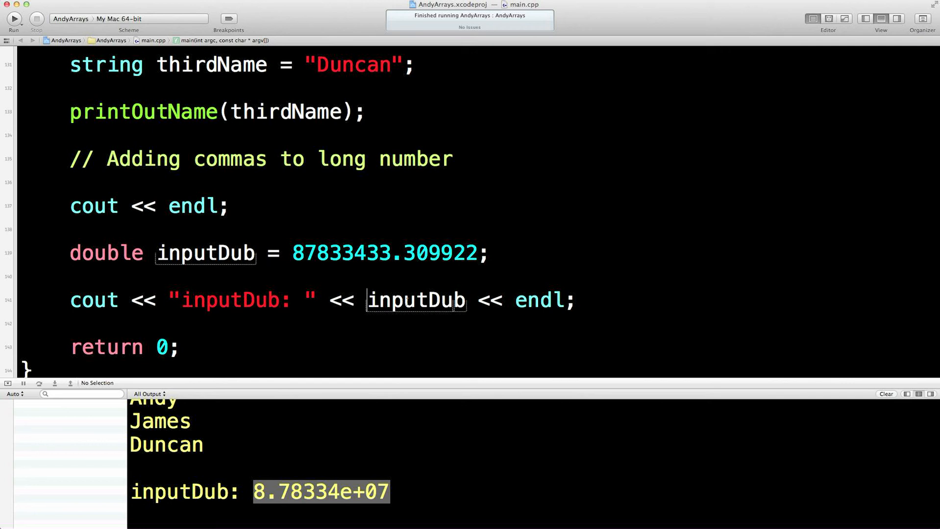
text(set)
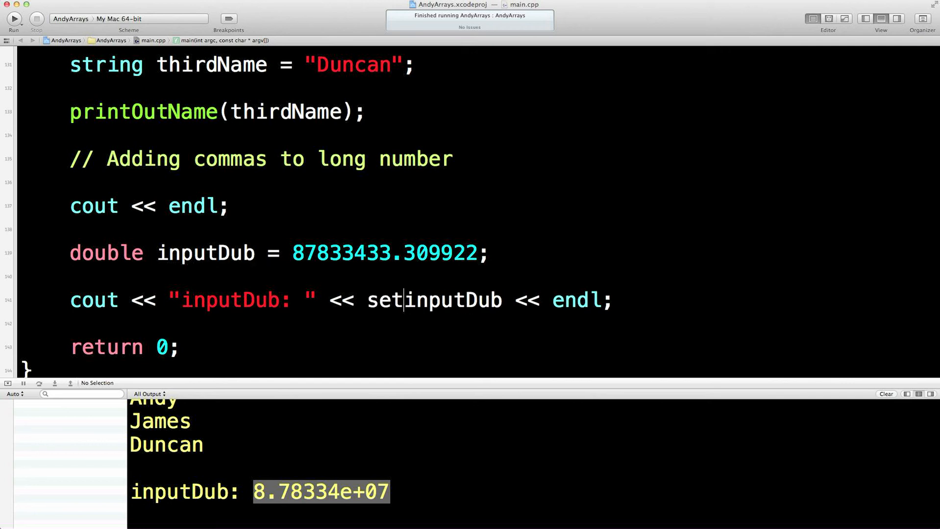
text(precision)
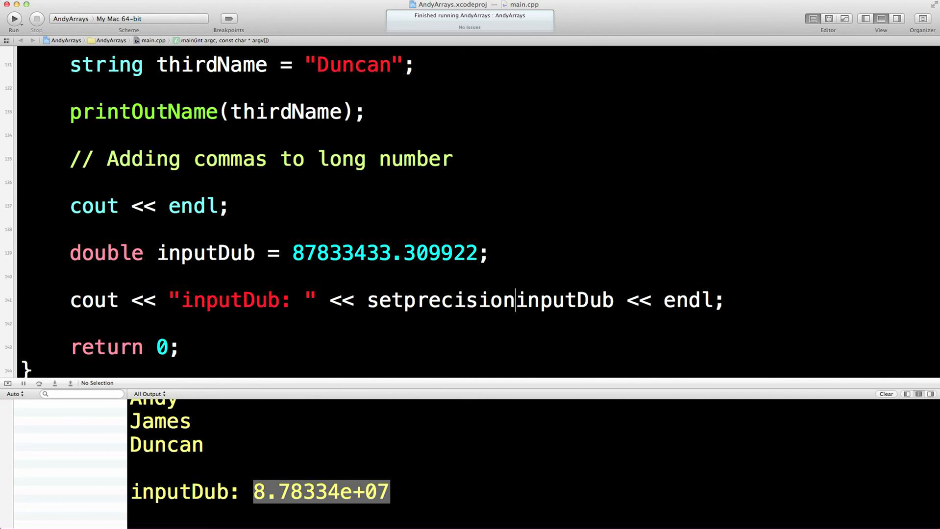
text((30) <<)
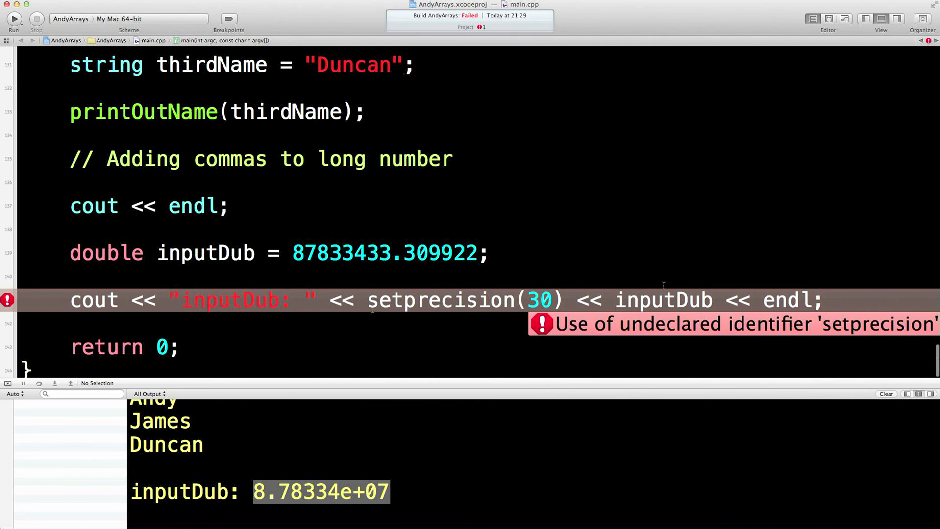
- Add #include <iomanip> at the top of main.cpp using code completion
click(615, 300)
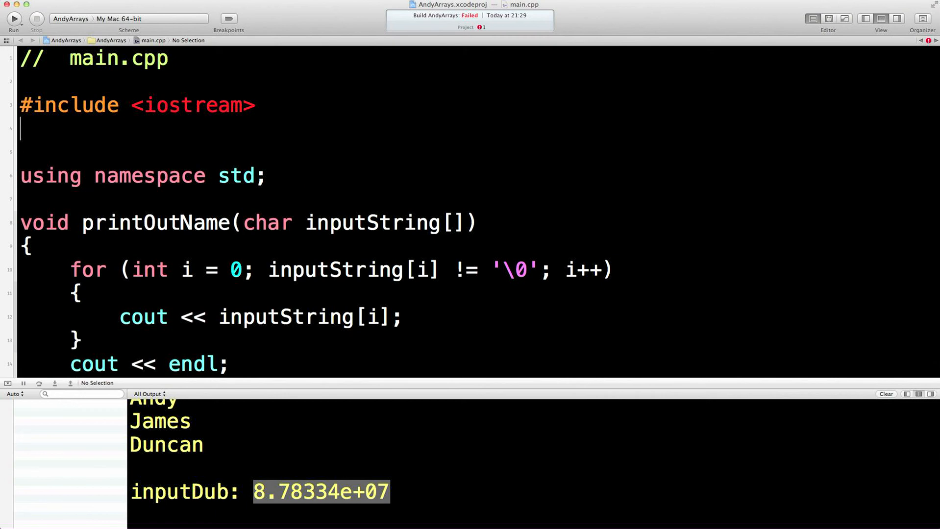
text(#include)
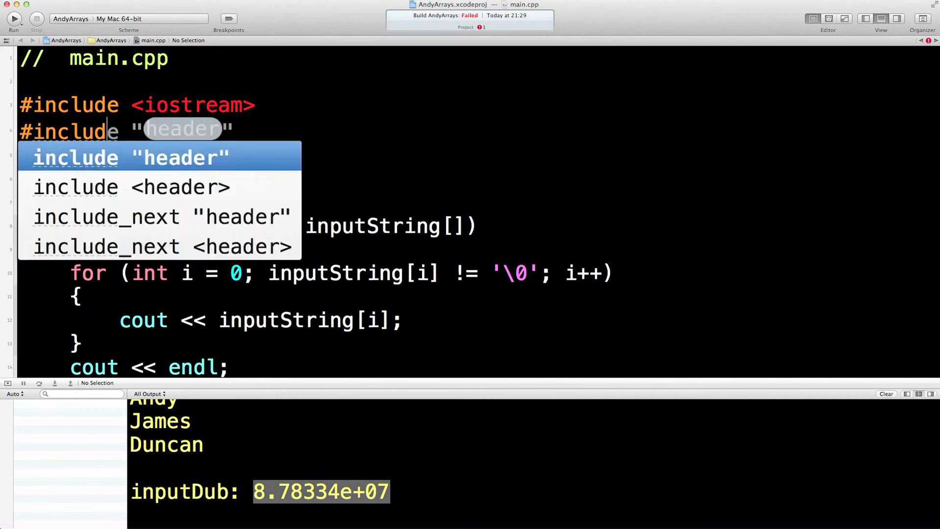
text(IO)
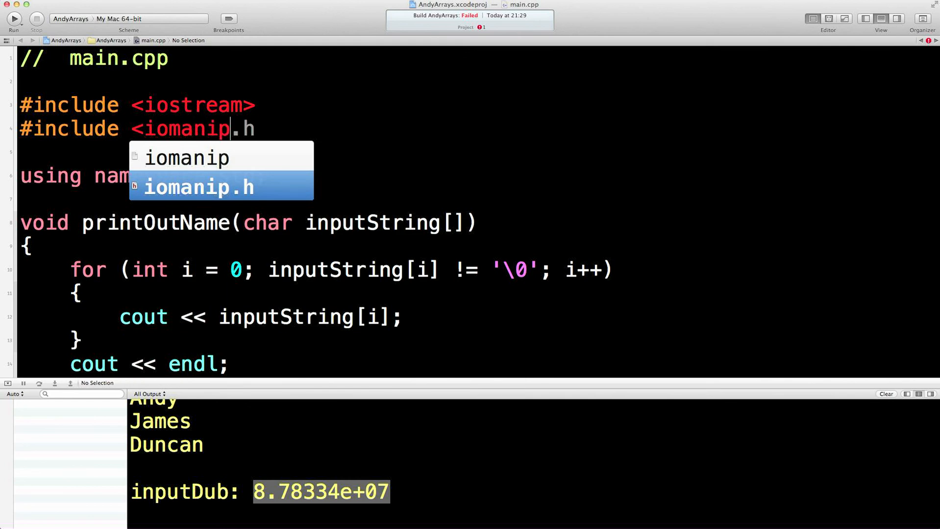
scroll(down, 3)
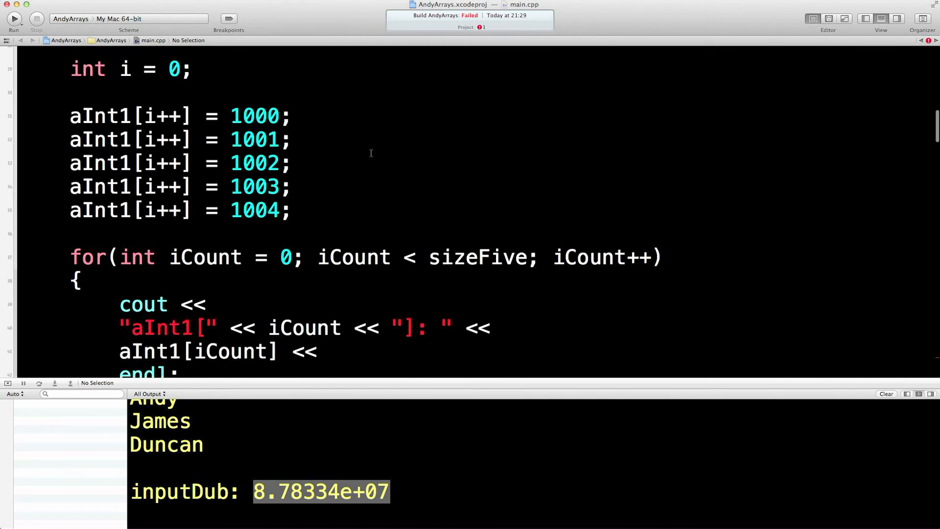
scroll(down, 3)
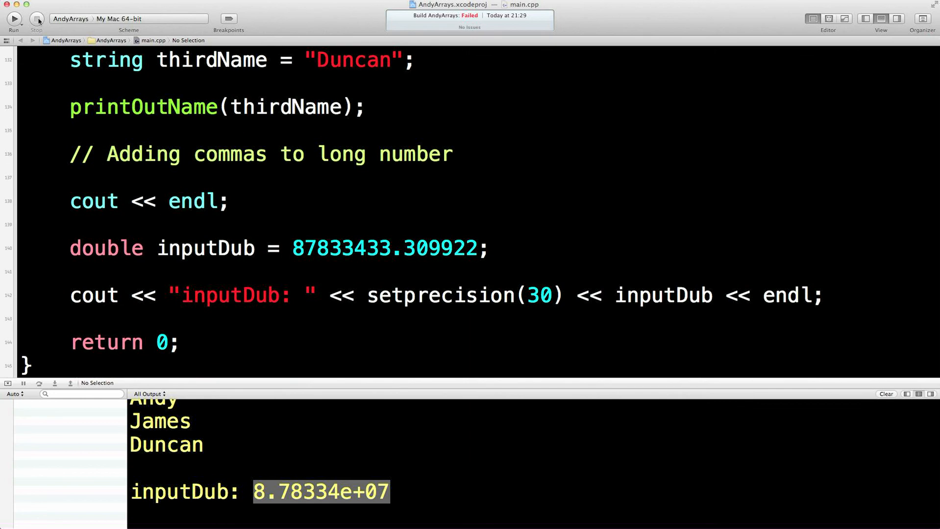
- Rerun the program so inputDub prints as 87833433.3099219948053359985352
click(14, 19)
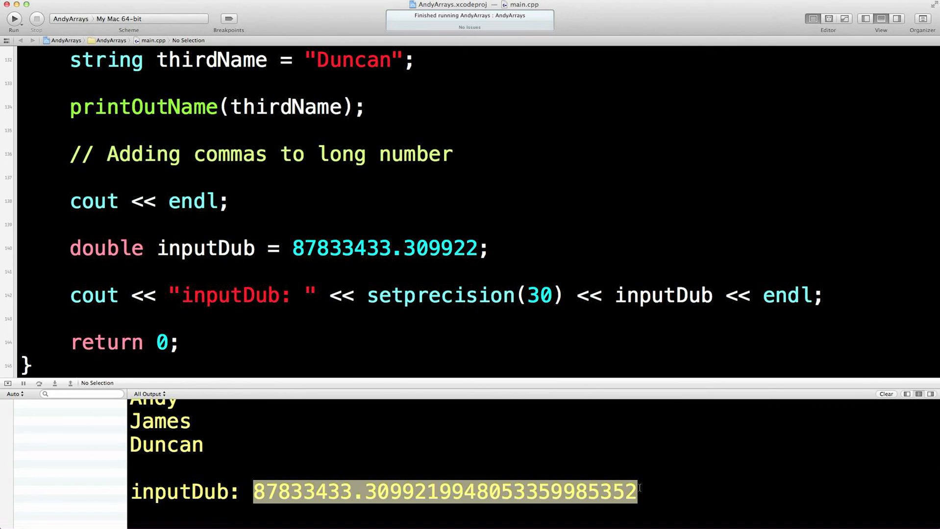
mouse_move(606, 255)
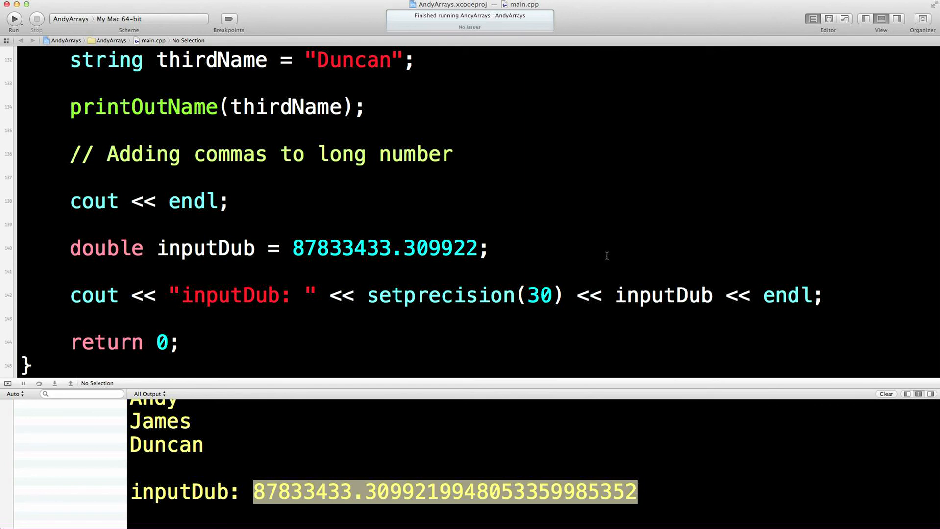
mouse_move(564, 454)
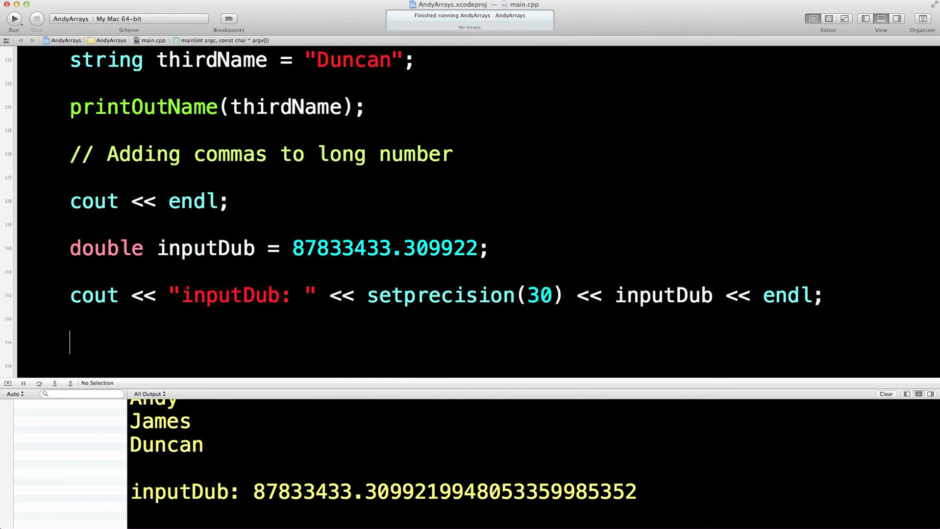
- Declare the character array char startStr[64];
text(char)
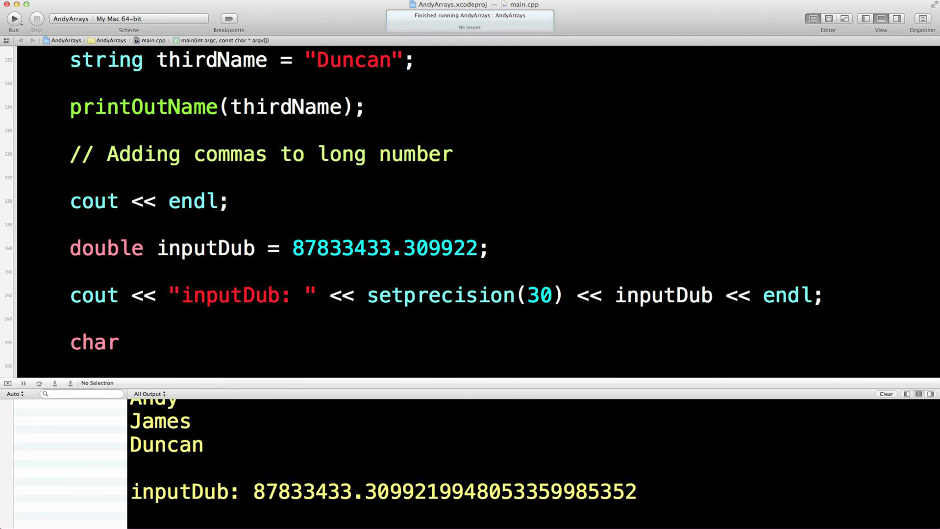
text(startStr)
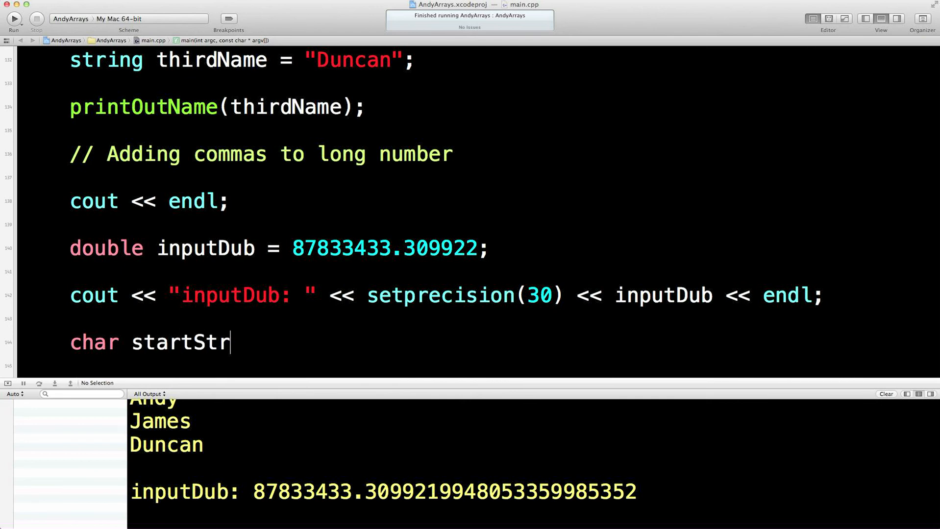
text([64])
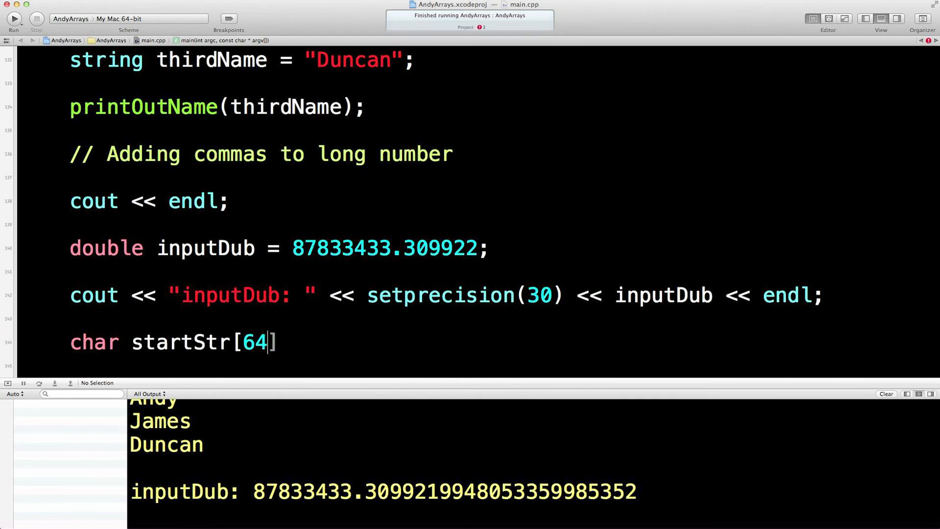
text(;)
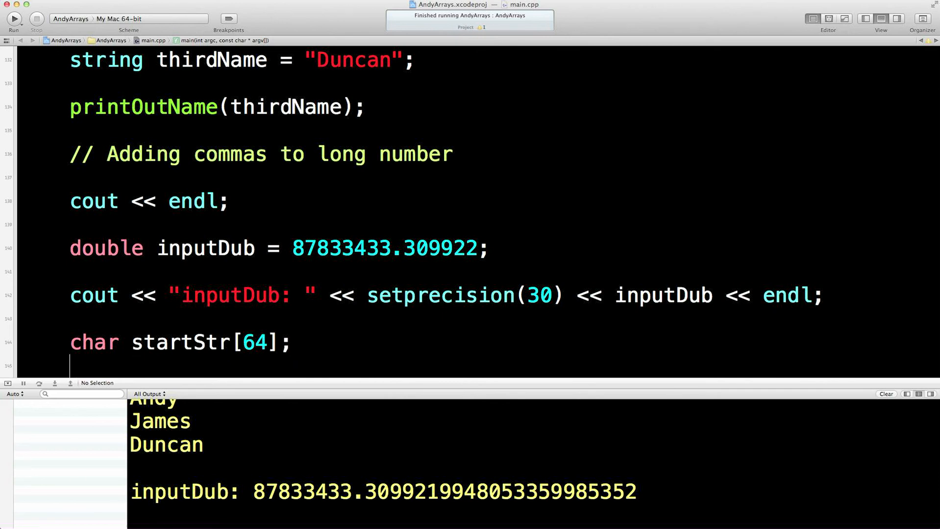
- Fill startStr using sprintf(startStr, "%.2f", inputDub);
text(sprintf()
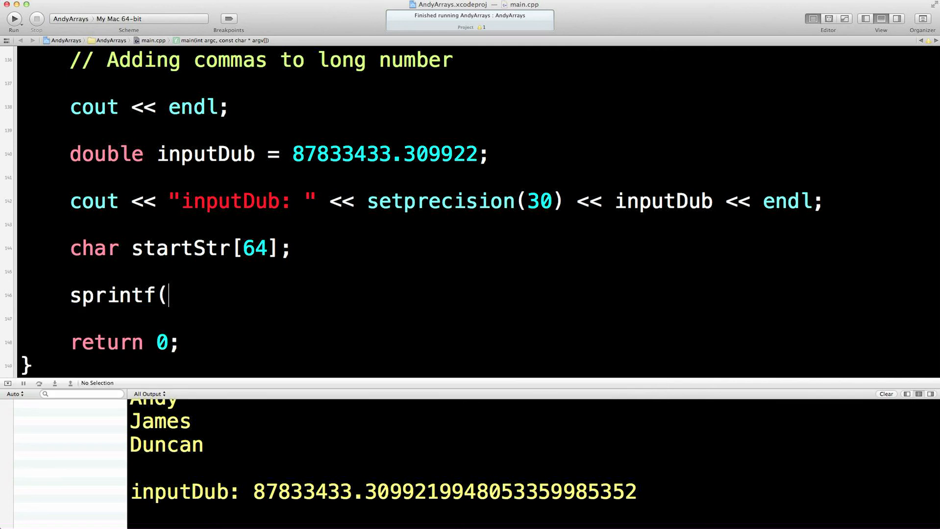
text(startStr, "))
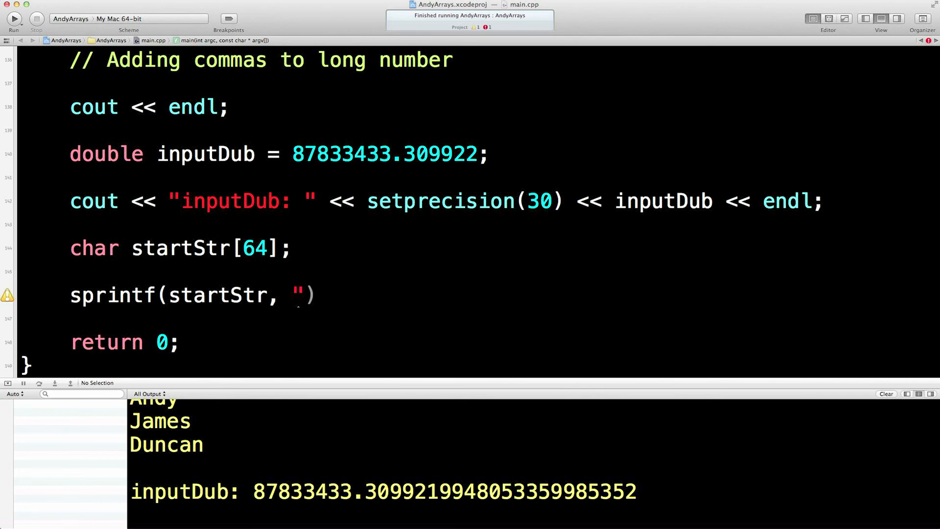
text(%.2")
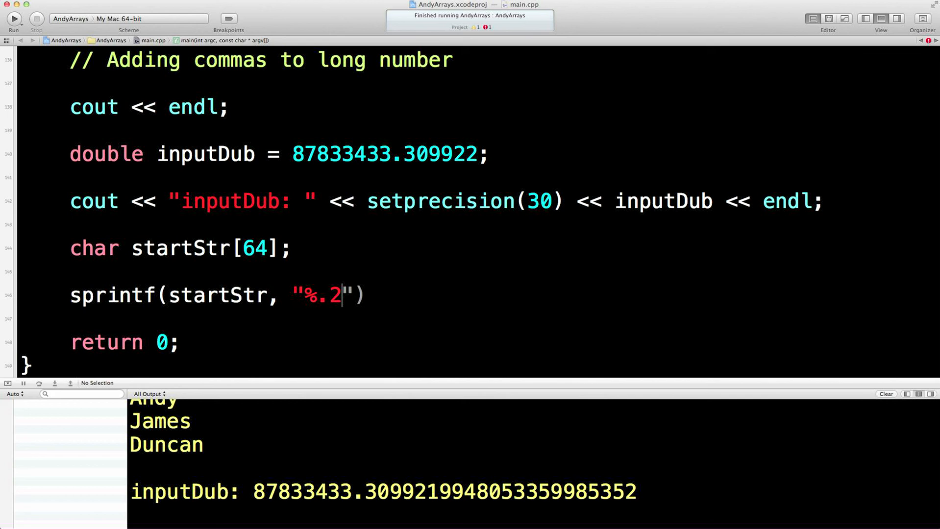
text(f)
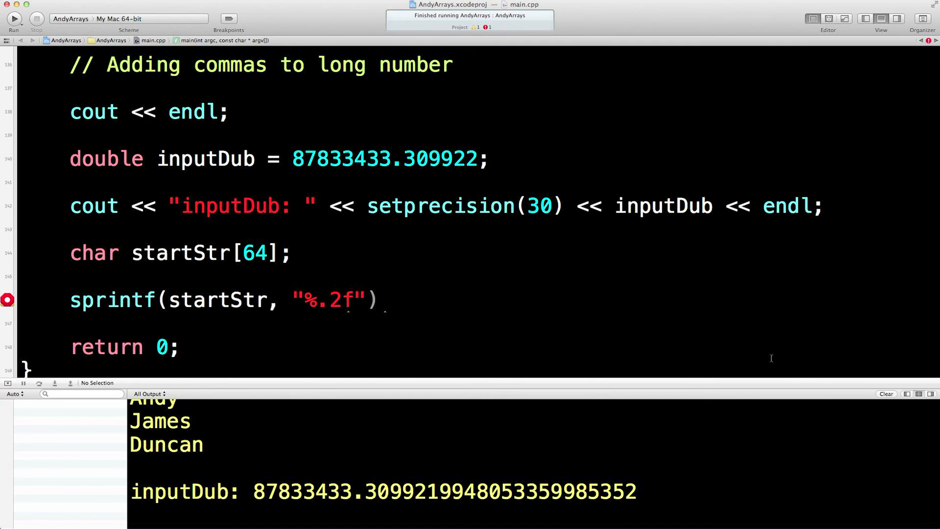
text(, inputDub)
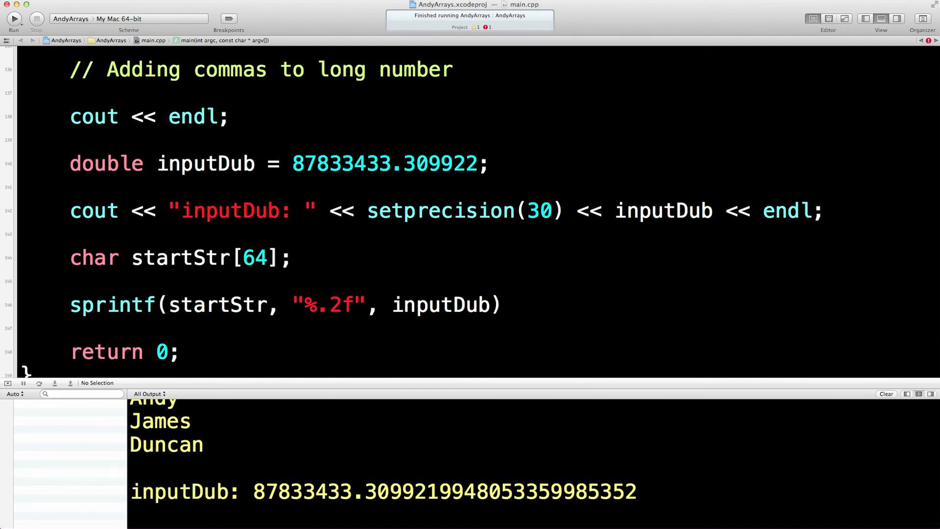
text(;)
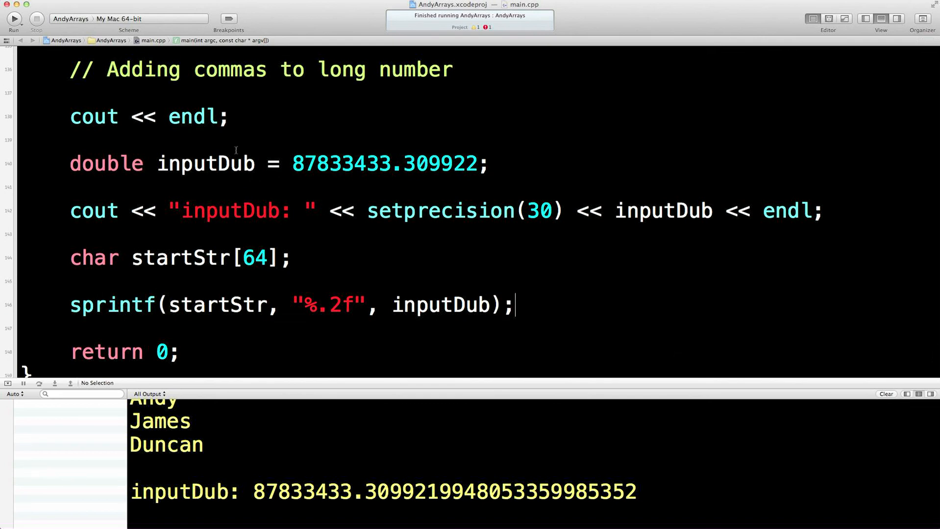
double_click(206, 164)
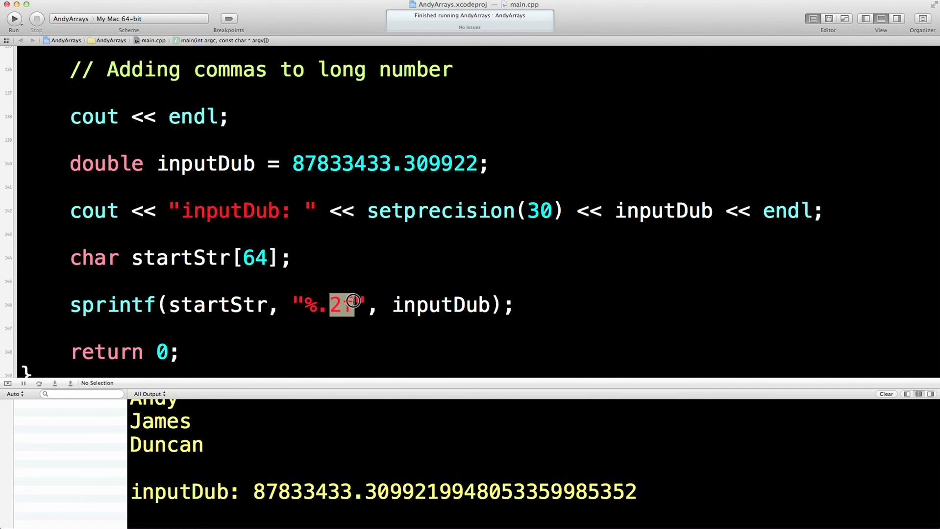
text(f)
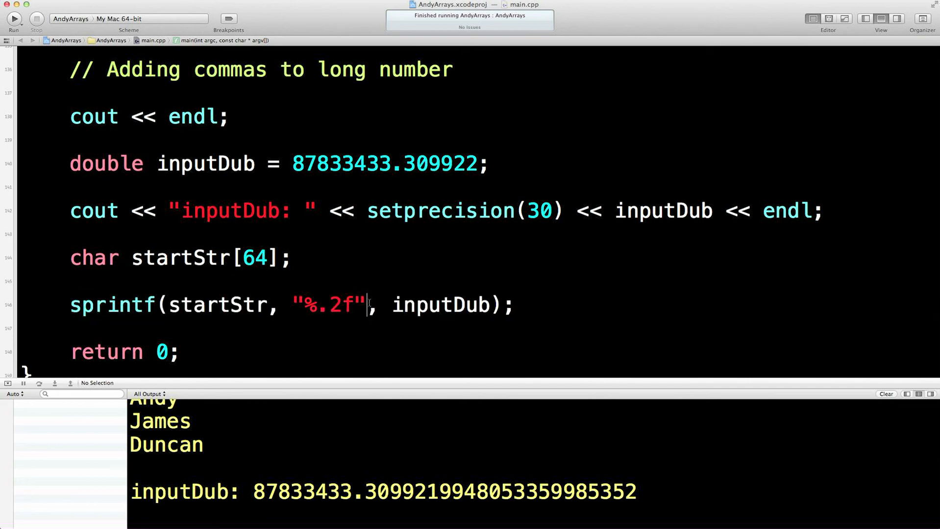
double_click(348, 304)
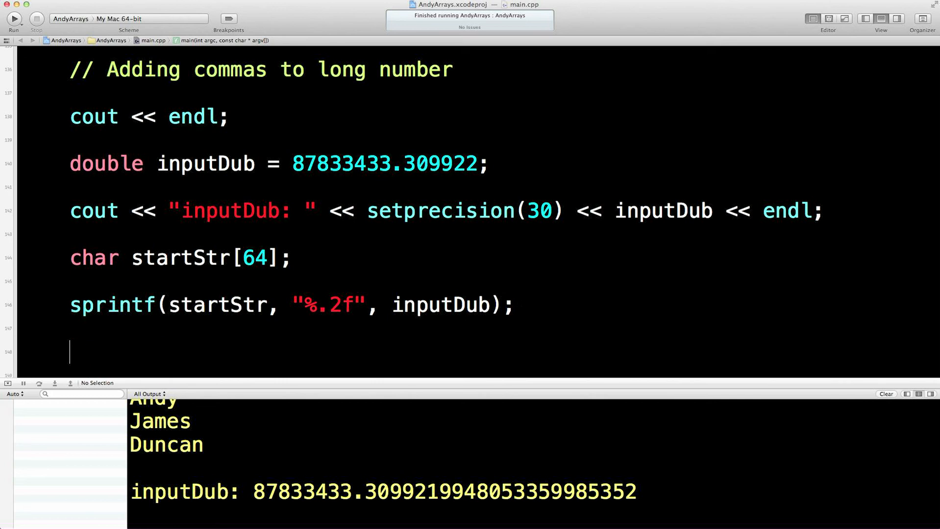
- Add a cout line printing "startStr: " followed by startStr and endl
text(count()
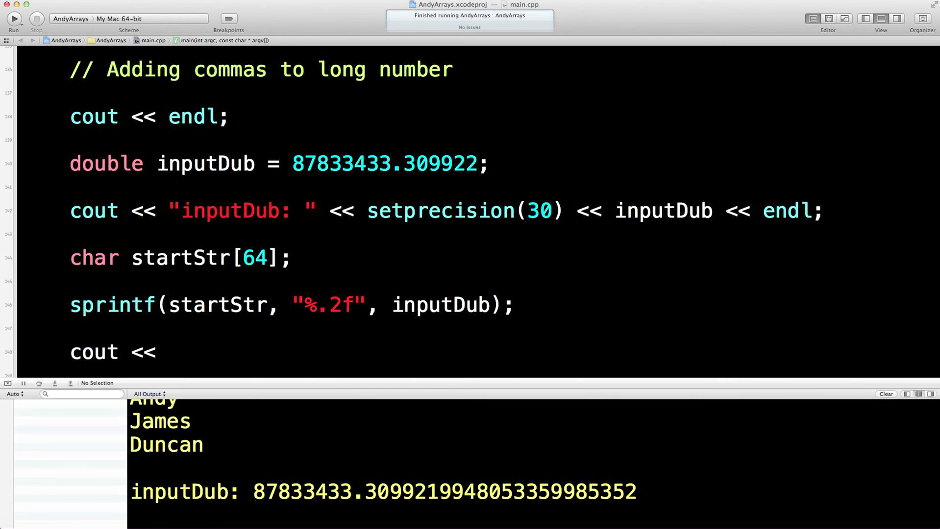
text(star")
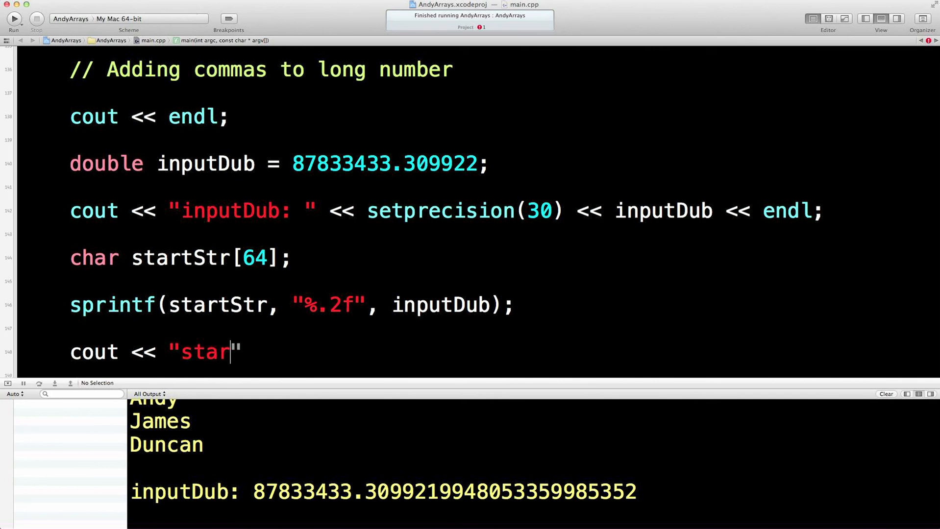
text(tStr:)
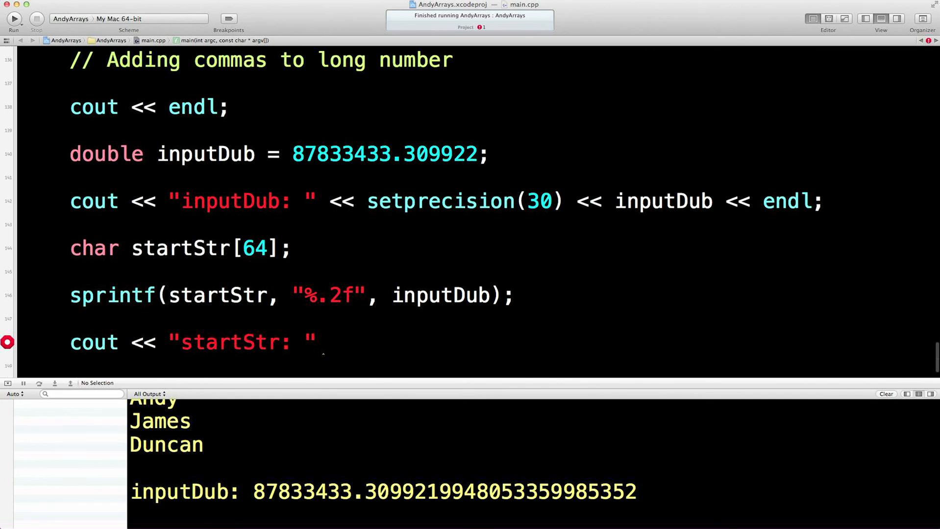
text(<< start)
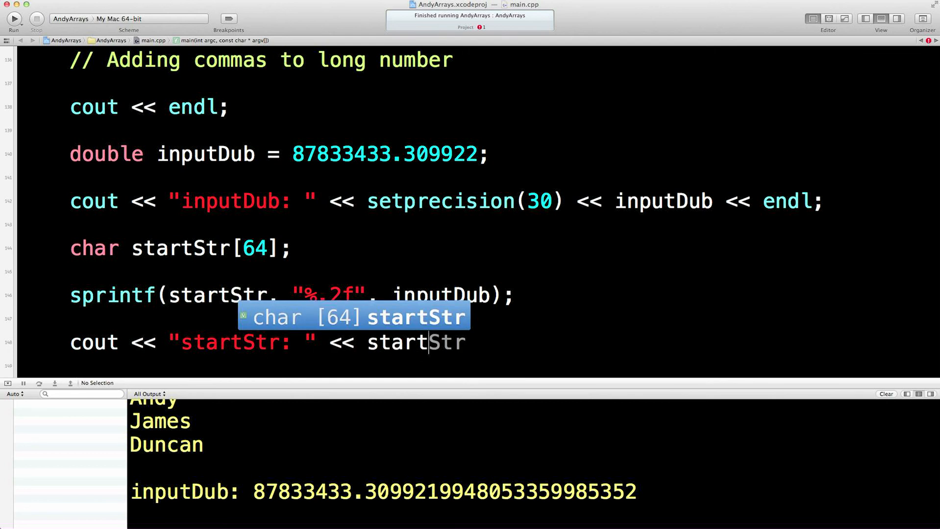
text(<<)
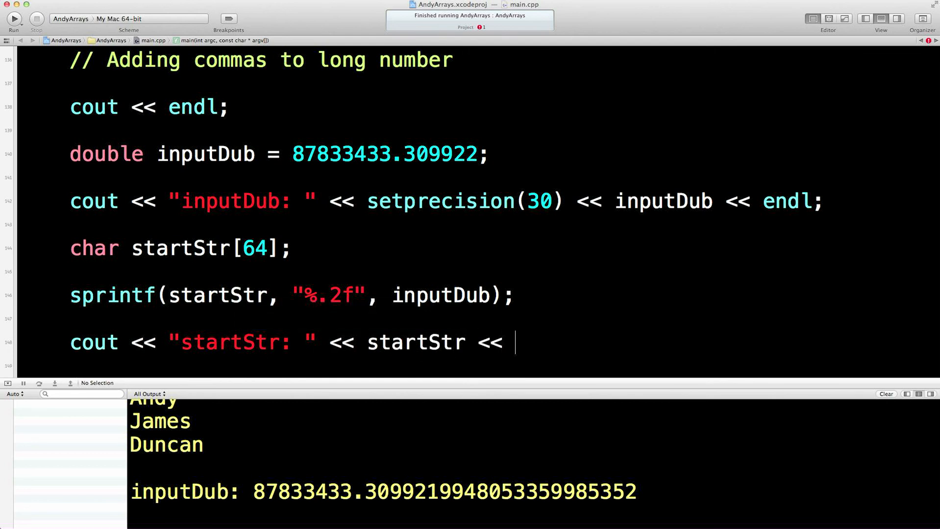
text(endl;)
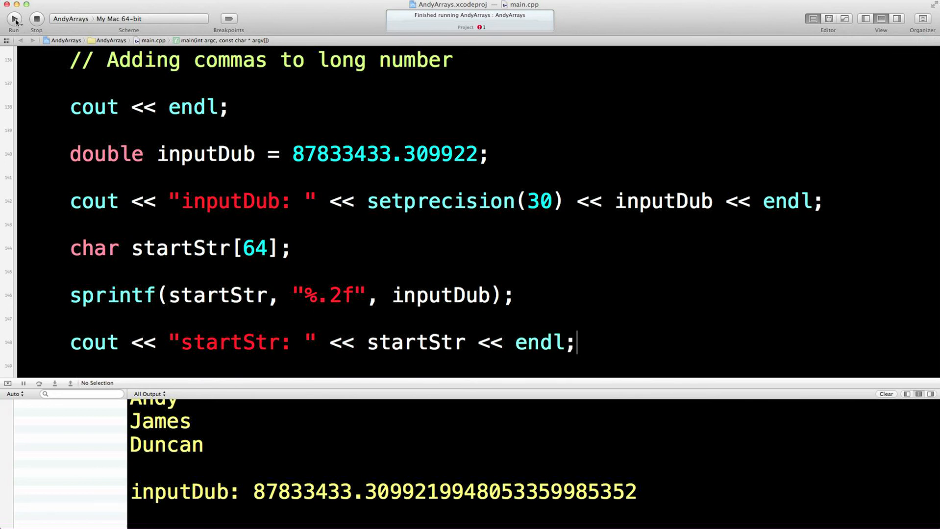
- Run the program and inspect the console output startStr: 87833433.31
click(14, 19)
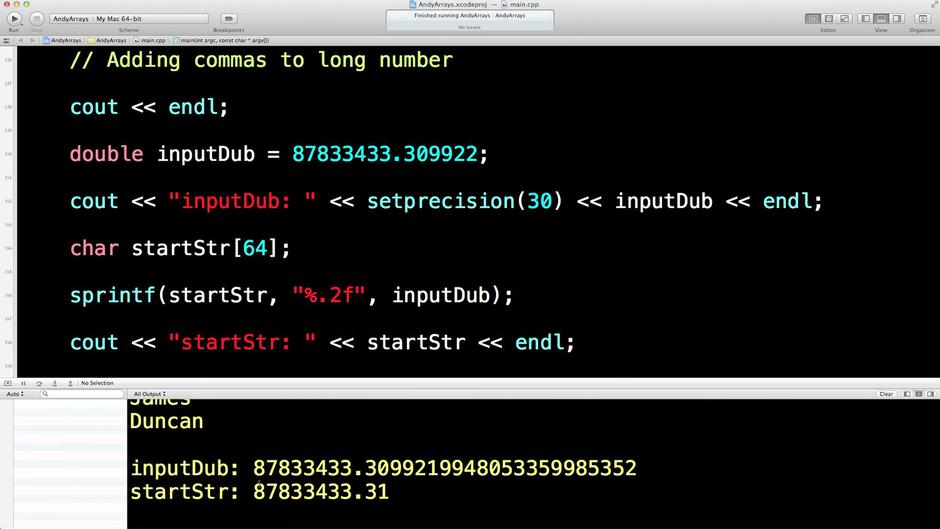
double_click(303, 491)
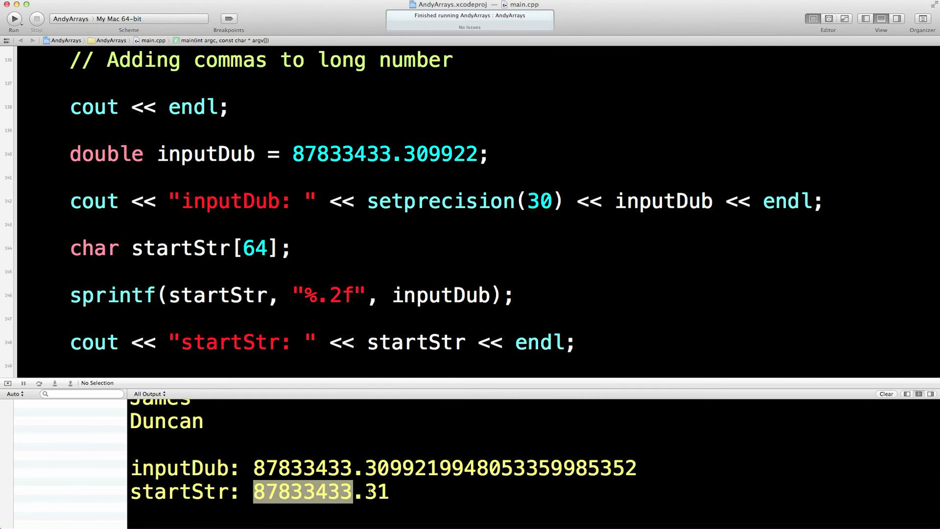
click(371, 492)
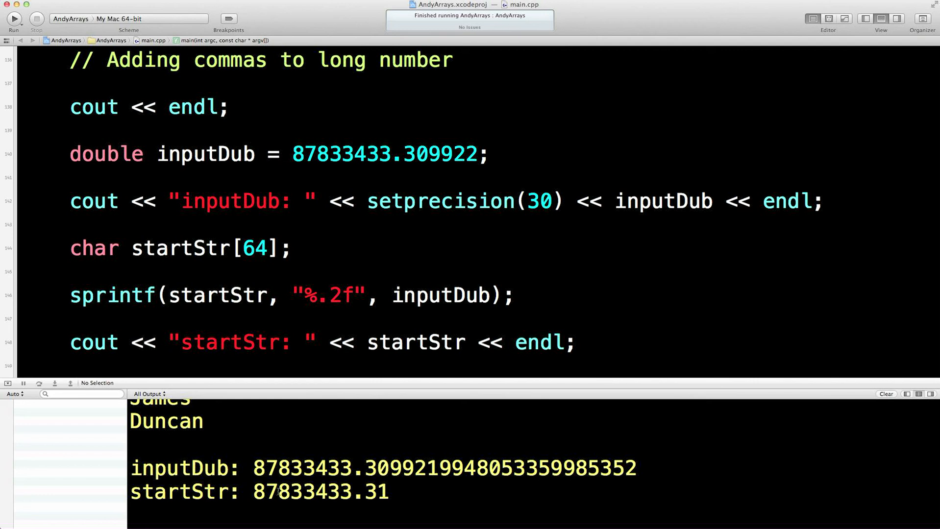
mouse_move(314, 413)
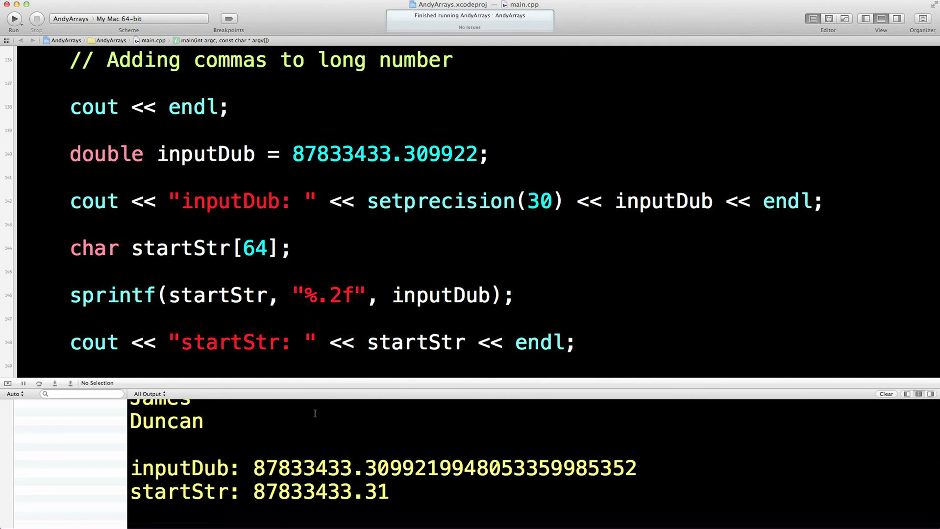
scroll(down, 3)
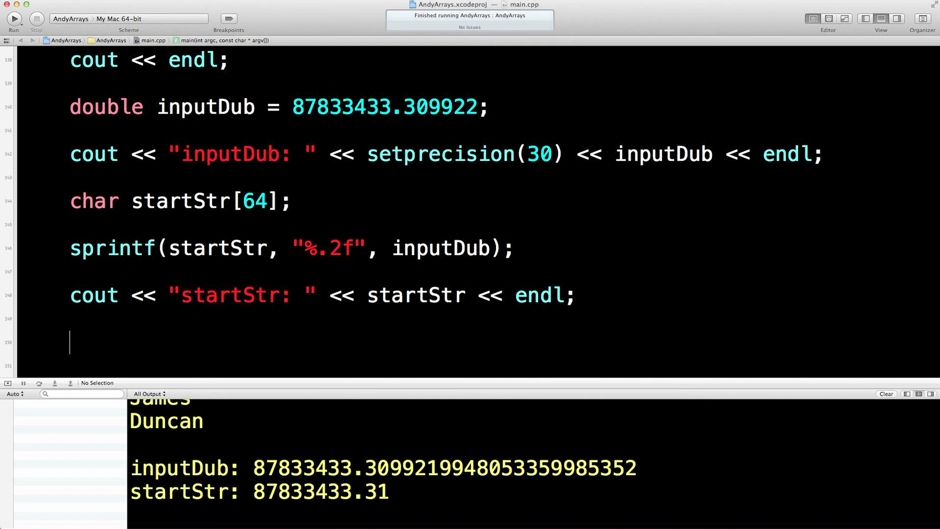
- Type char finalStr[128]; on the line below the startStr print
text(c)
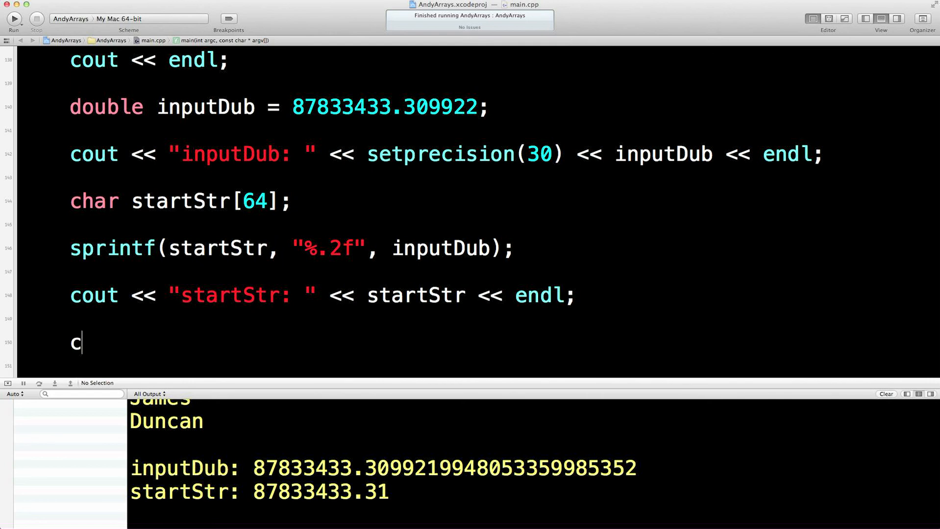
text(har)
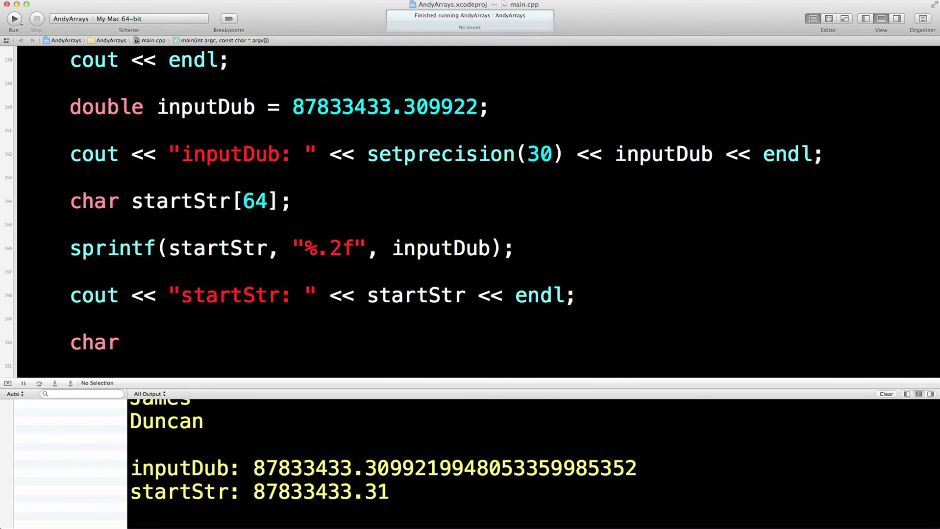
text(sta)
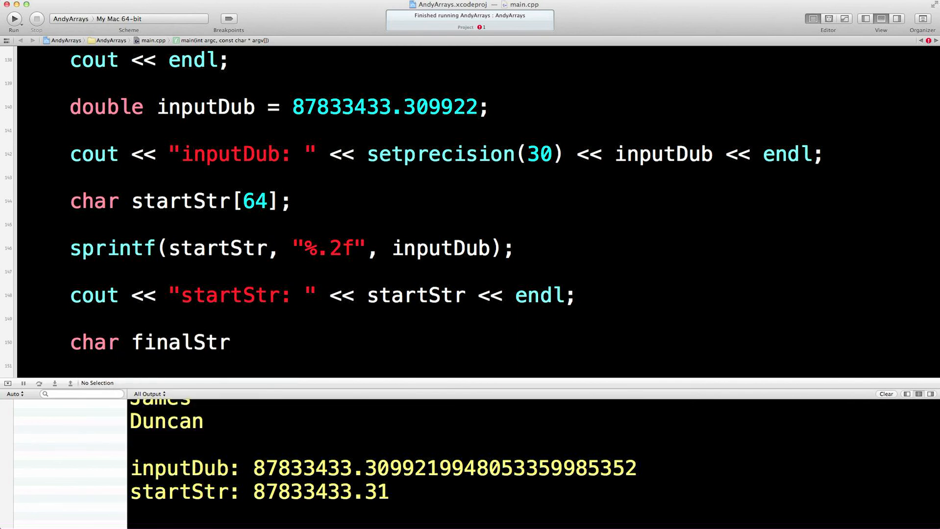
text([1])
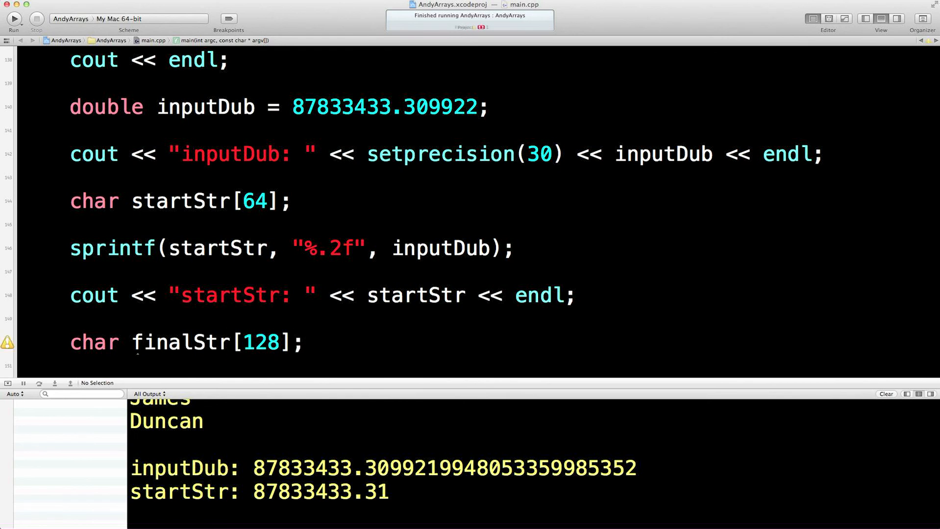
click(304, 342)
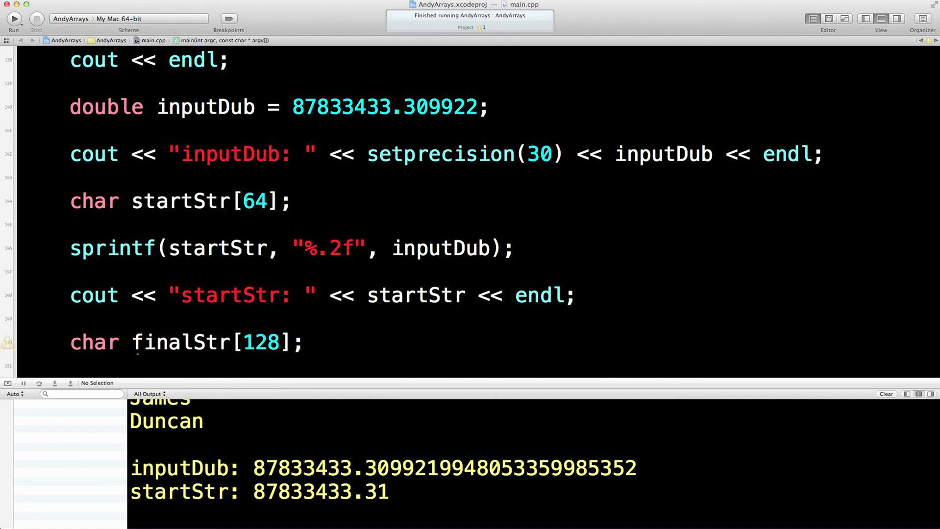
scroll(down, 3)
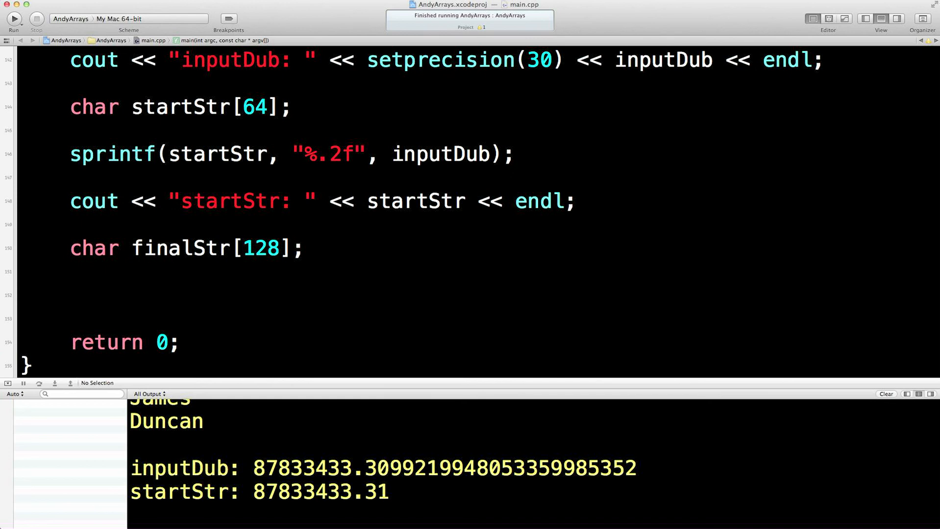
- Declare long startStrLen = strlen(startStr);
text(long)
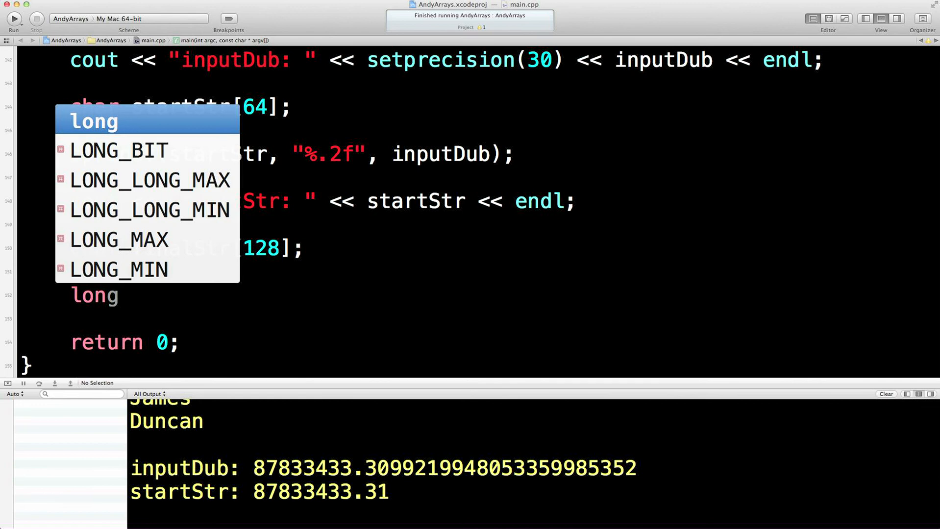
text(star)
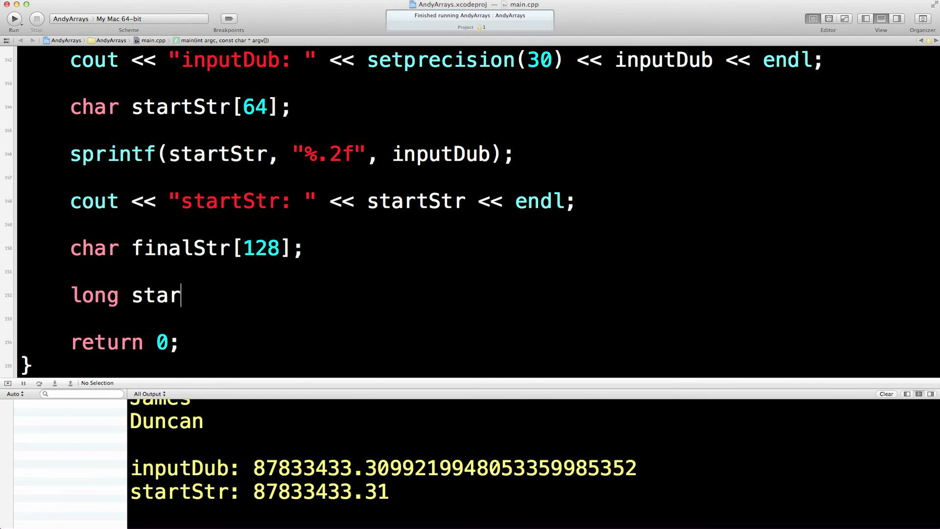
text(tStrL)
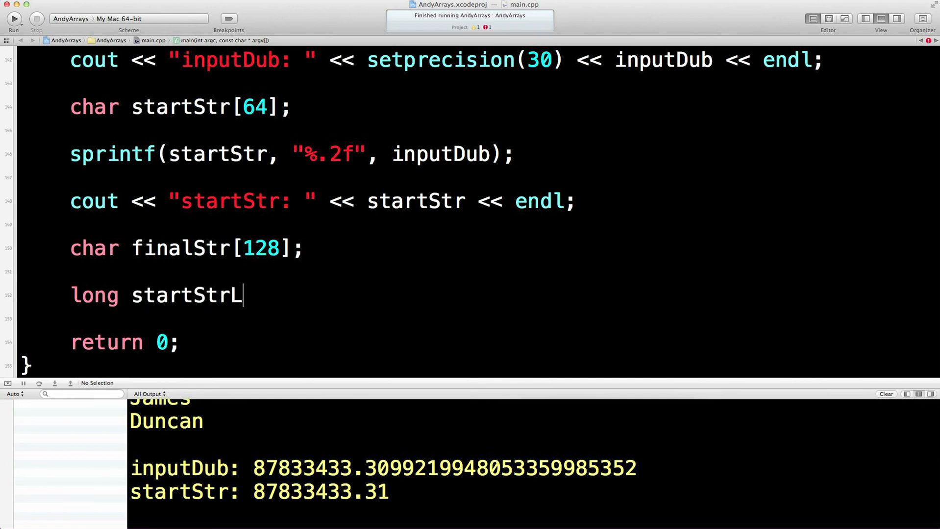
text(en = st)
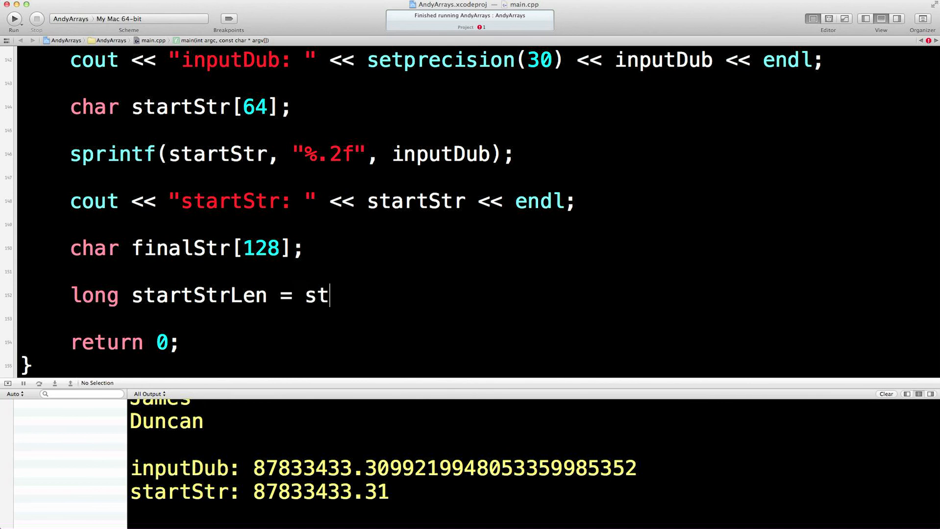
text(rlen()
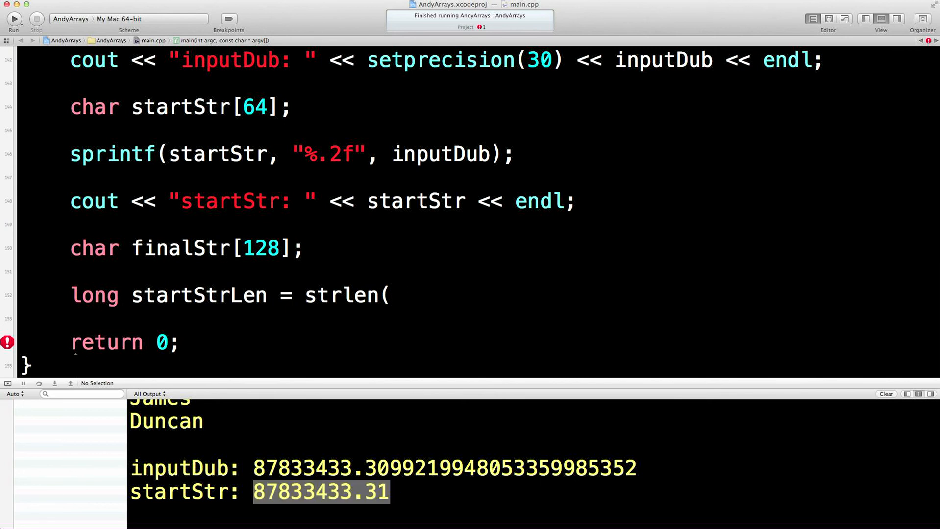
text(startStr);)
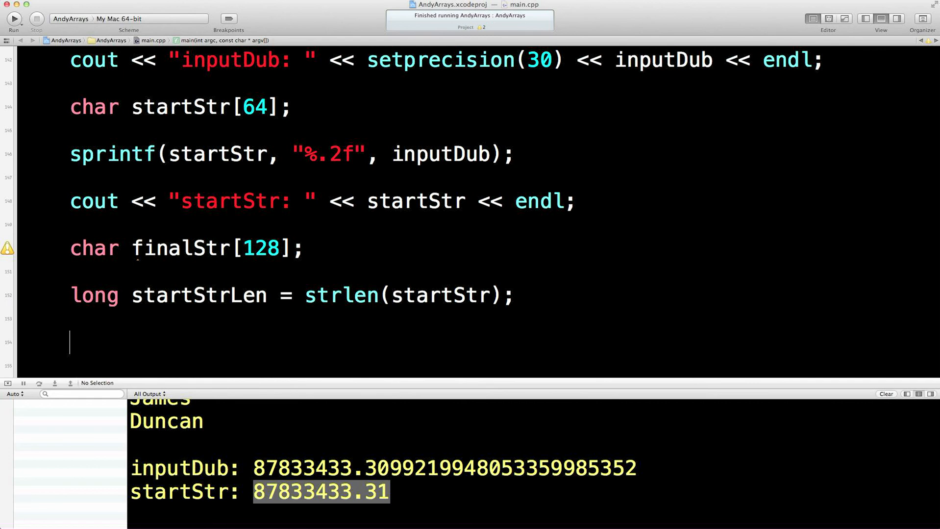
- Print "startStrLen" with its value and run, showing startStrLen: 11
text(cout)
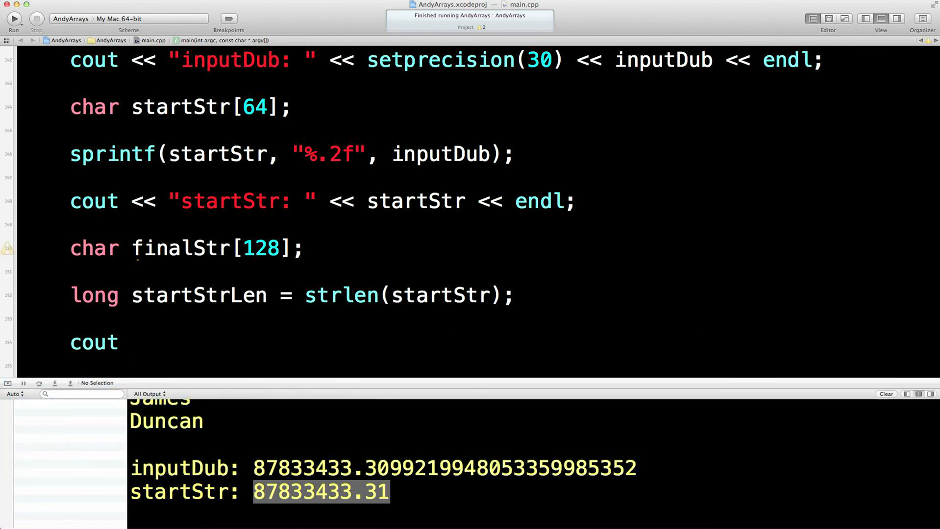
text(<)
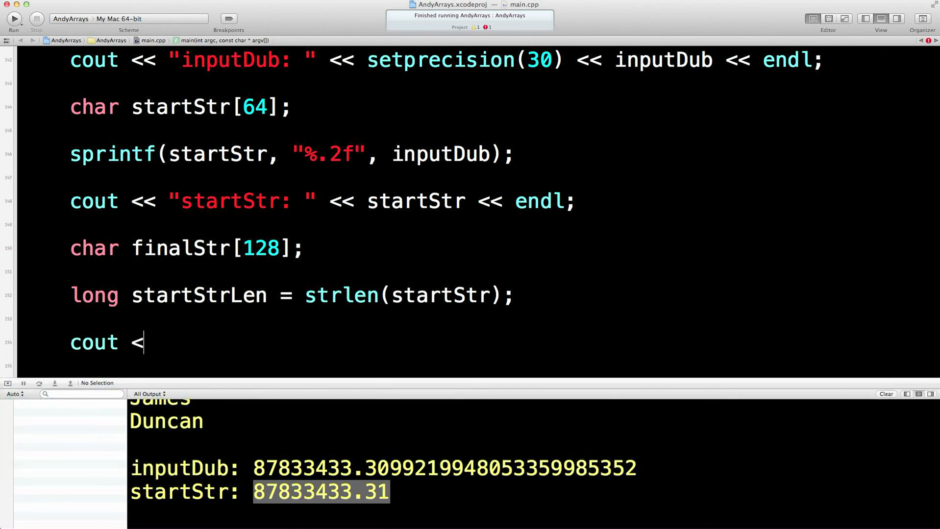
double_click(197, 294)
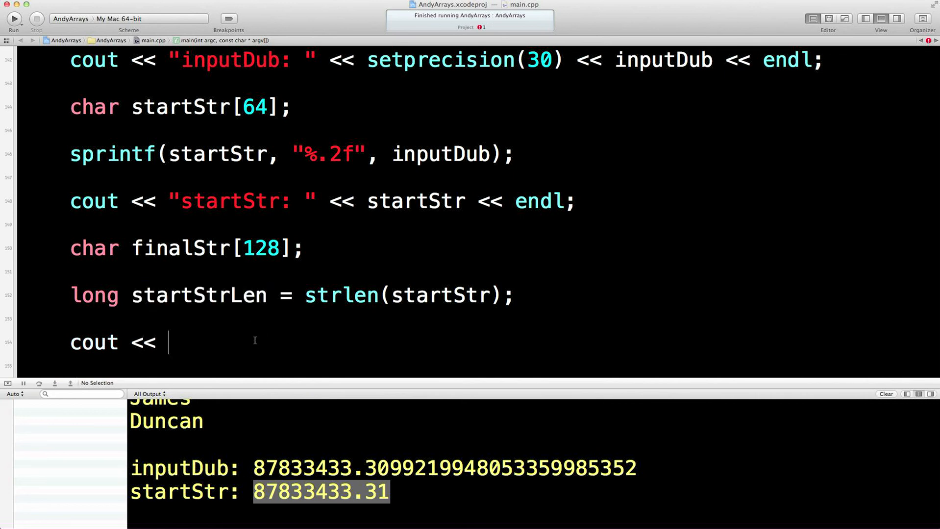
text("startStrLen:)
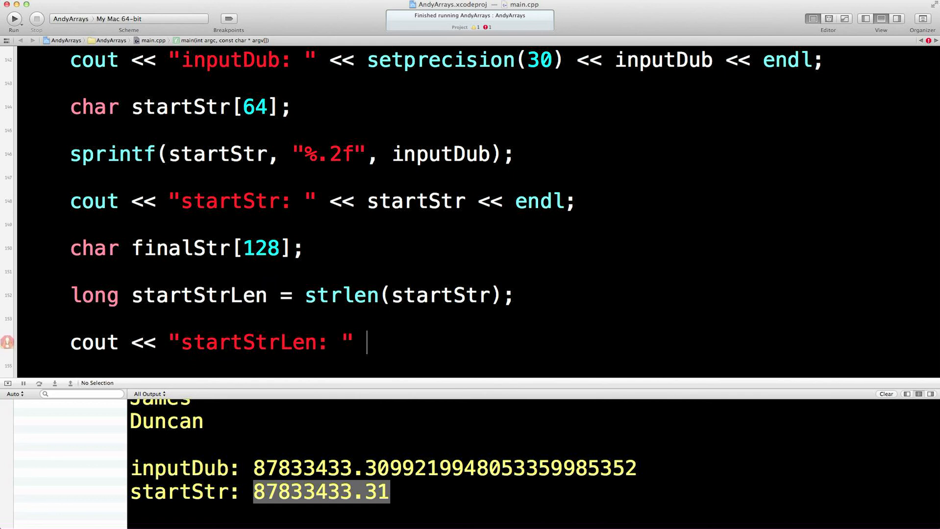
text(<< startStrLen << en)
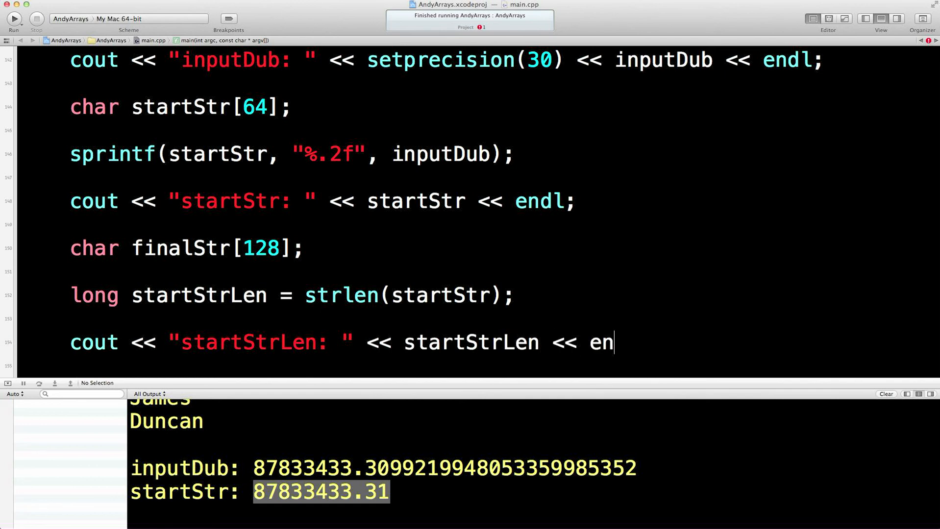
text(dl)
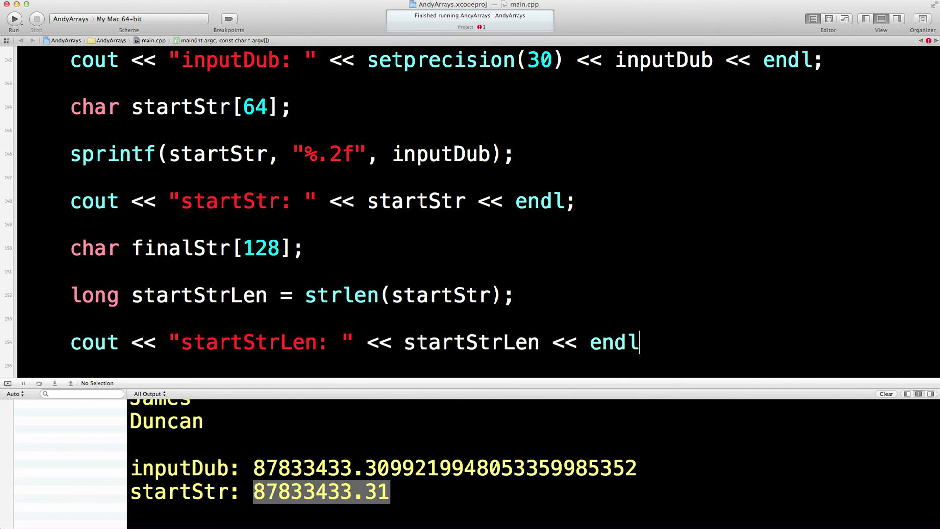
text(;)
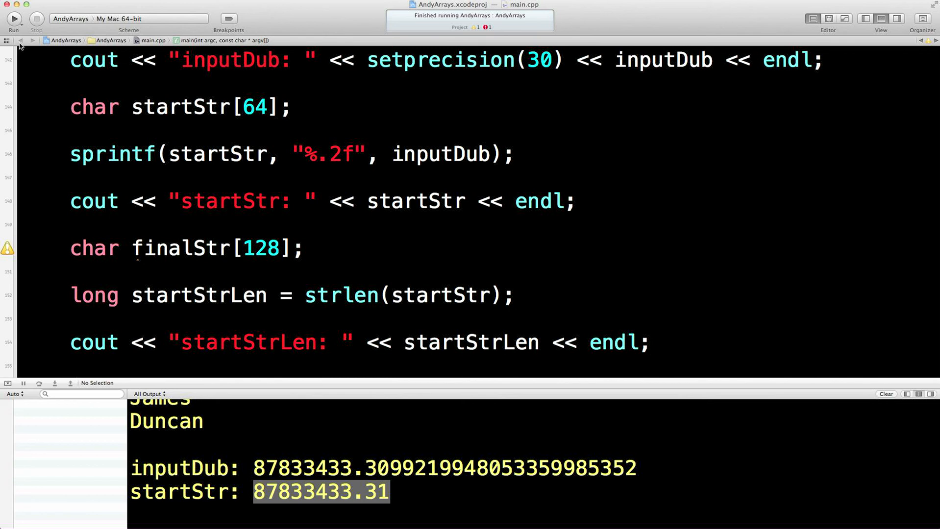
click(13, 18)
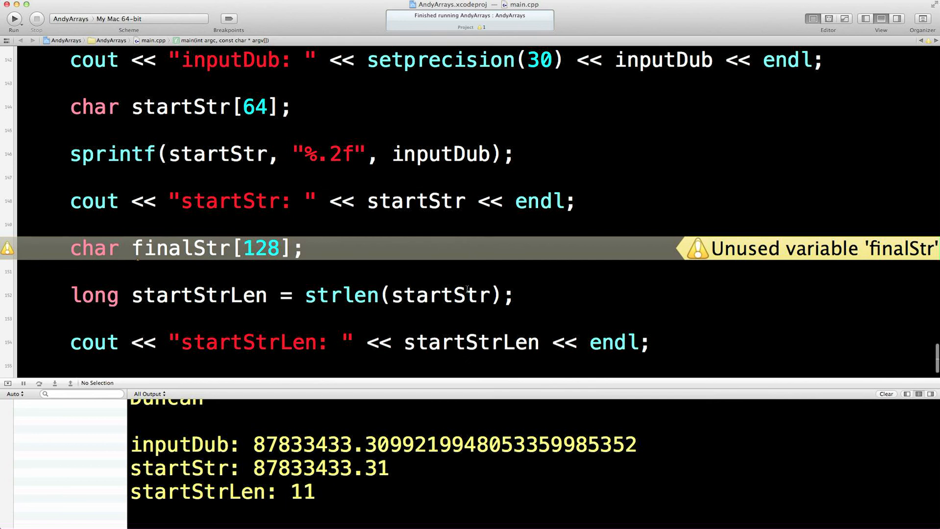
scroll(down, 3)
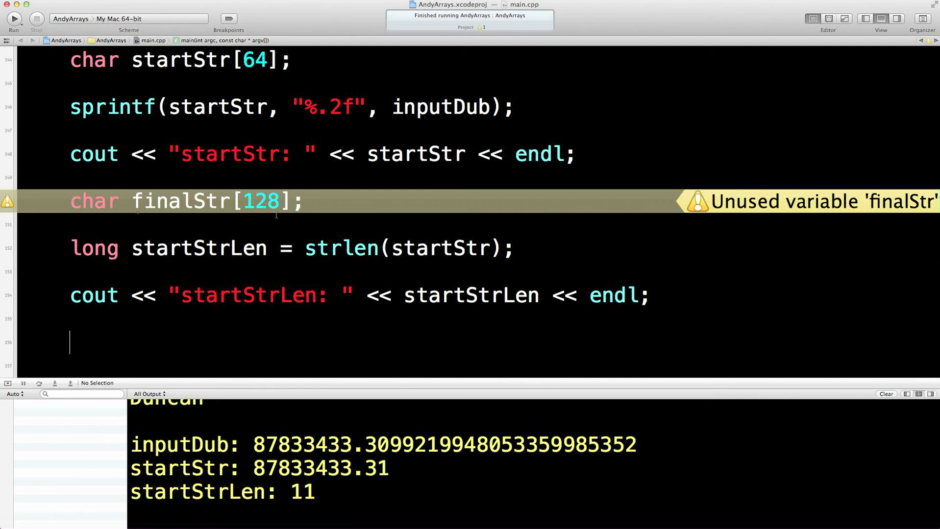
mouse_move(185, 344)
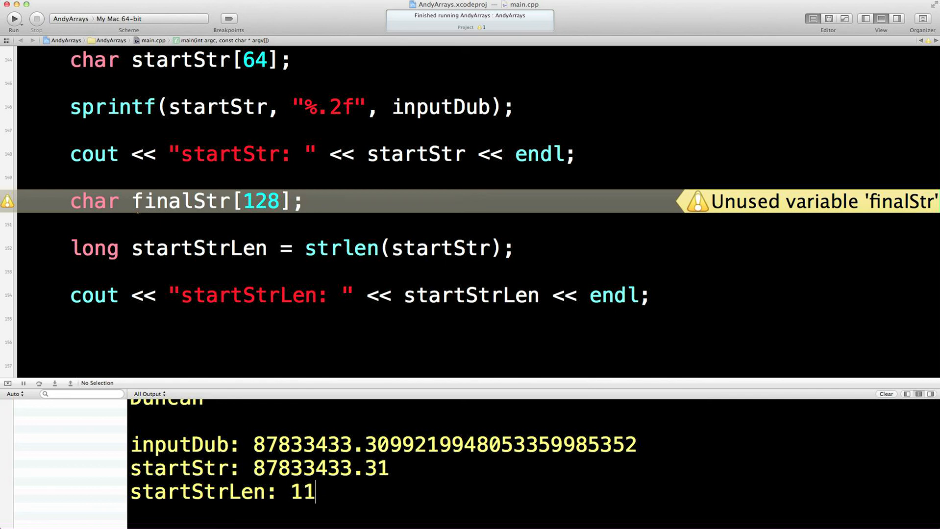
mouse_move(623, 263)
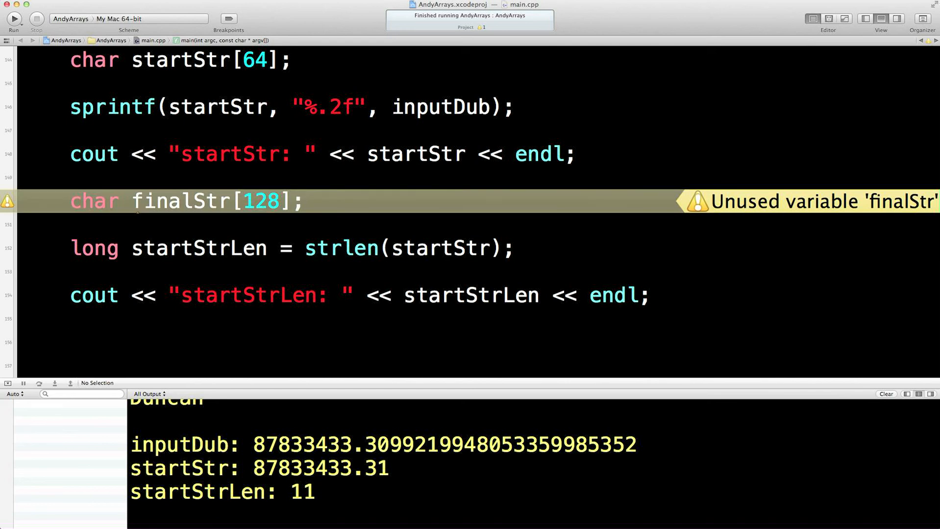
- Type long distToDot = startStrLen - 3; and leave an empty line below
text(long dist)
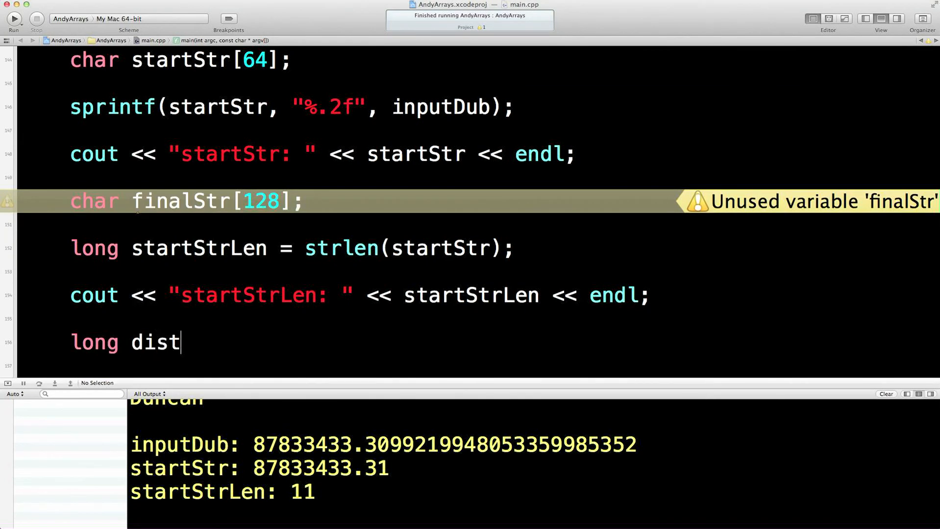
text(ToDot =)
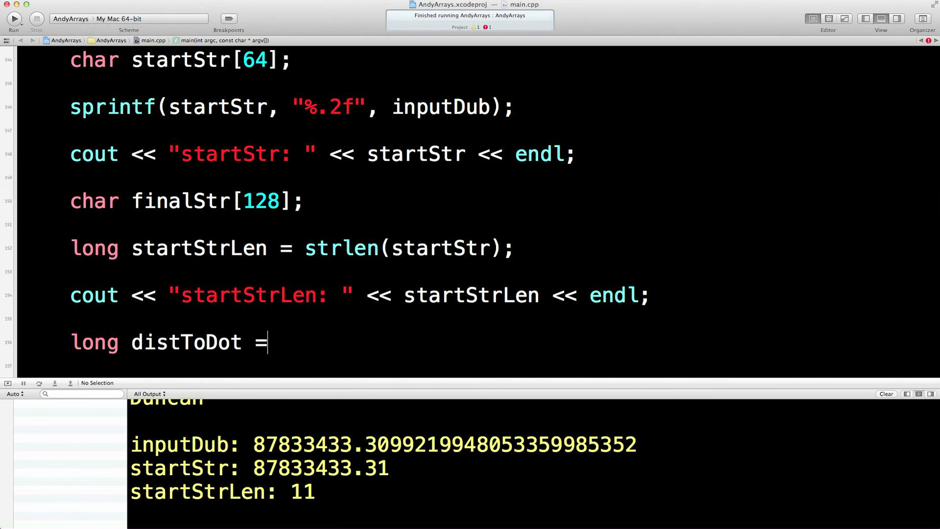
text(S)
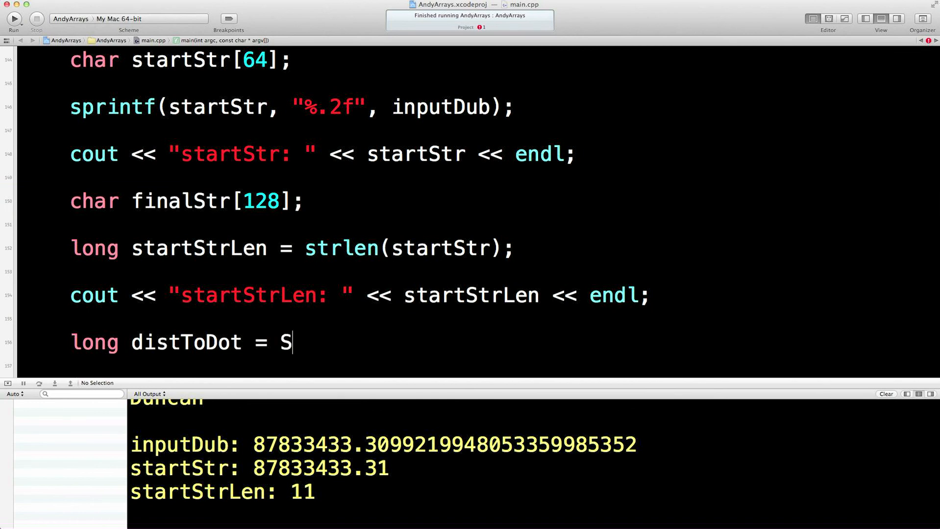
text(tartStrLen - 3;)
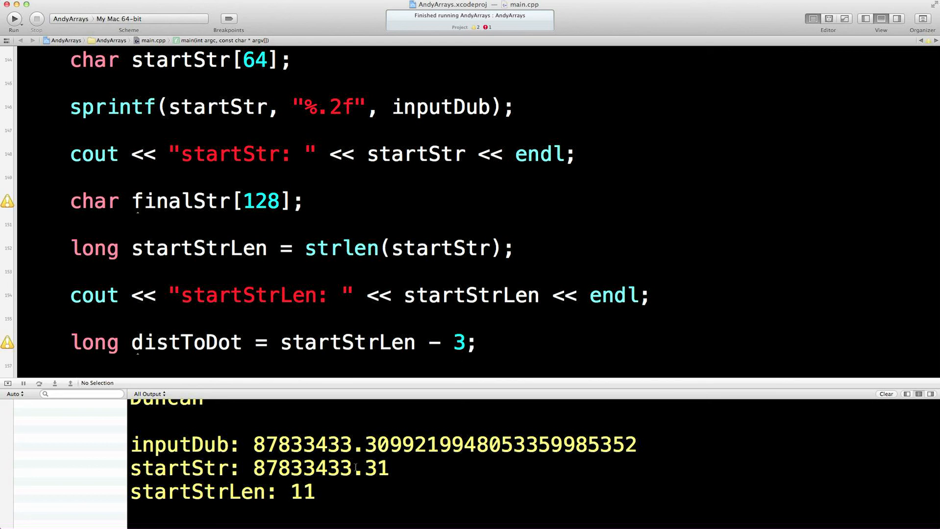
double_click(372, 468)
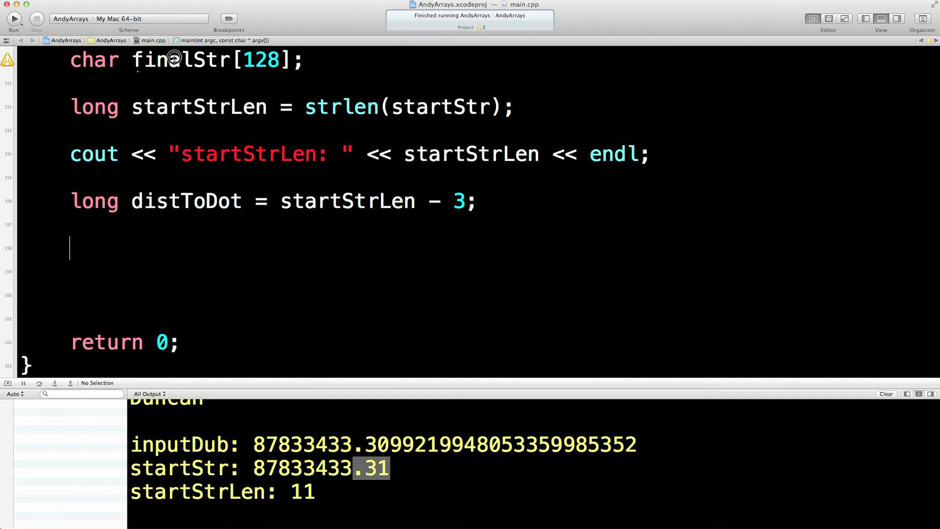
double_click(180, 60)
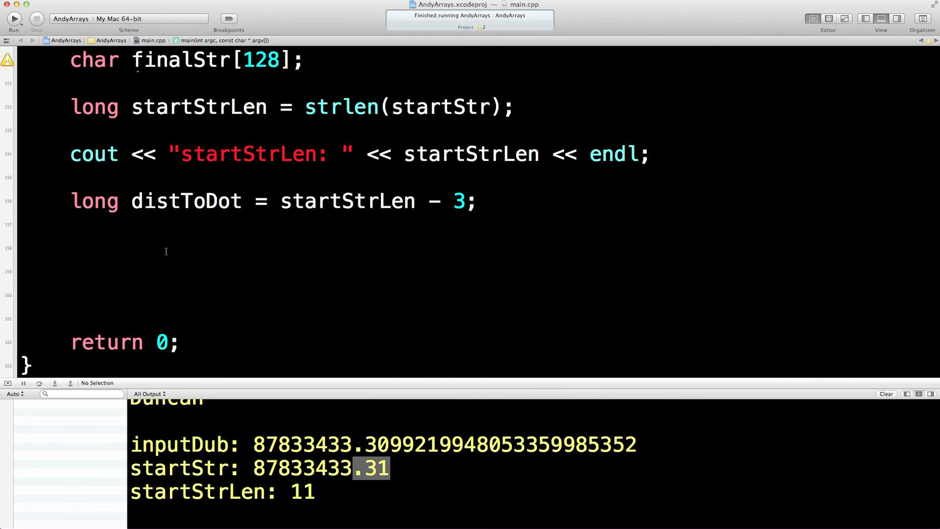
click(71, 247)
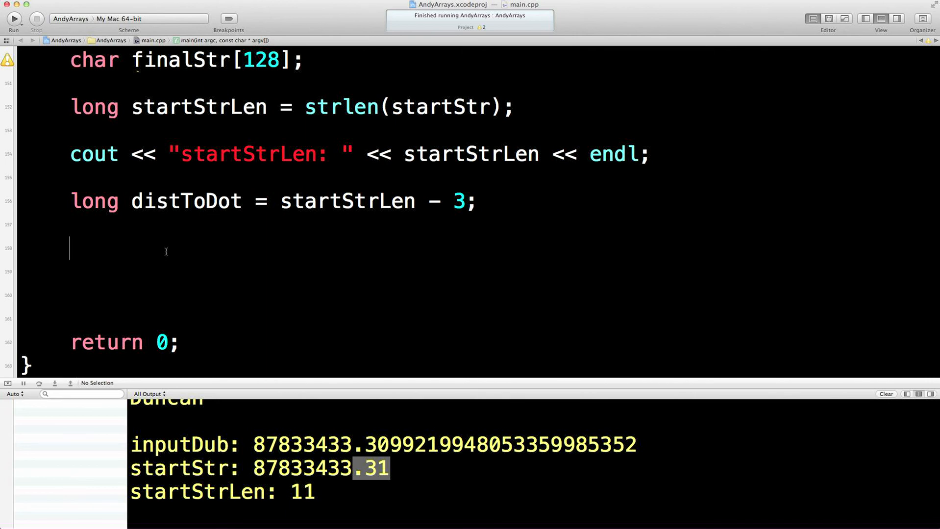
- Add 'int finalCount = 0;' below the distToDot declaration and move to the empty line
text(int final)
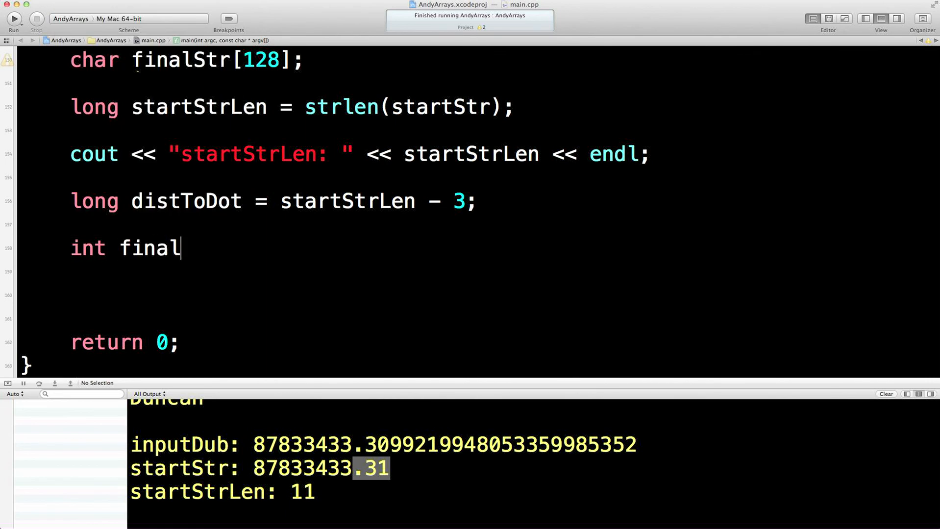
text(Count =)
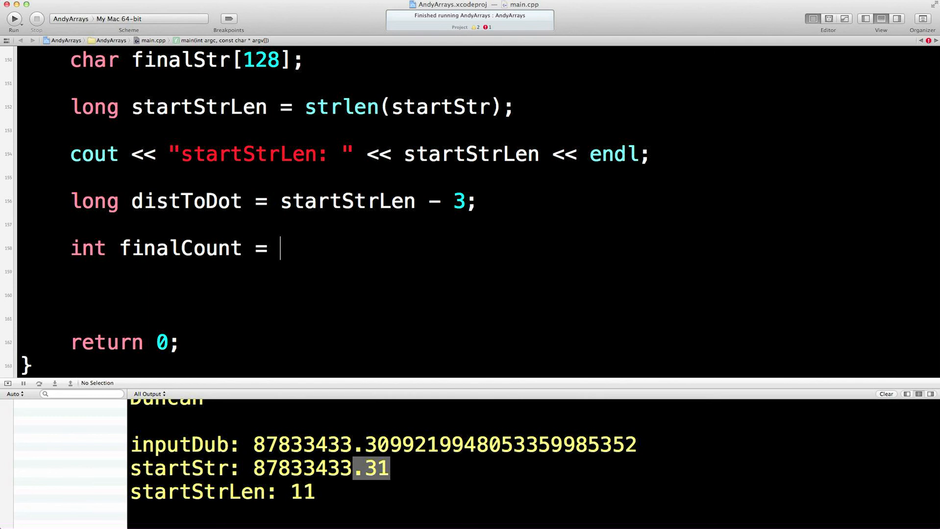
text(0;)
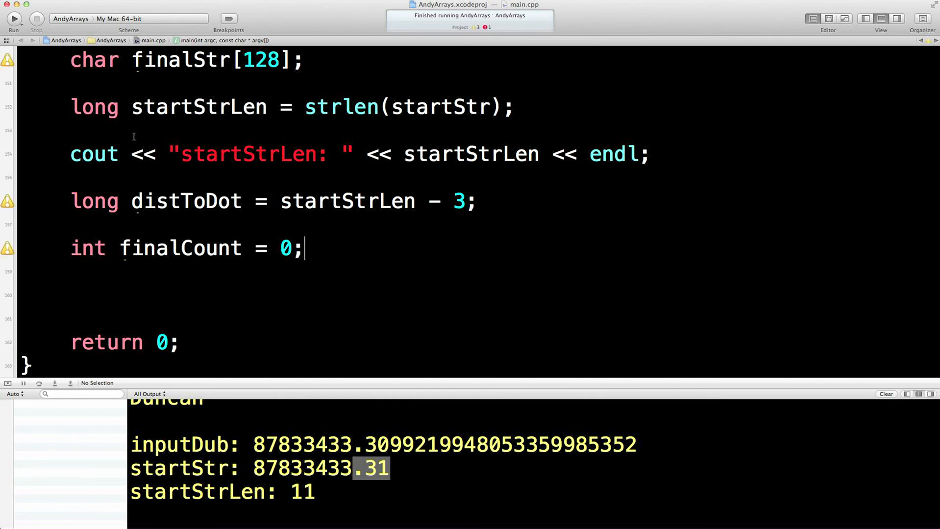
double_click(180, 59)
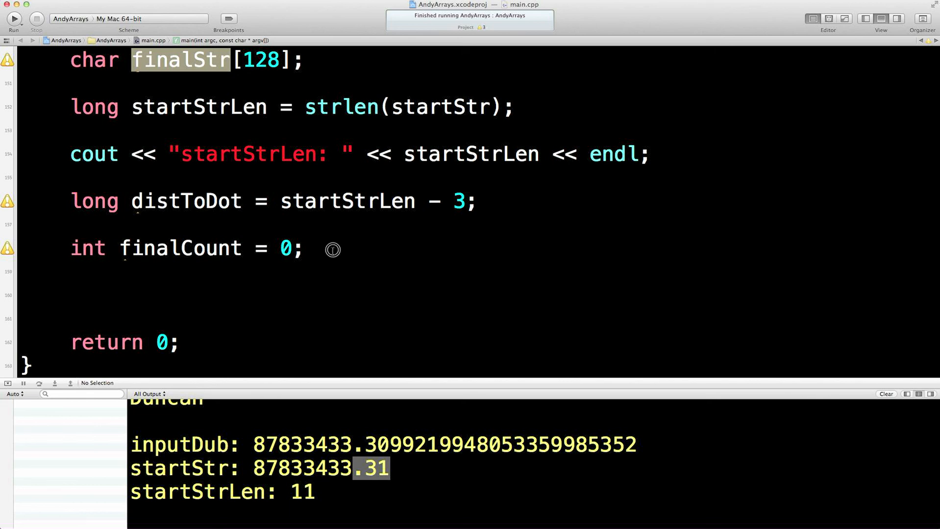
click(72, 295)
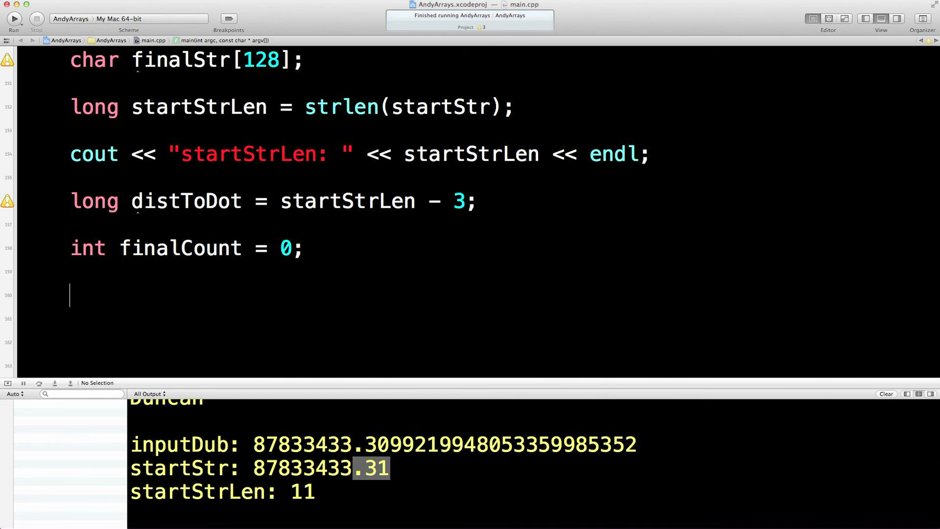
- Start the for loop header with 'int startCount = 0', removing the stray auto-inserted parenthesis
text(for()
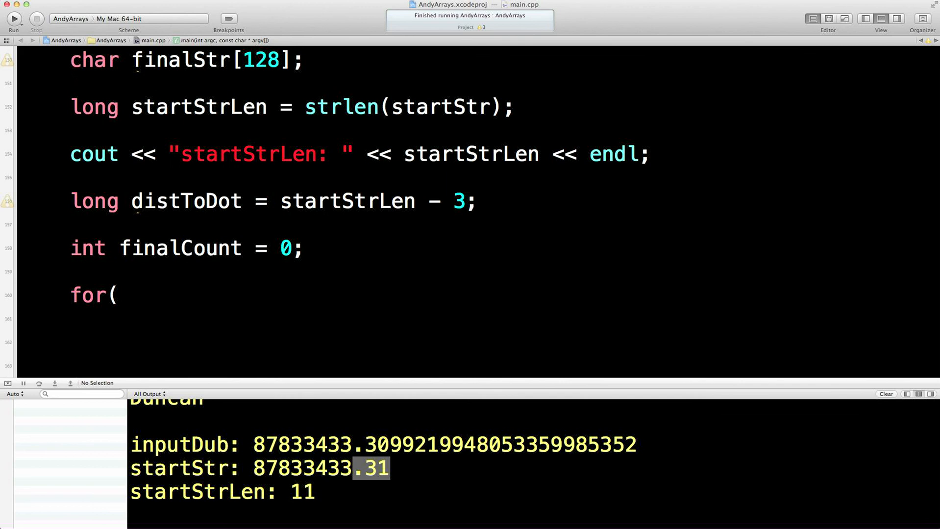
text(int))
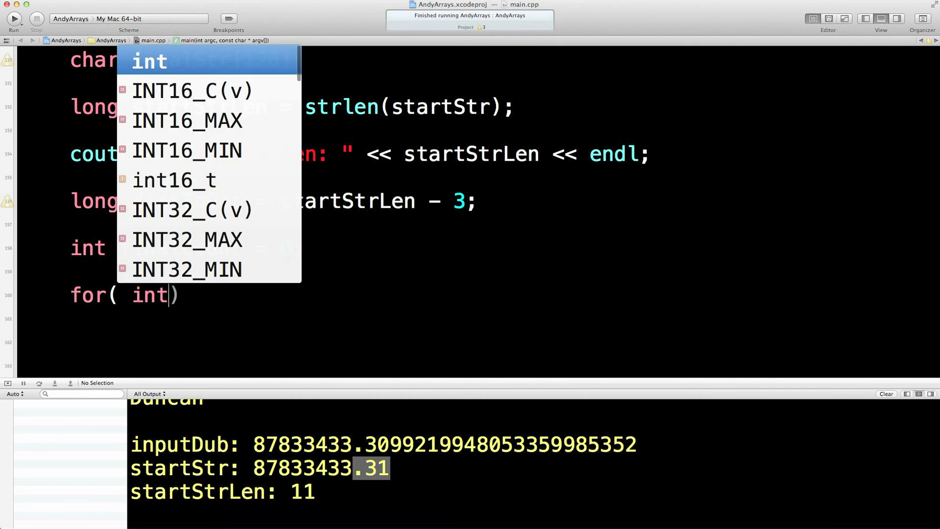
text(star)
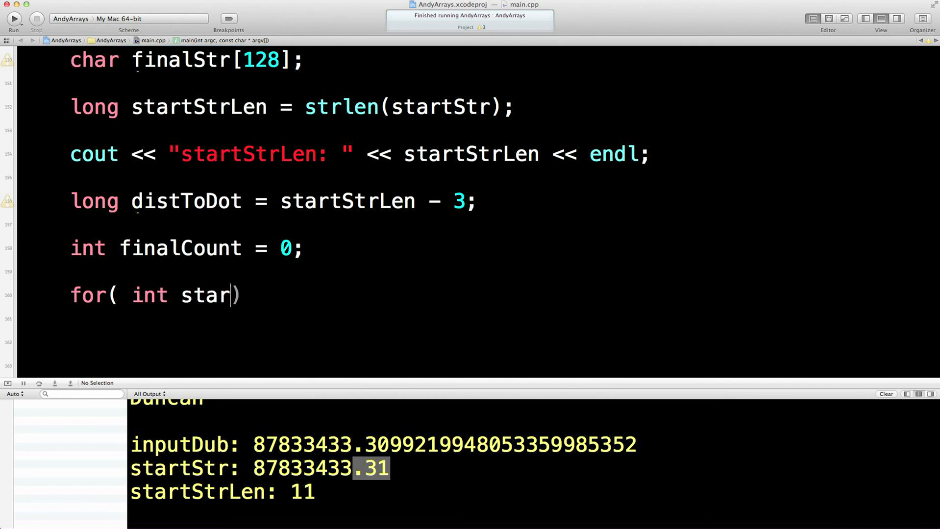
text(Count)
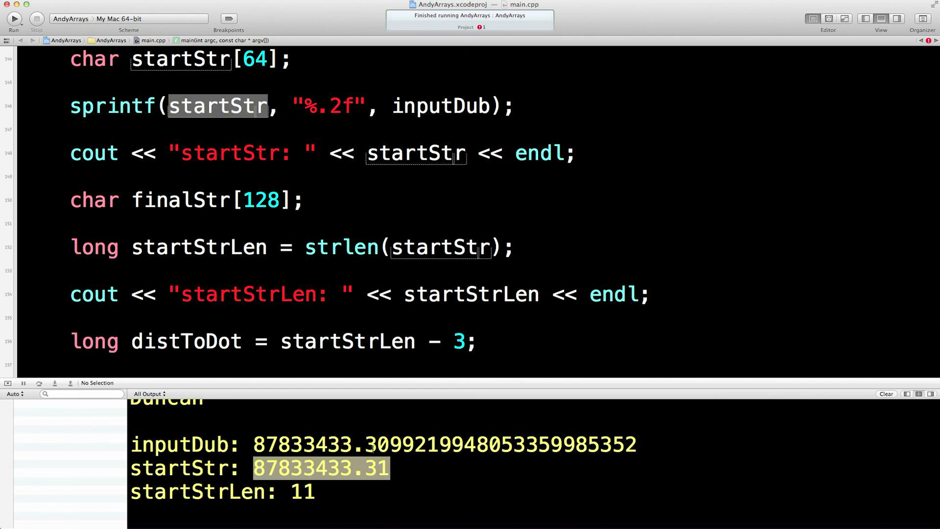
mouse_move(362, 300)
text(for( int startCount = 0;))
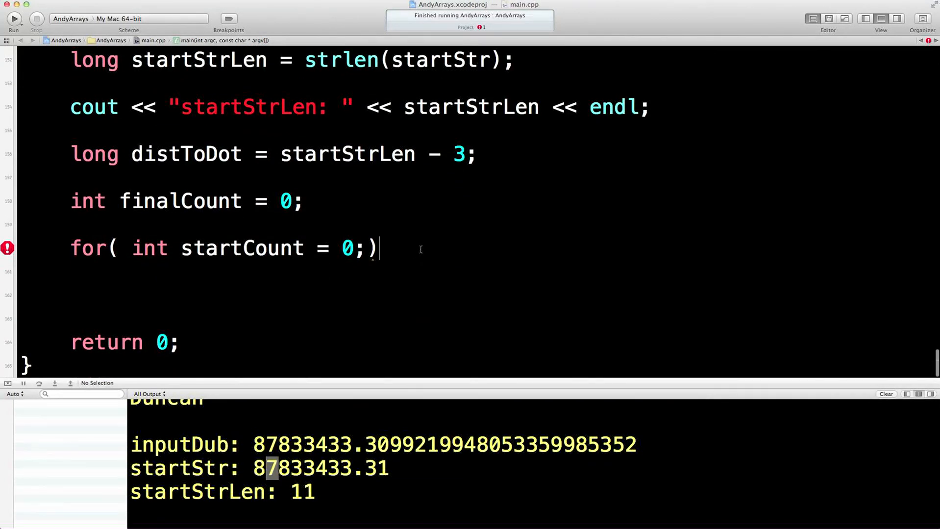
key(Backspace)
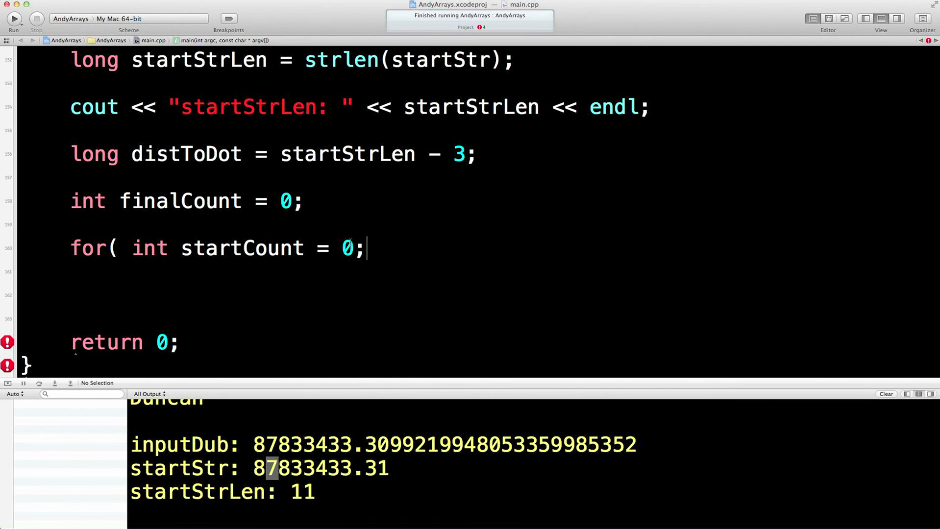
double_click(180, 201)
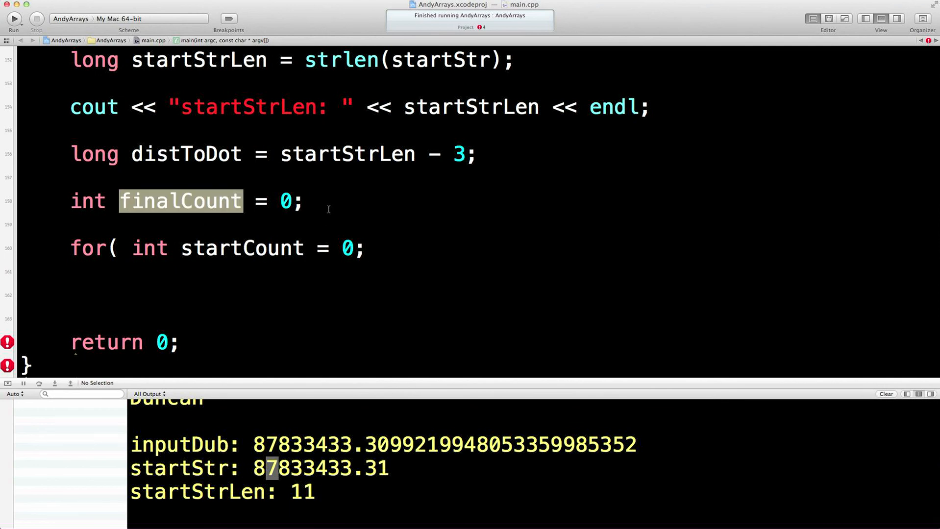
double_click(242, 248)
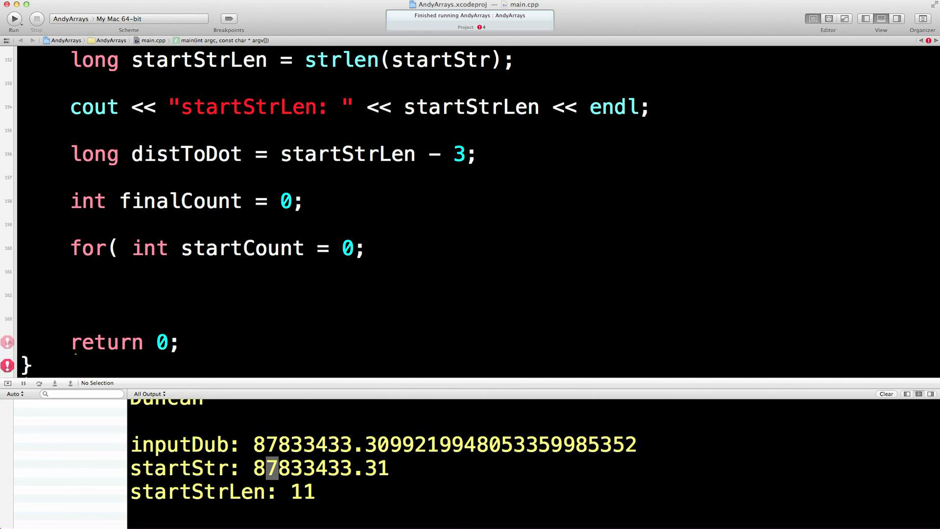
- Complete the loop header with condition startStr[startCount] != '\0', increment startCount++, and an opening brace
text(startStr)
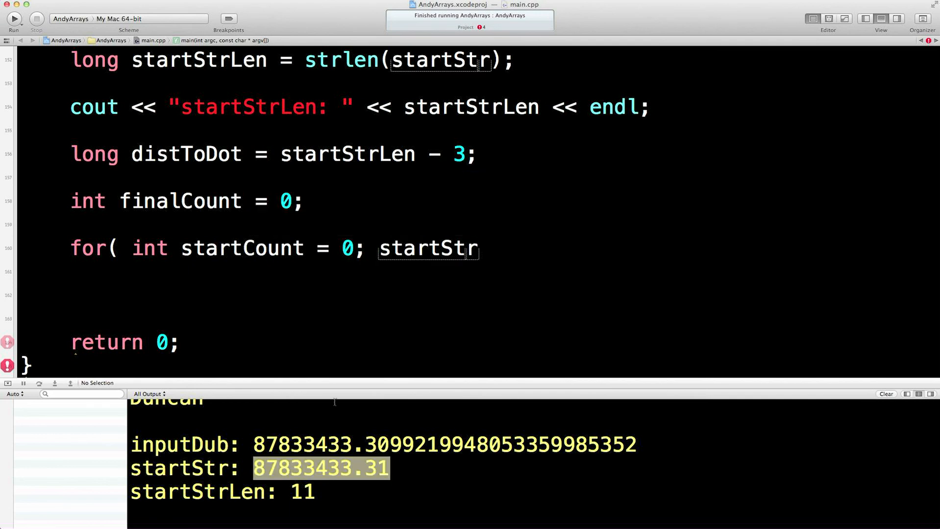
text([)
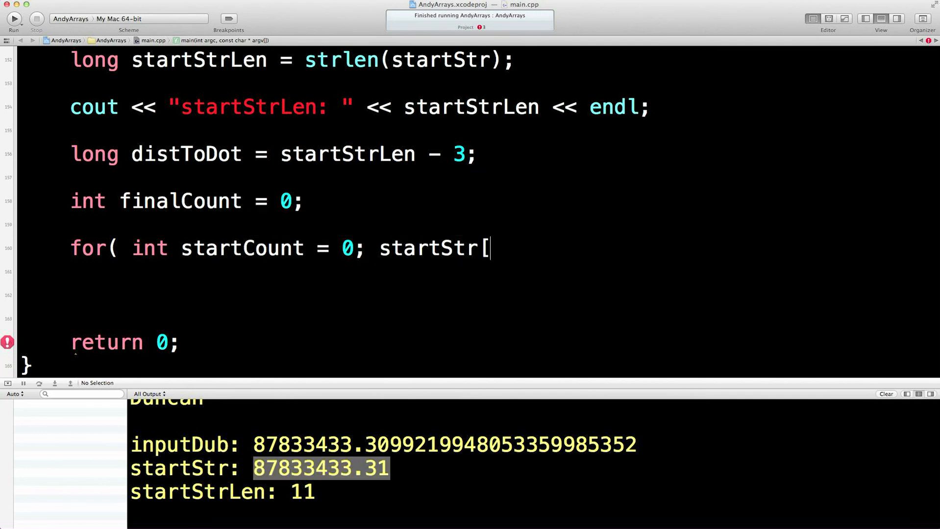
text(startCount])
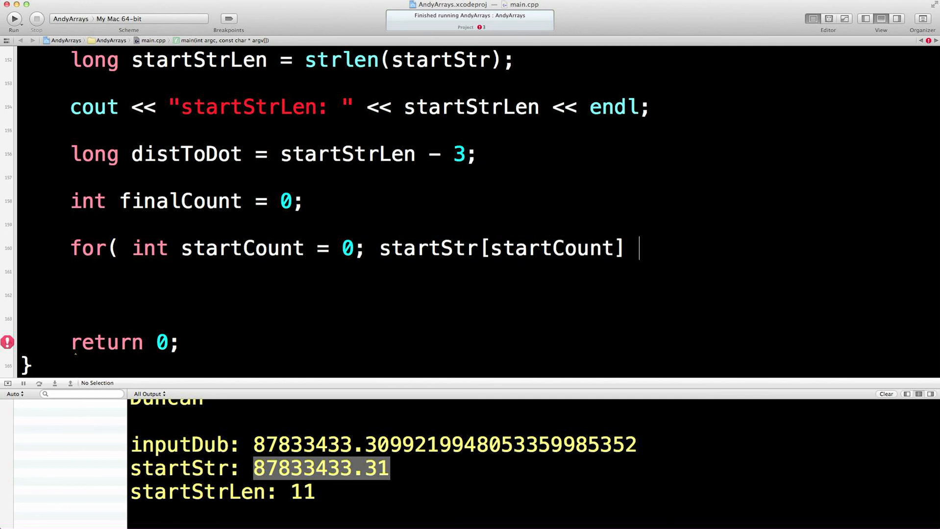
text(!=)
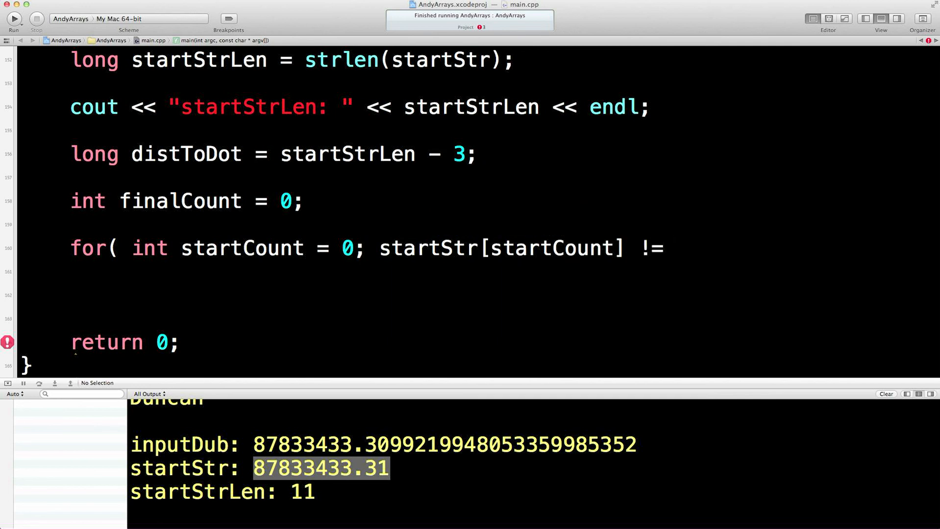
text('\')
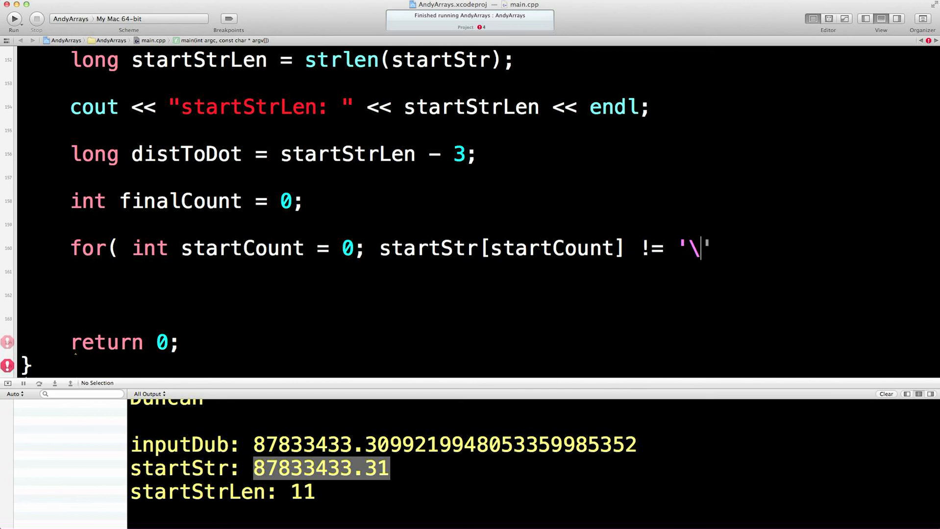
text(0)
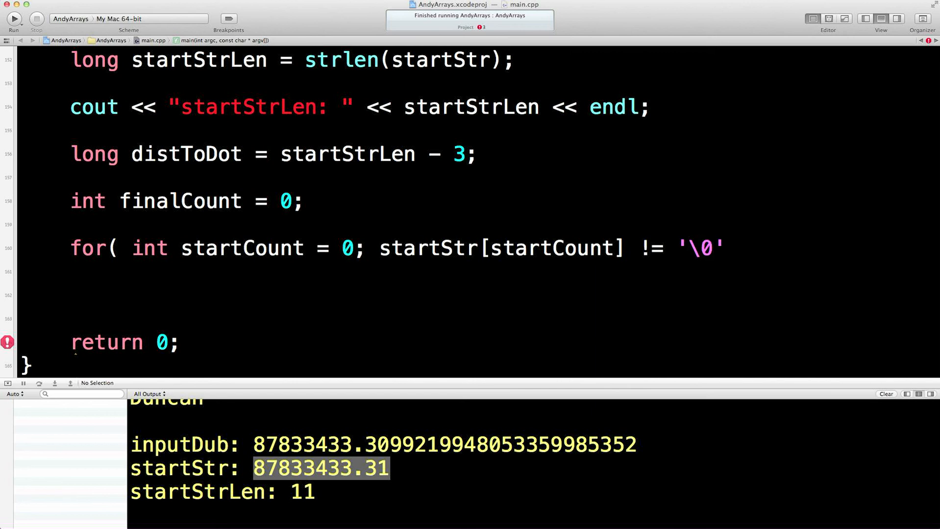
text(startStr)
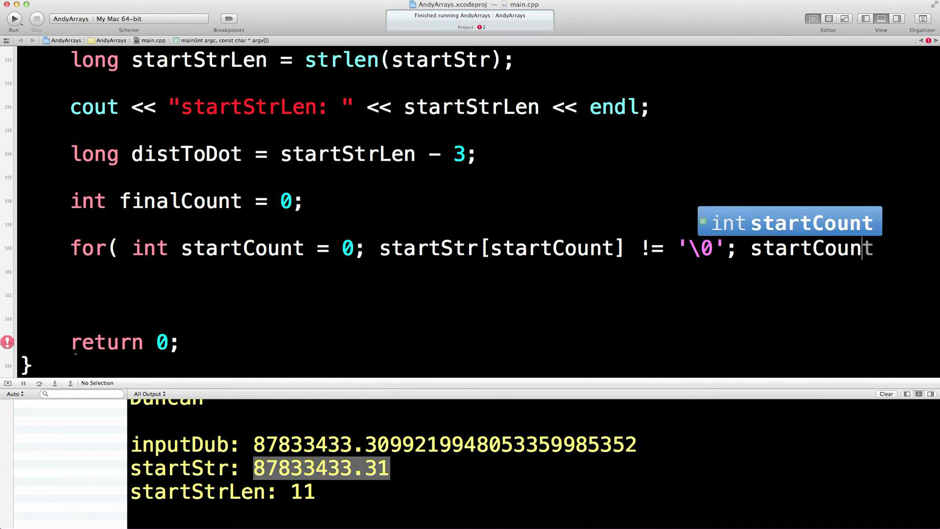
text(++))
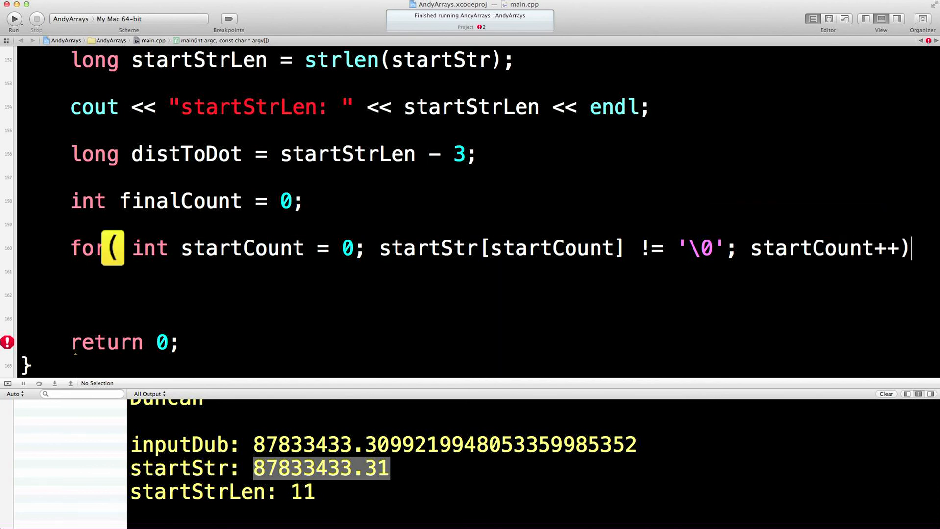
text({)
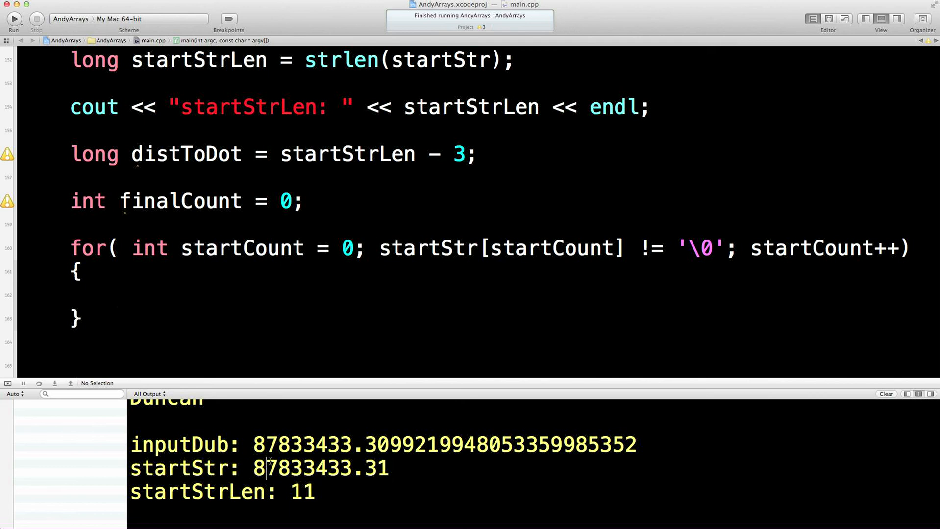
- Begin the loop body with 'distToDot' and add a blank line after the distToDot declaration
double_click(258, 468)
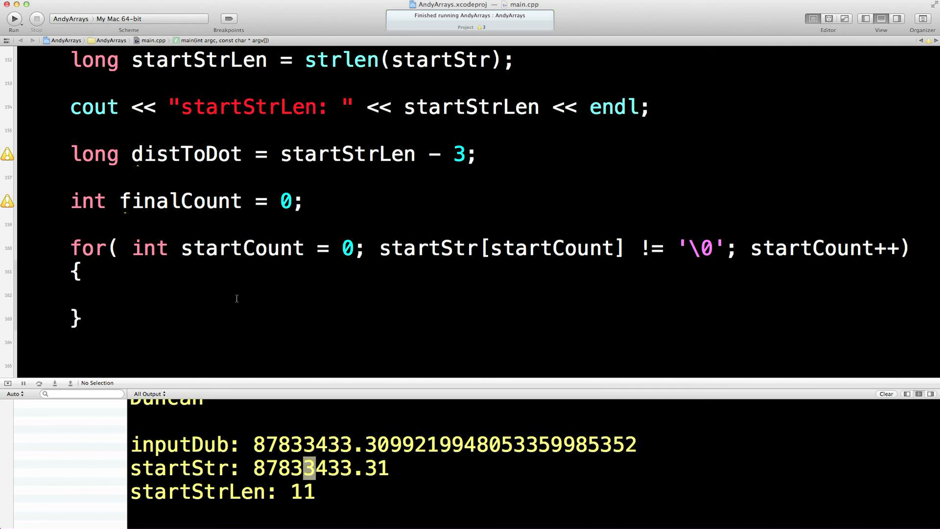
text(distToDot)
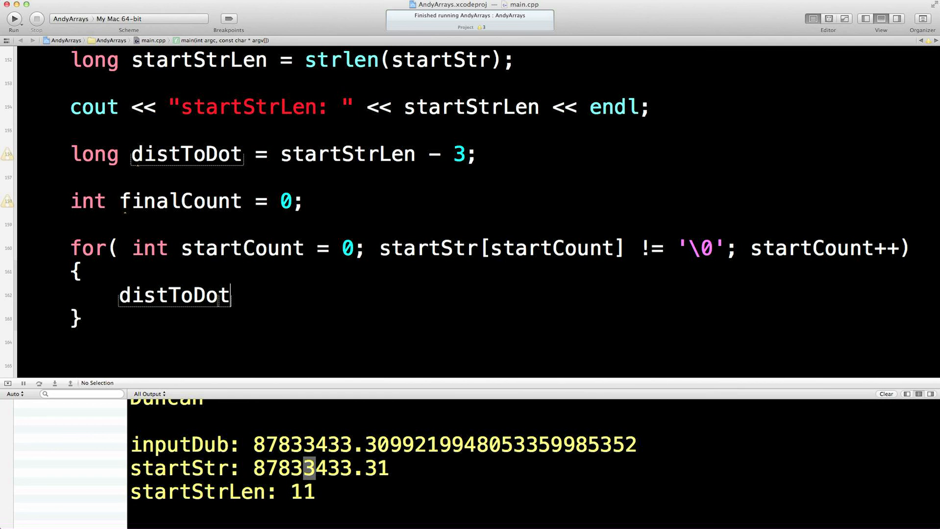
text(=)
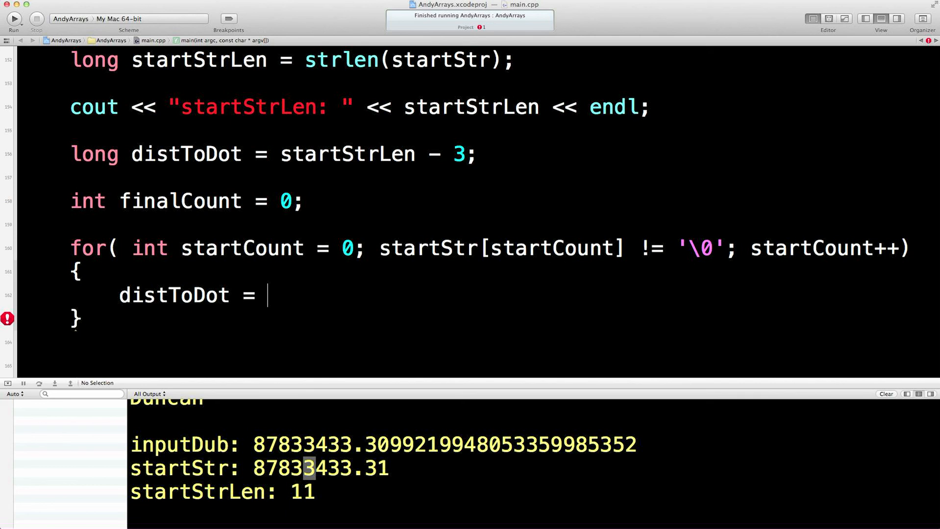
key(backspace)
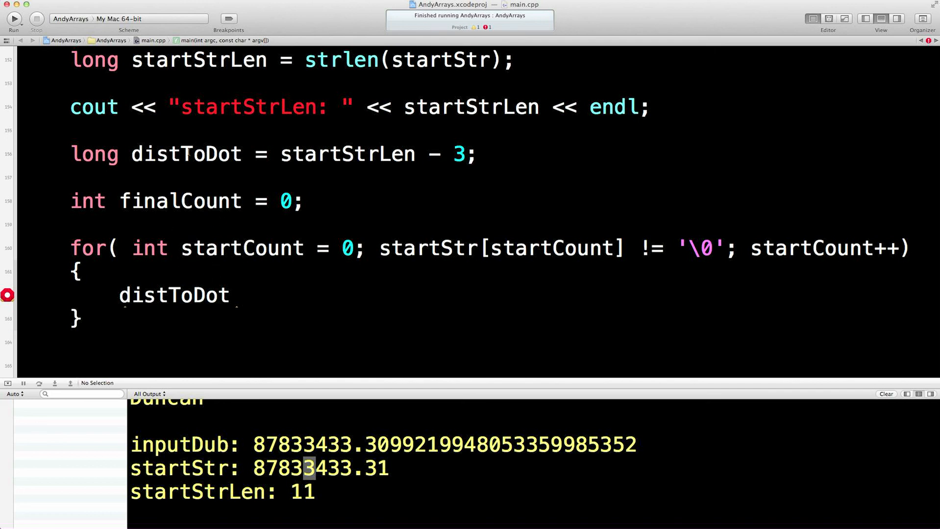
double_click(186, 154)
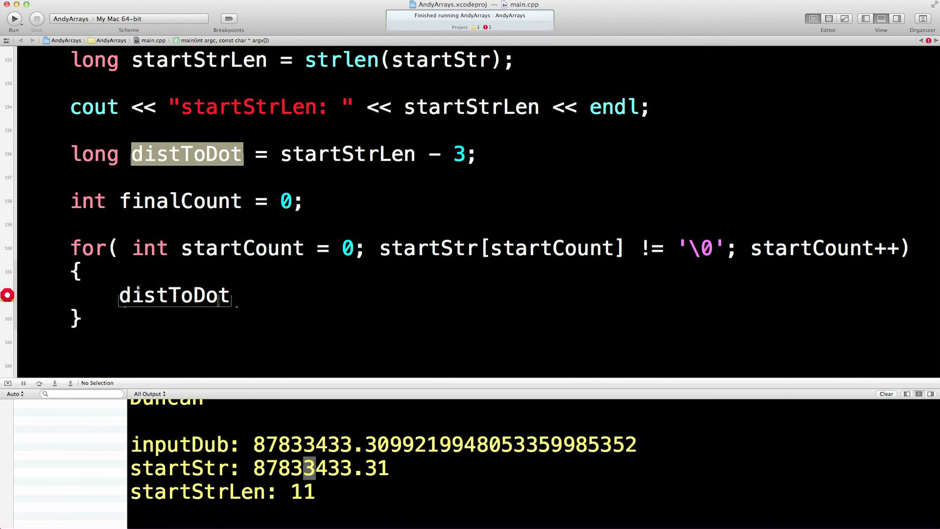
click(477, 153)
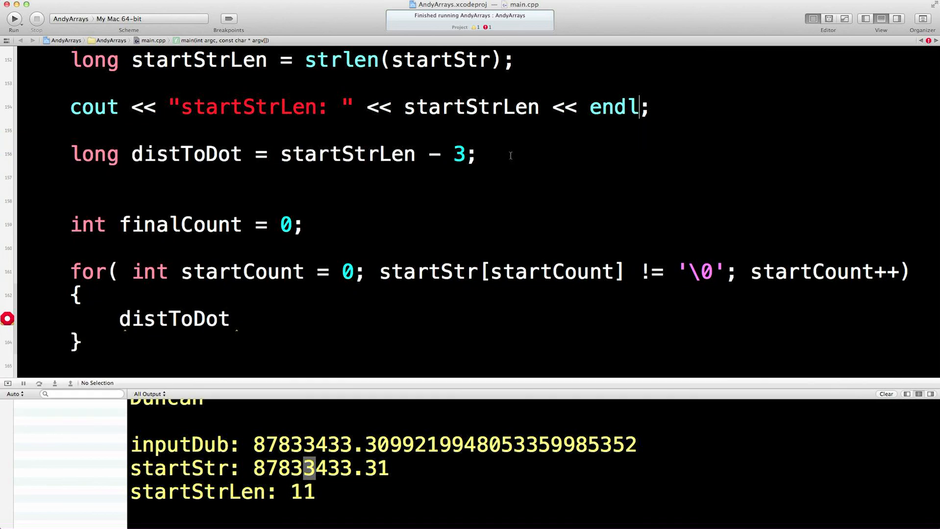
- Write 'decreaseDist = distToDot - startCount;' as the loop body's first statement
text(long decres)
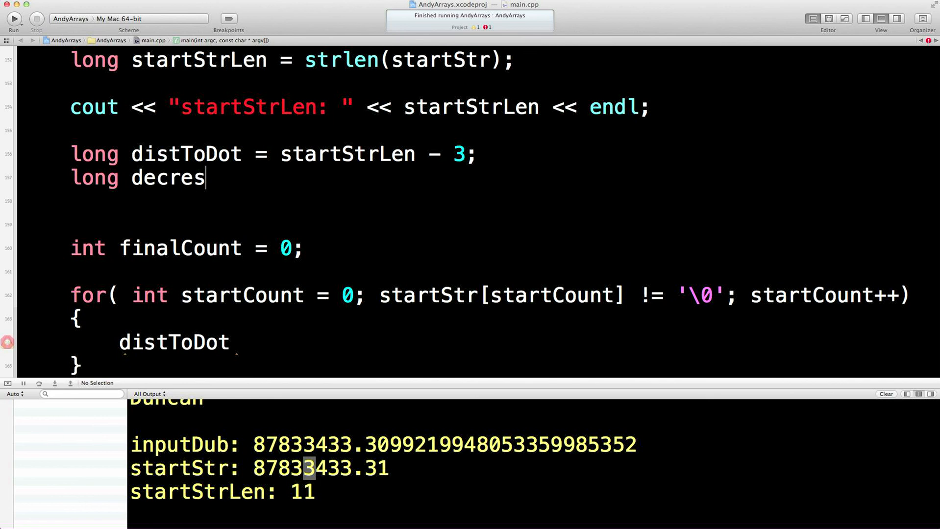
text(aseDist)
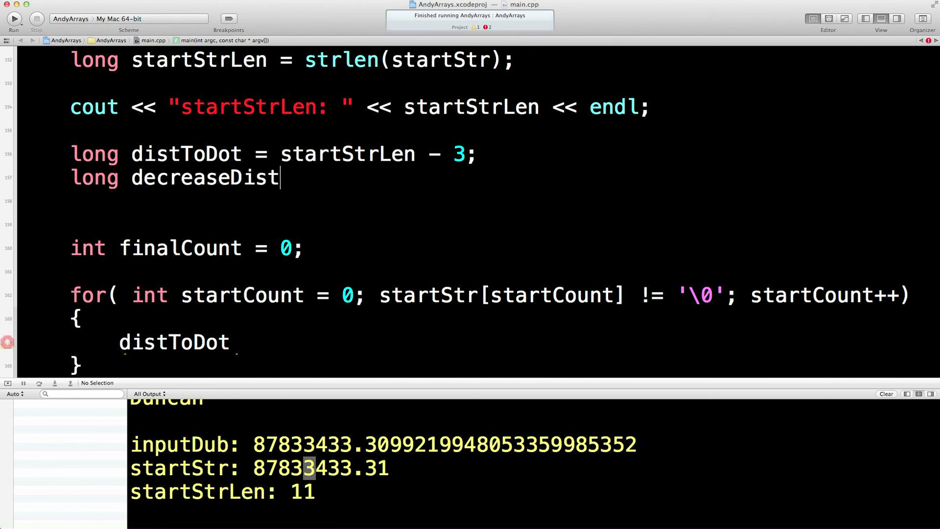
text(;)
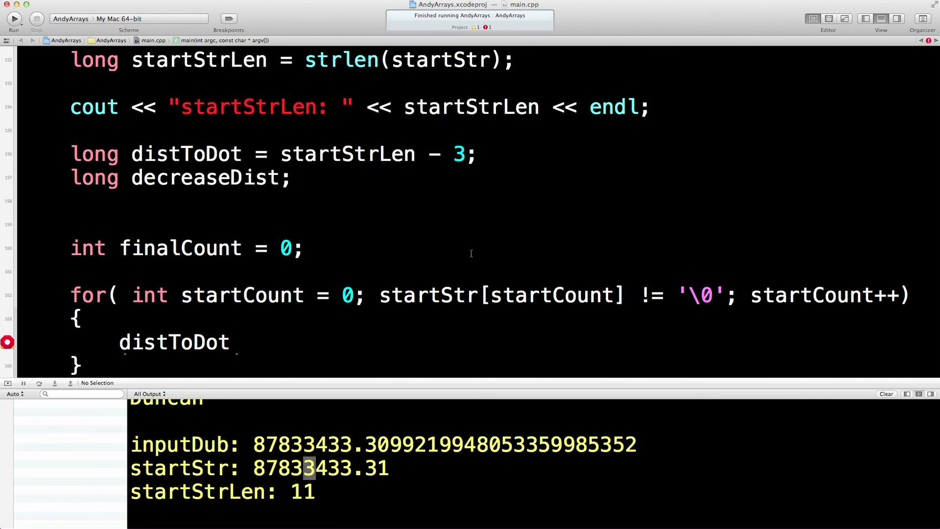
double_click(175, 342)
text(decreaseDist)
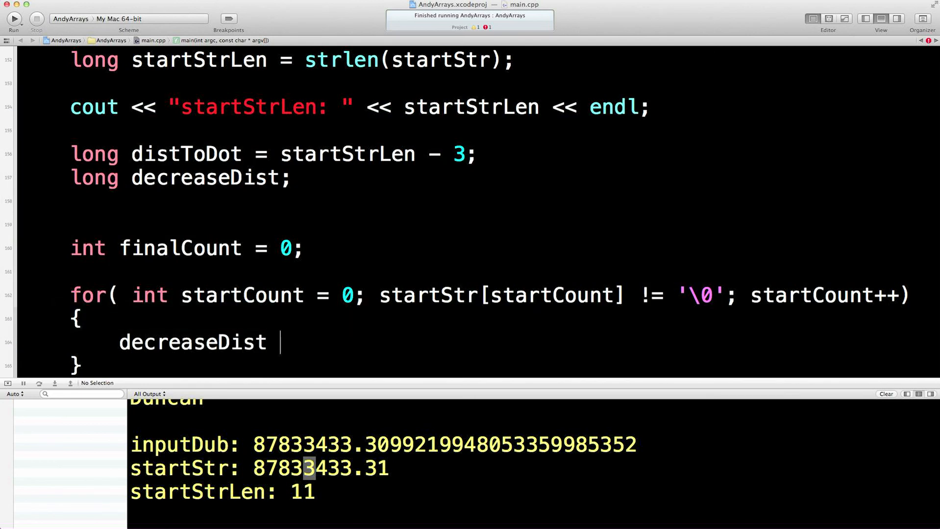
text(=)
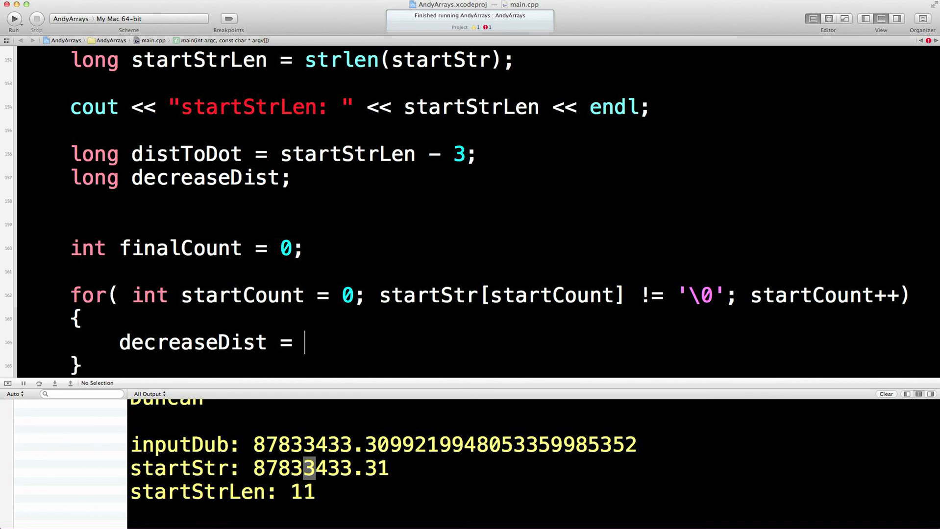
double_click(186, 153)
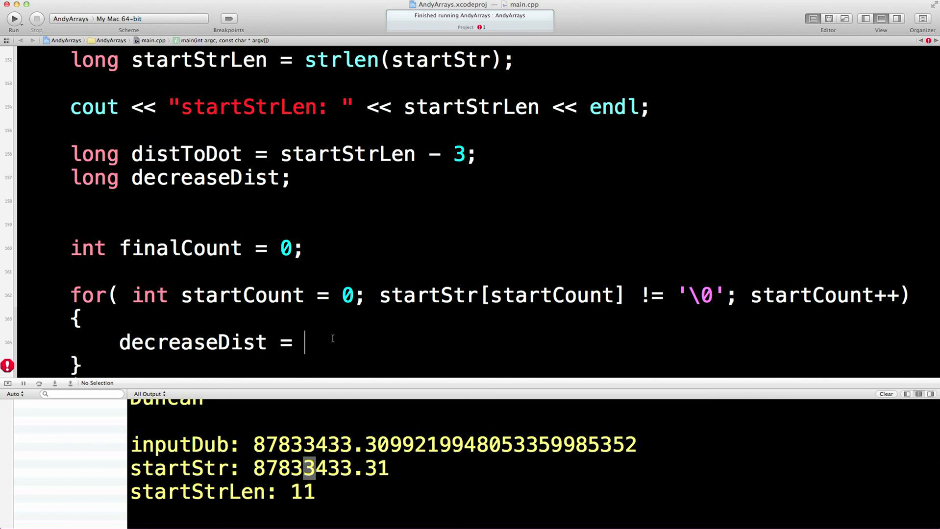
text(distToDot)
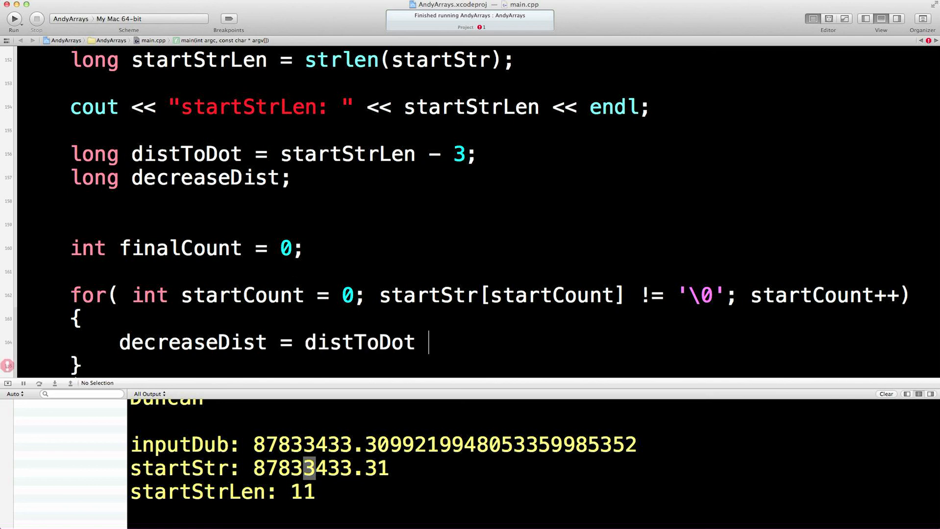
text(−)
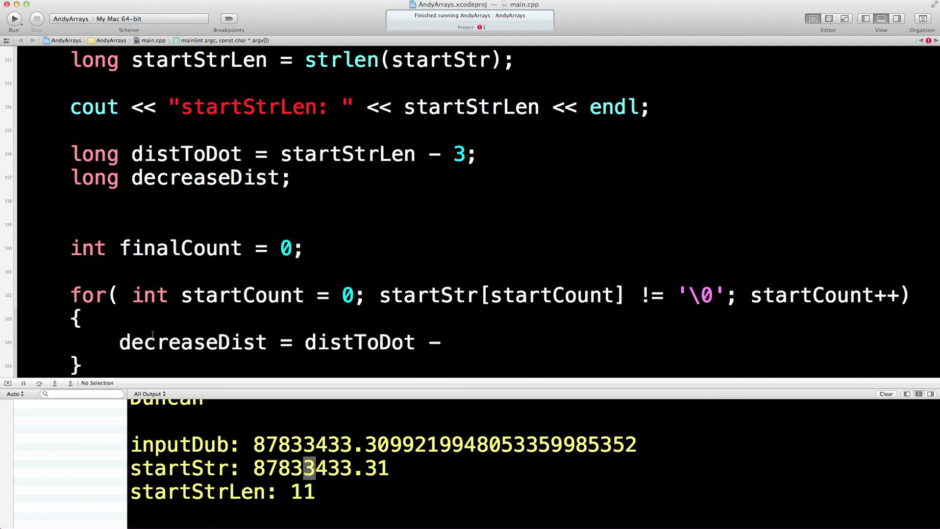
double_click(241, 295)
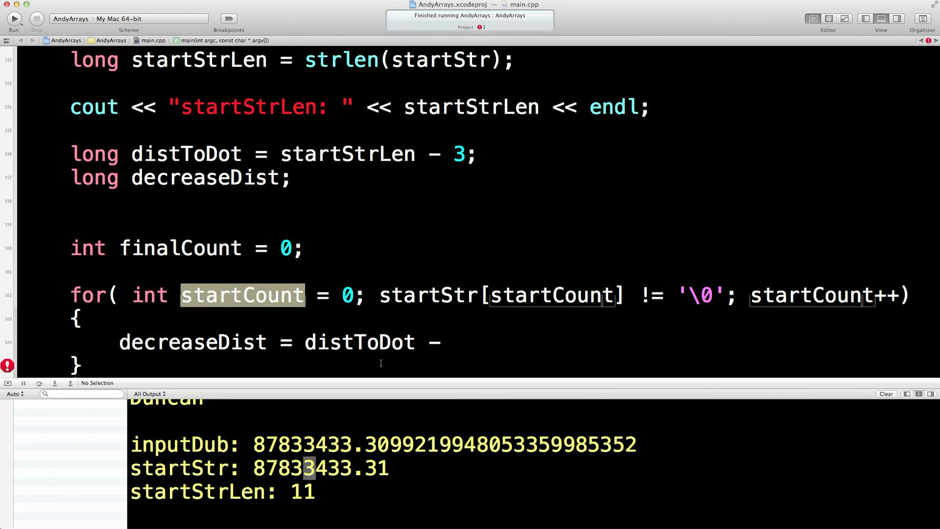
text(startCount;)
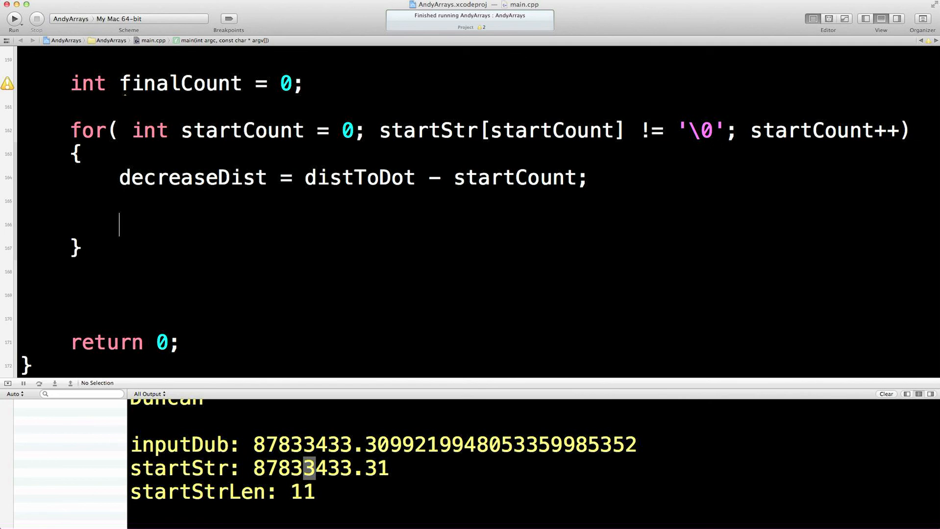
- Type 'if (startCount != 0 && decreaseDist > 0 && decreaseDist % 3 == 0', breaking after each &&
text(if)
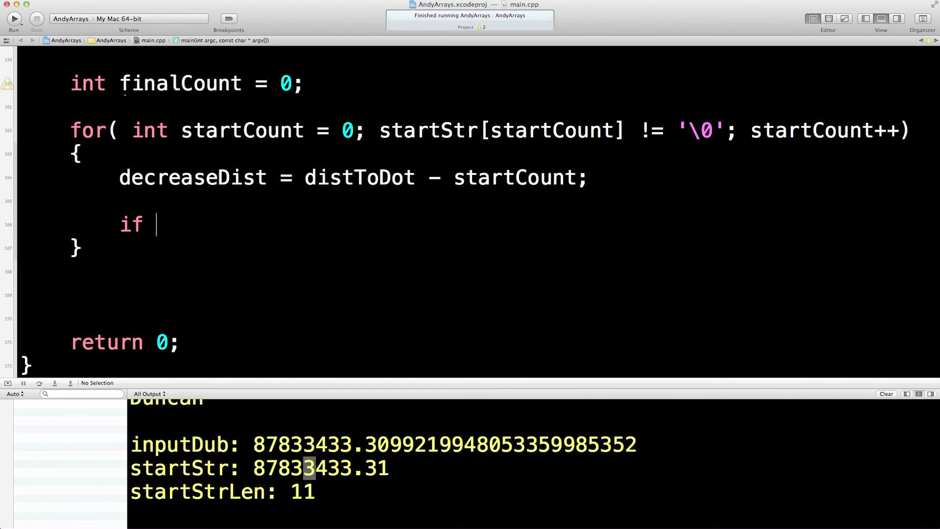
text(()
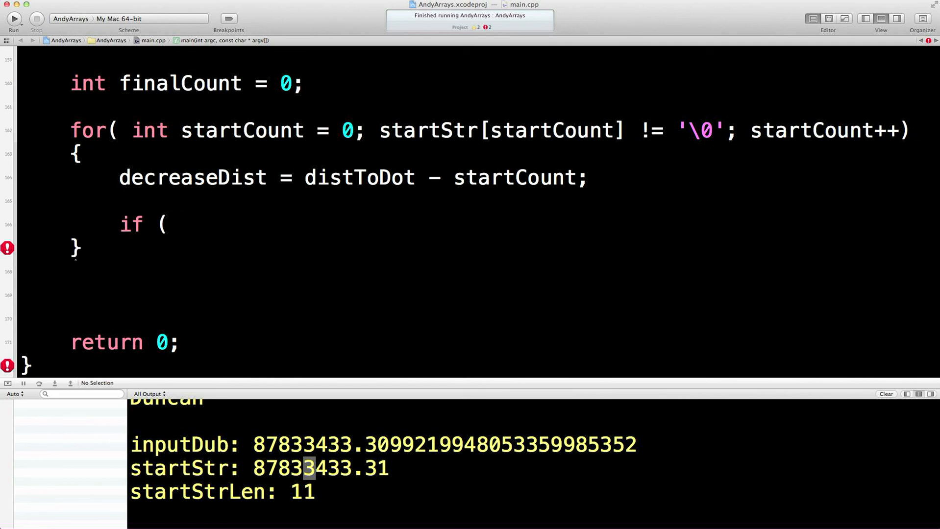
text(startCount))
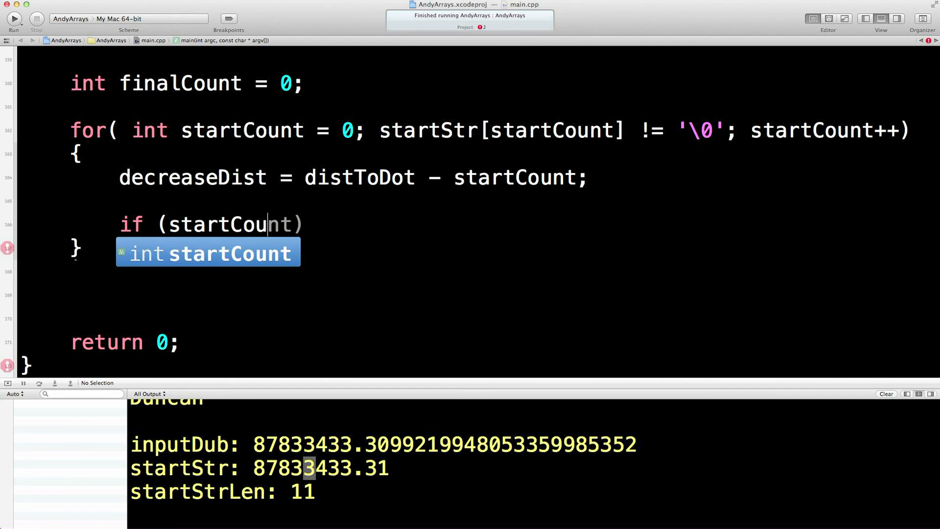
text(!=)
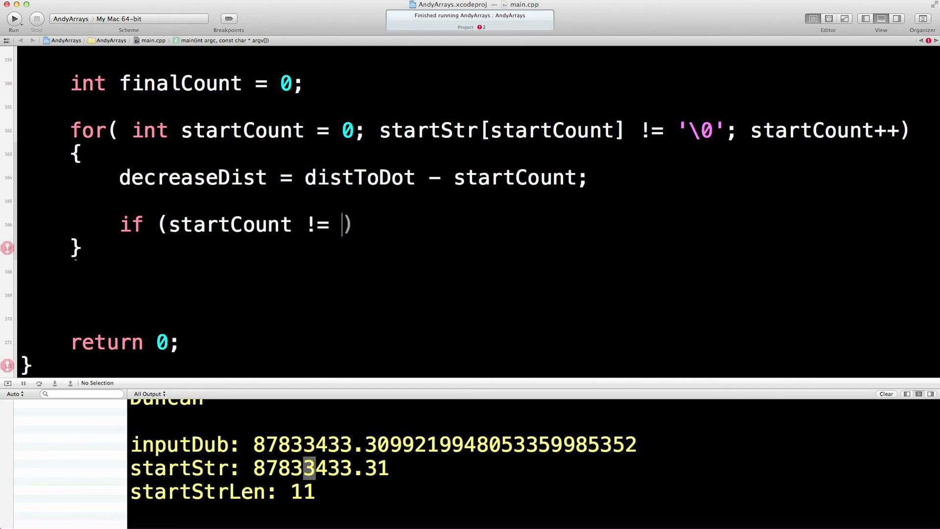
text(0)
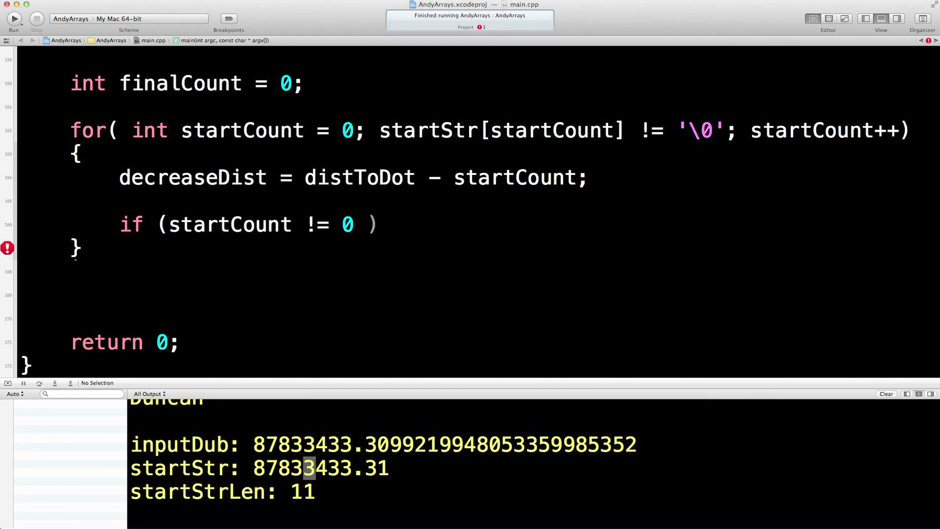
text(&&)
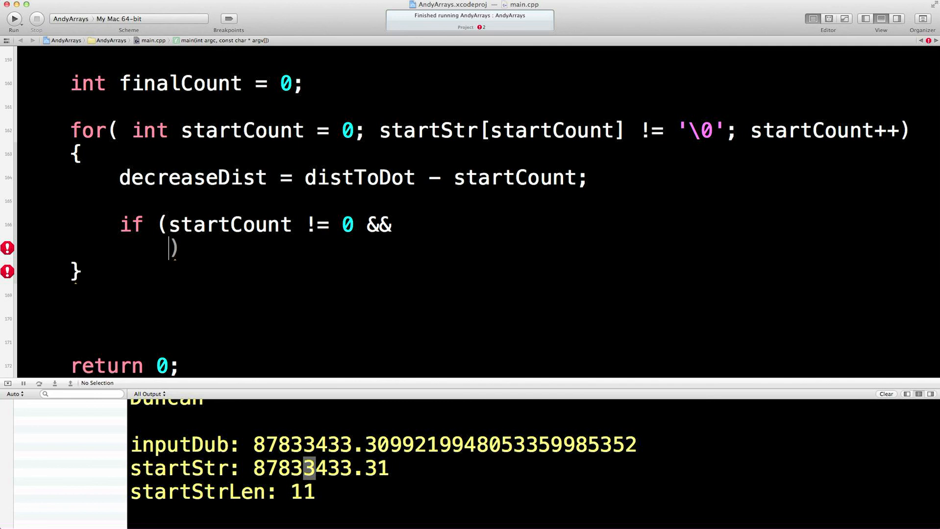
text(decreaseDist > 0)
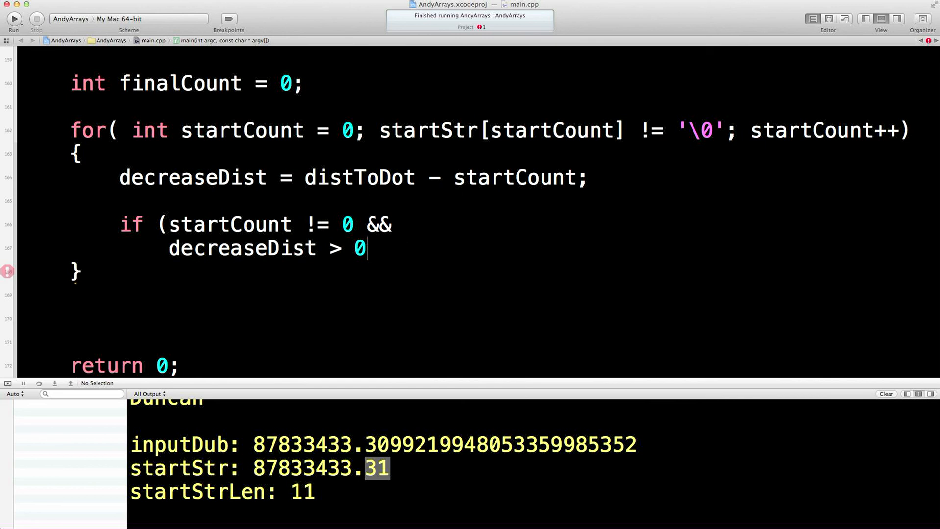
text(&&)
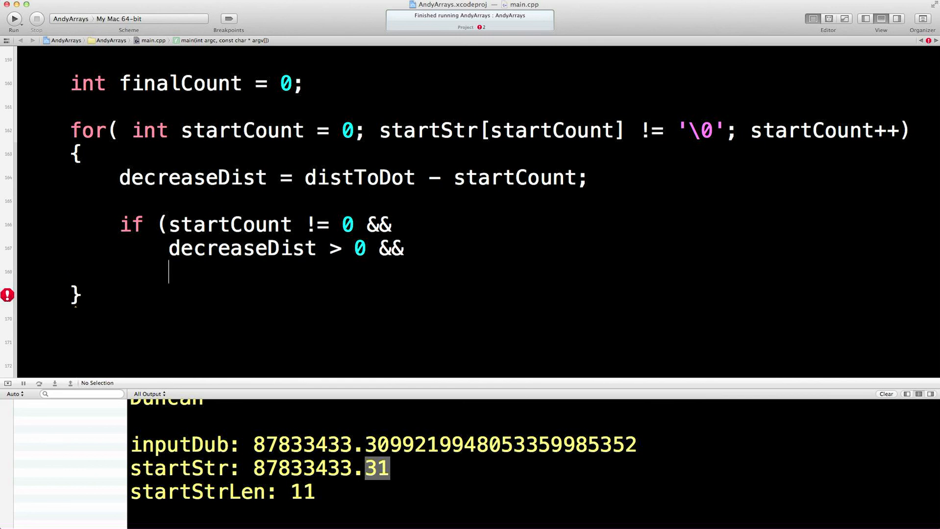
text(decreaseDist)
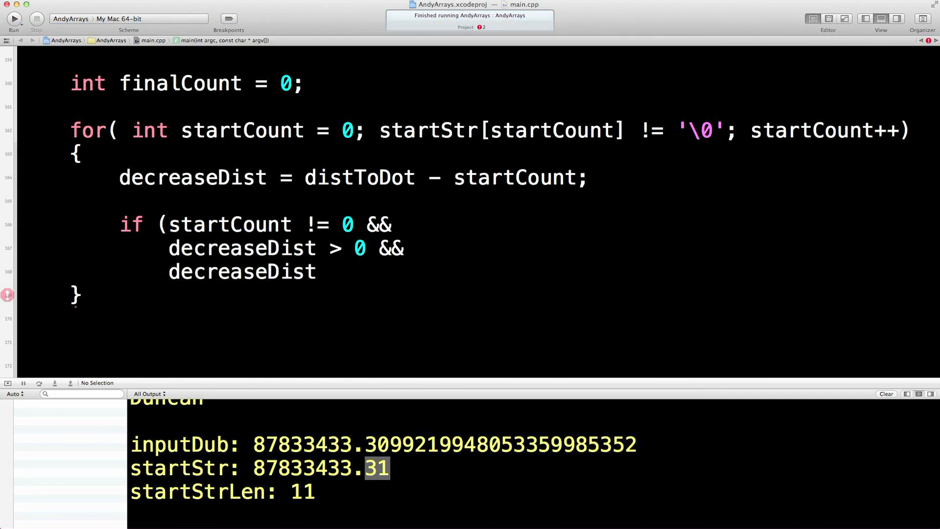
text(%)
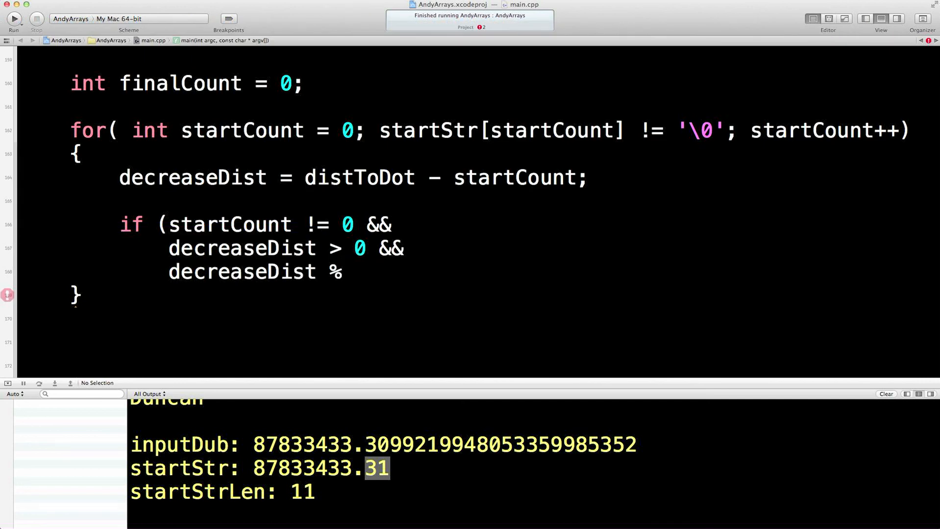
text(3 ==)
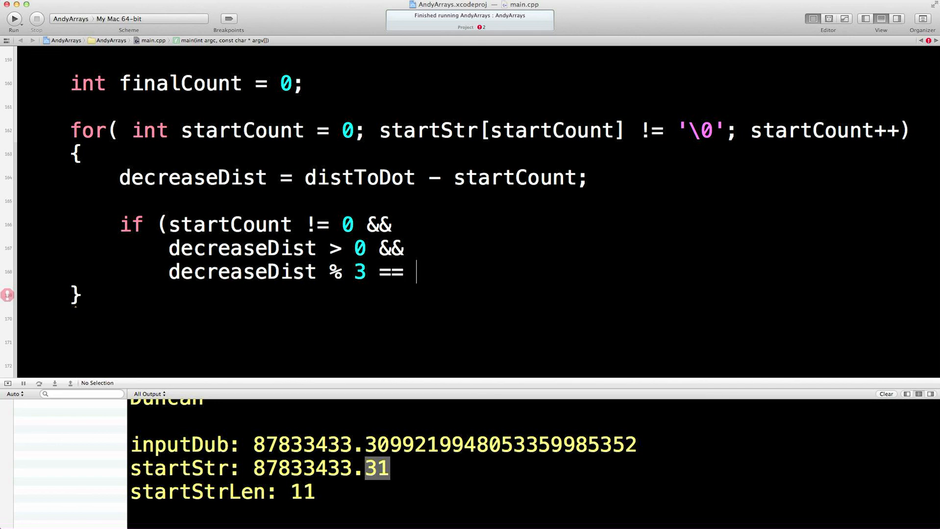
text(0)
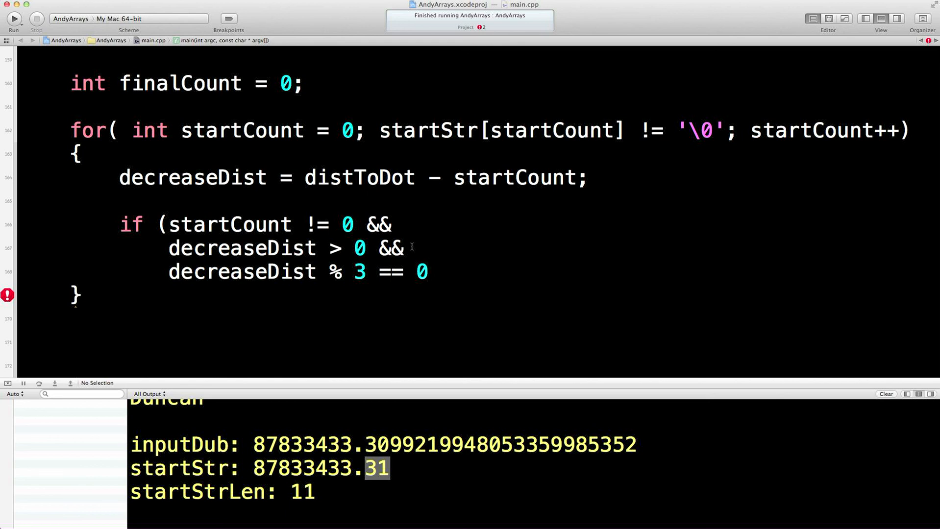
- Close the if and give it the body finalStr[finalCount++] = ',';
text())
text({)
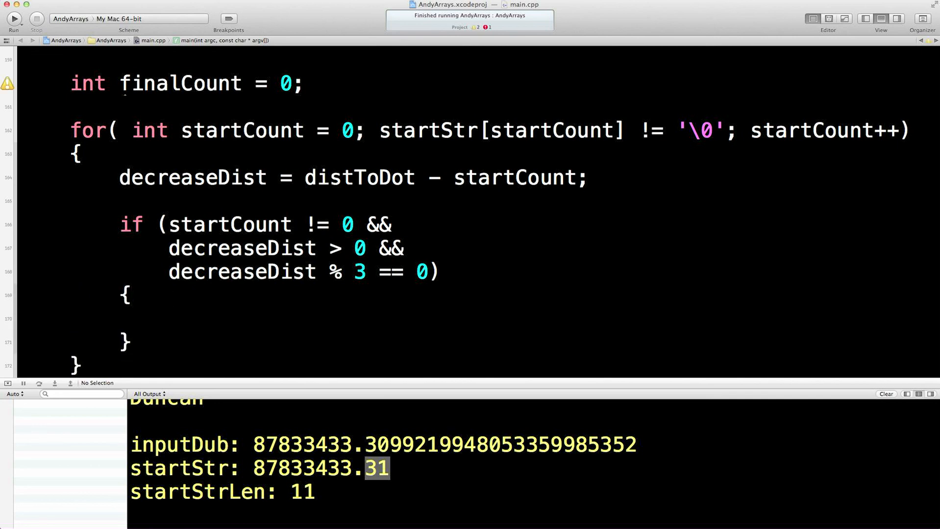
text(f)
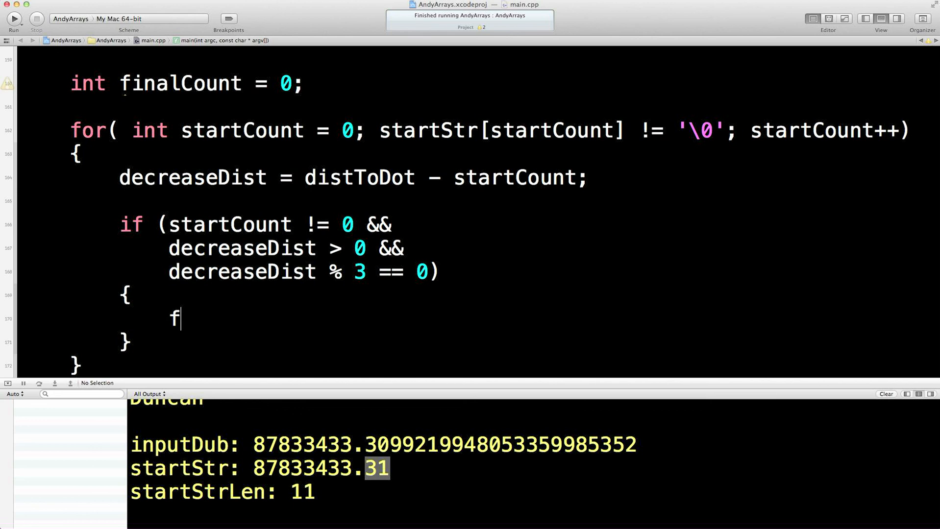
text(inalStr)
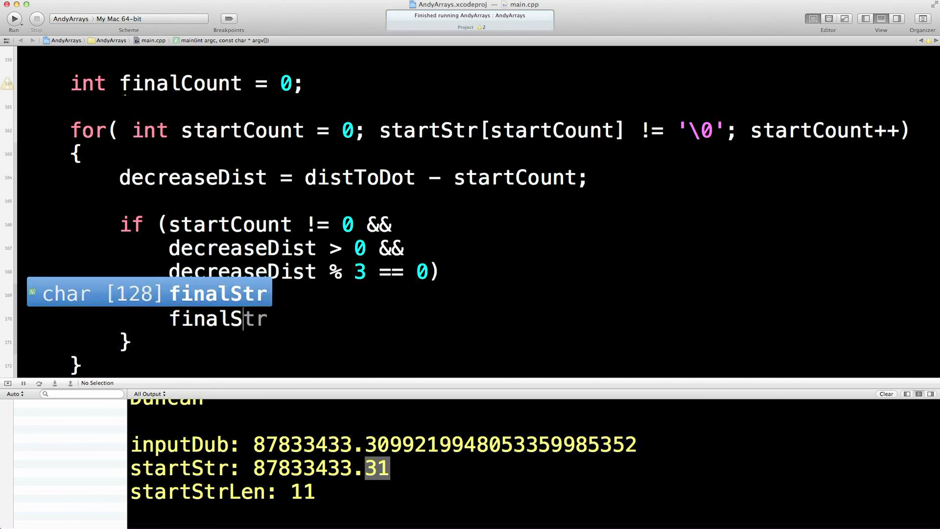
text([)
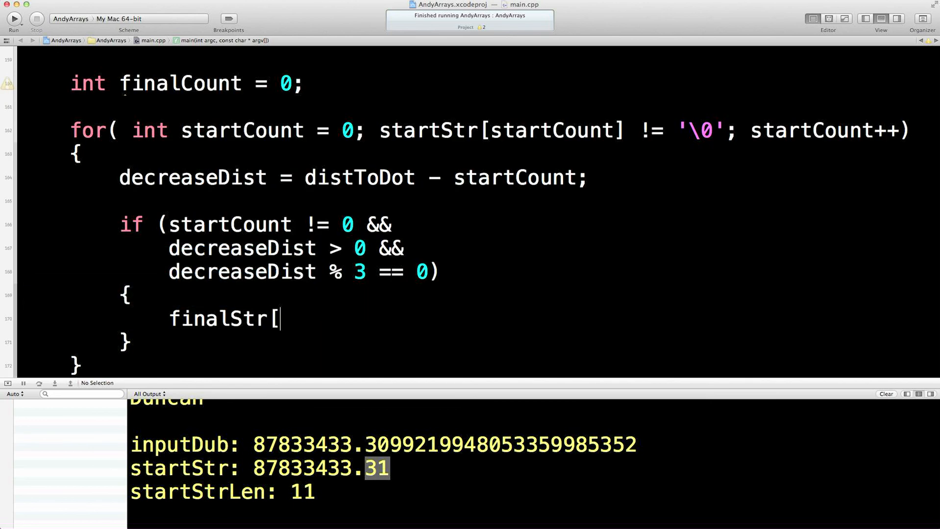
double_click(179, 83)
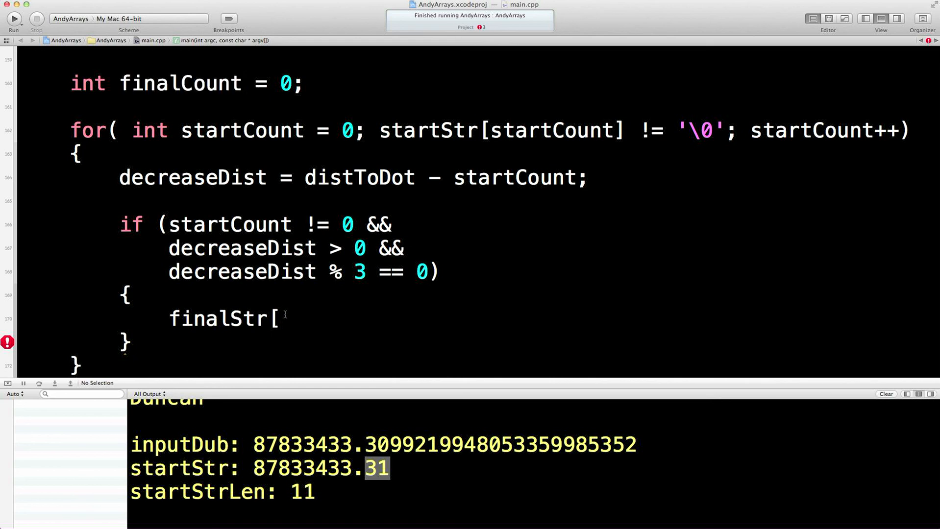
text(finalCount++)
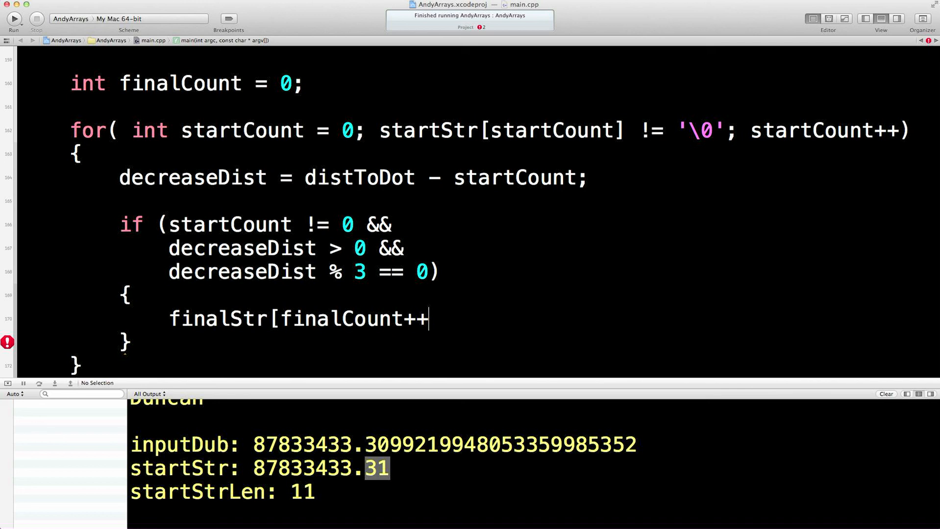
text(])
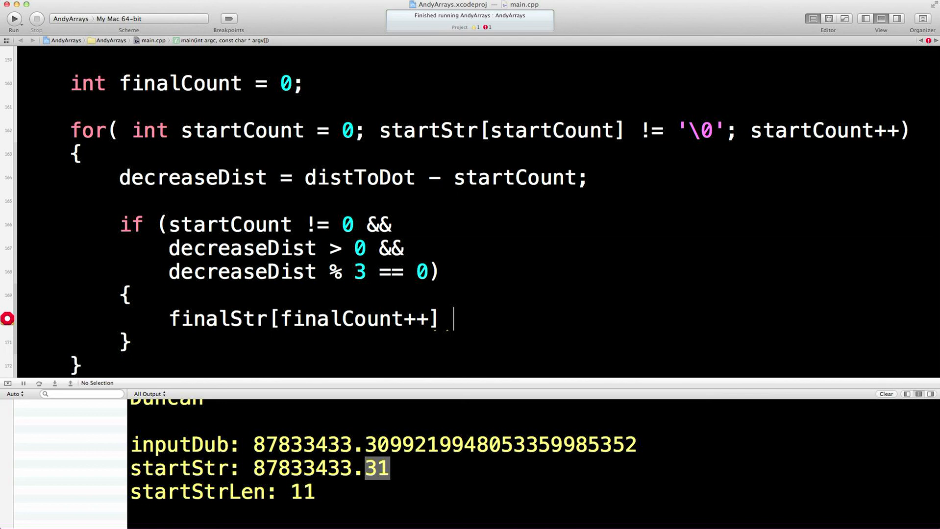
text(= ')
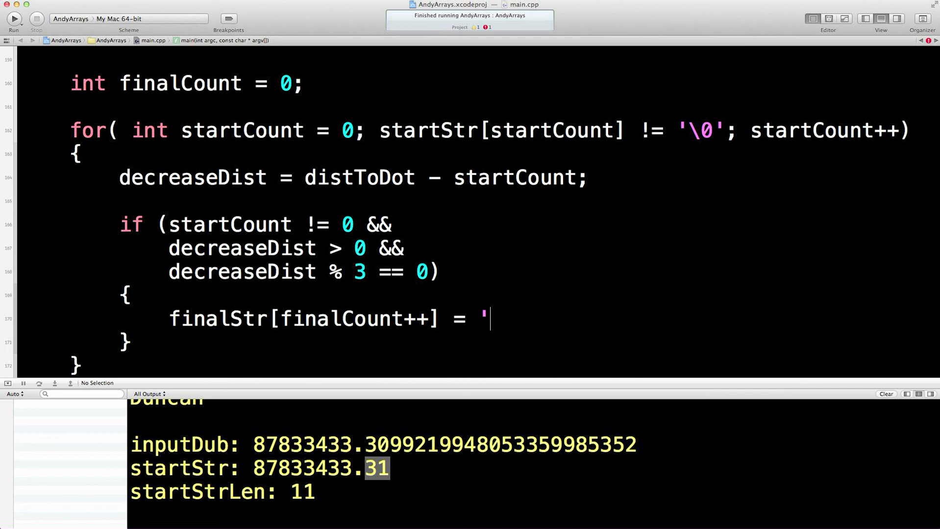
text(,)
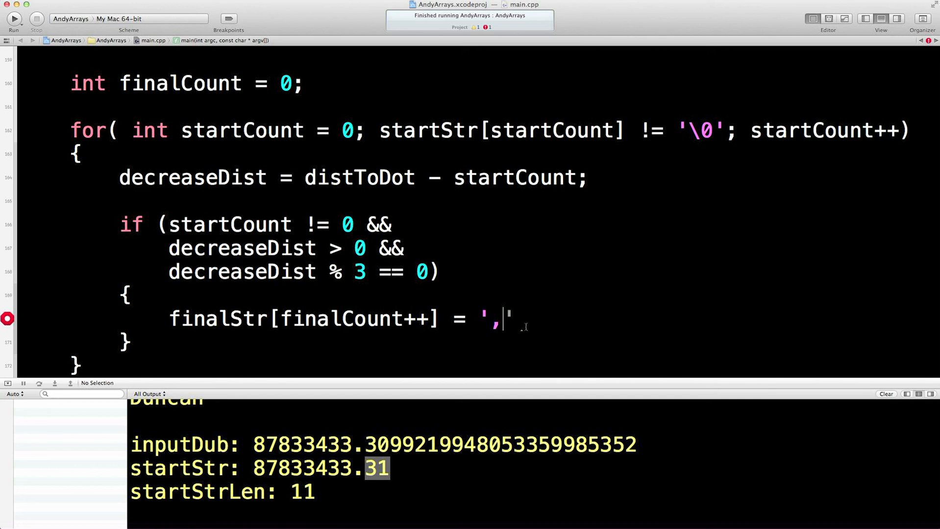
text(;)
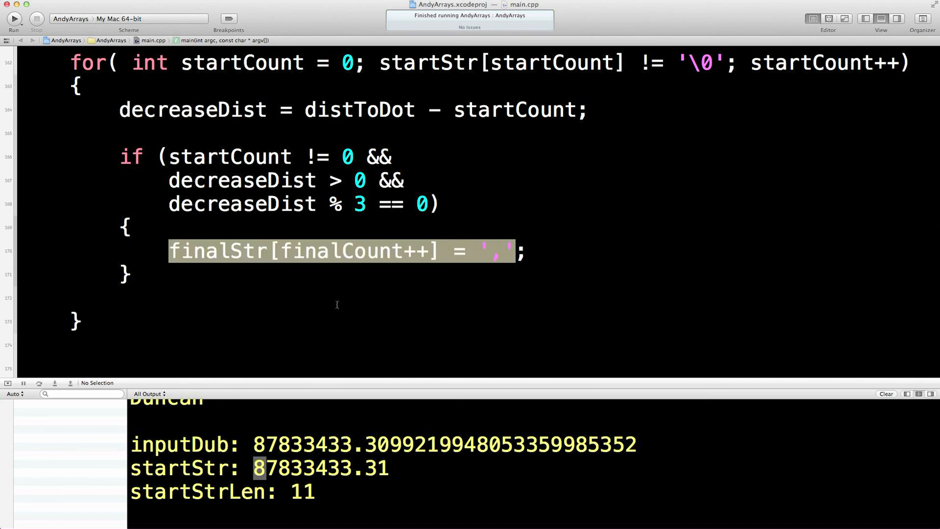
- Add 'finalStr[finalCount++] = startStr[startCount];' below the if block
text(finalStr[finalCount++] = ',')
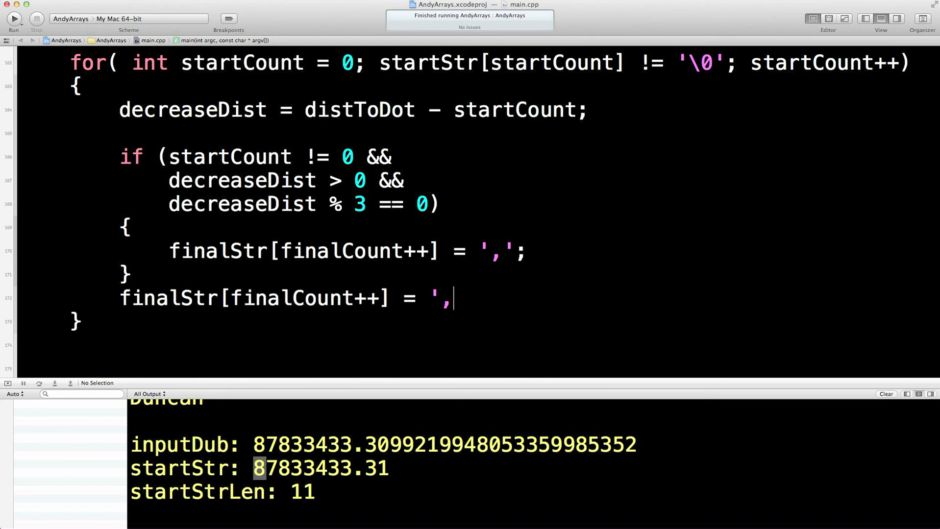
key(backspace)
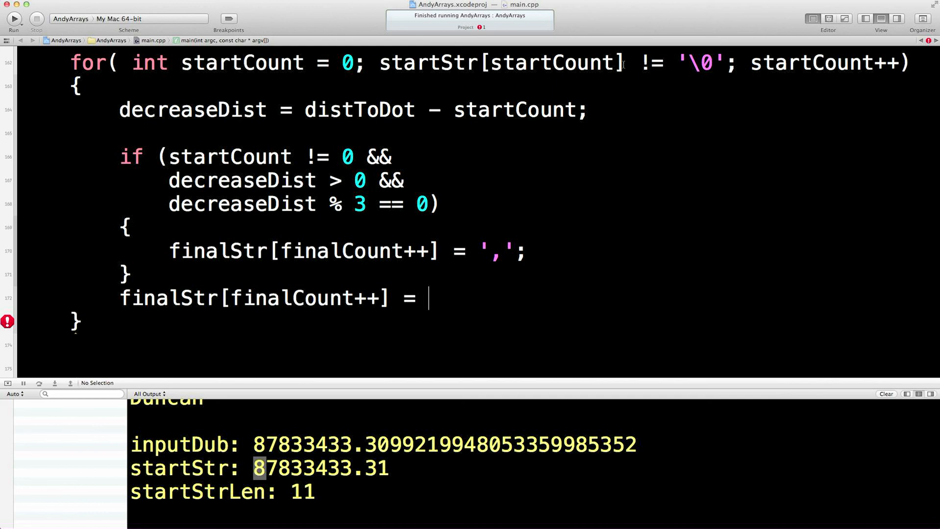
double_click(500, 62)
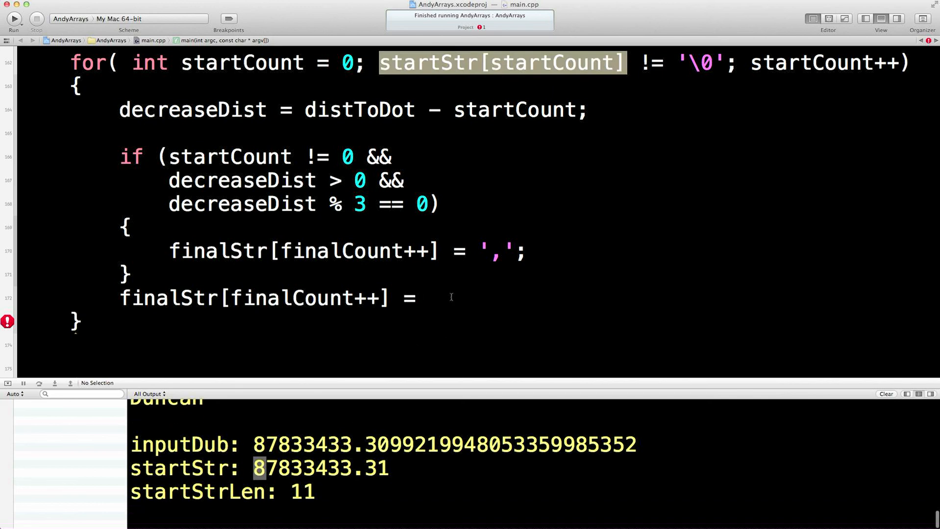
text(startStr[startCount])
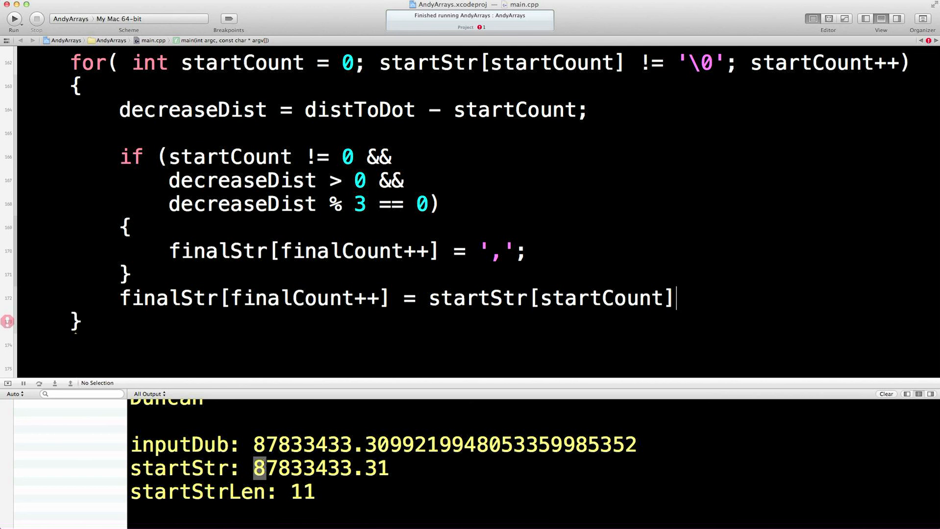
double_click(320, 468)
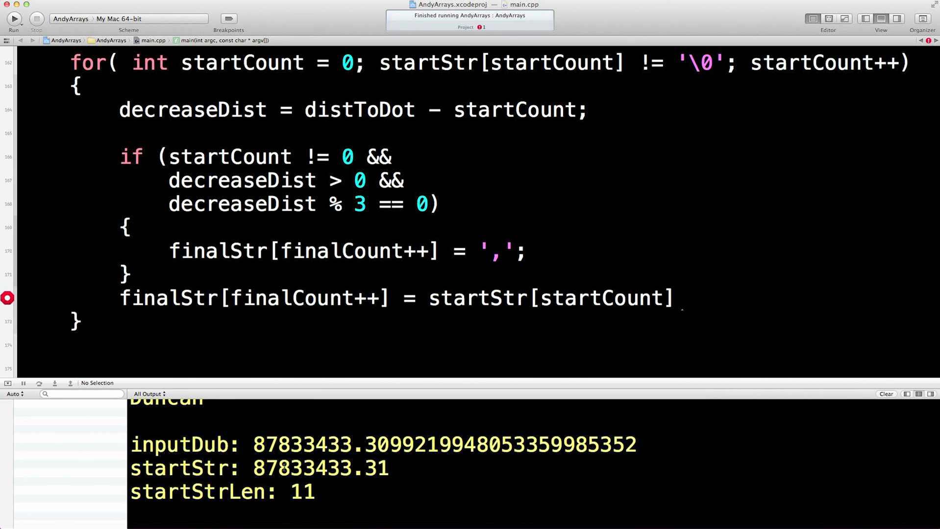
click(267, 468)
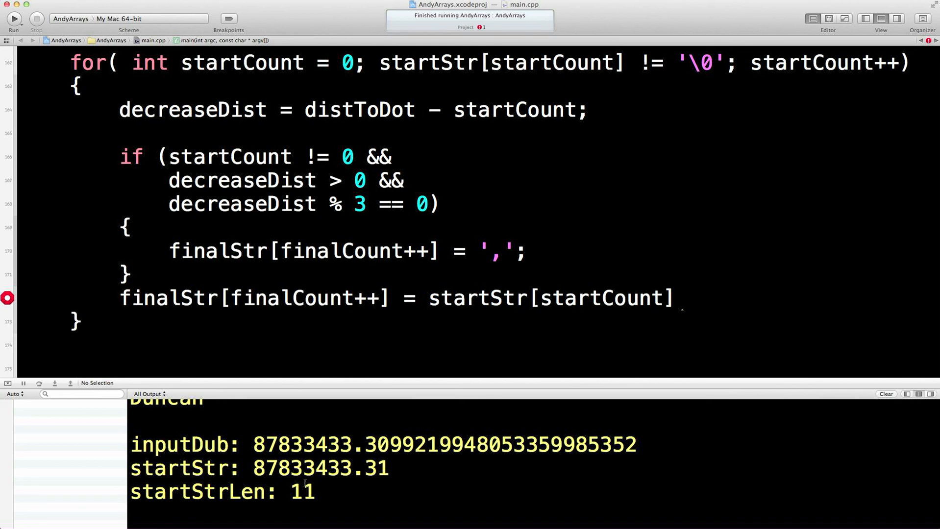
mouse_move(473, 179)
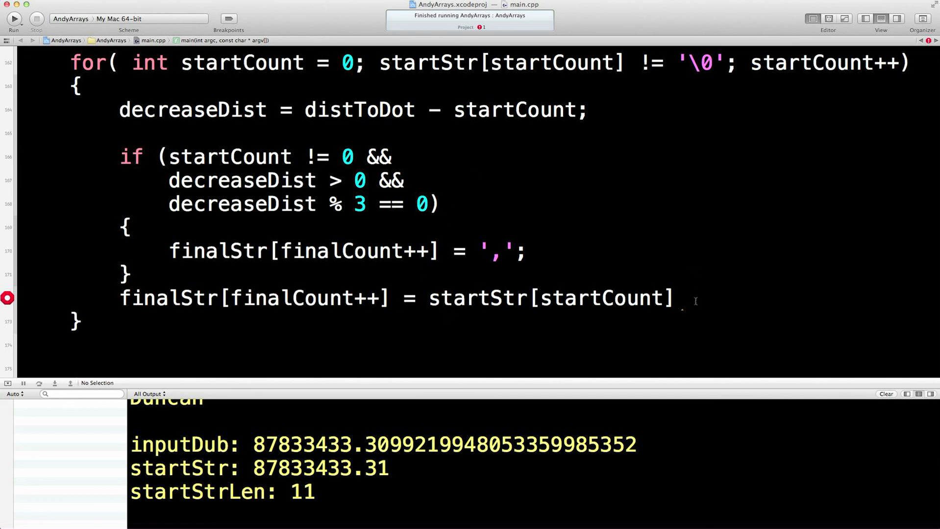
text(;)
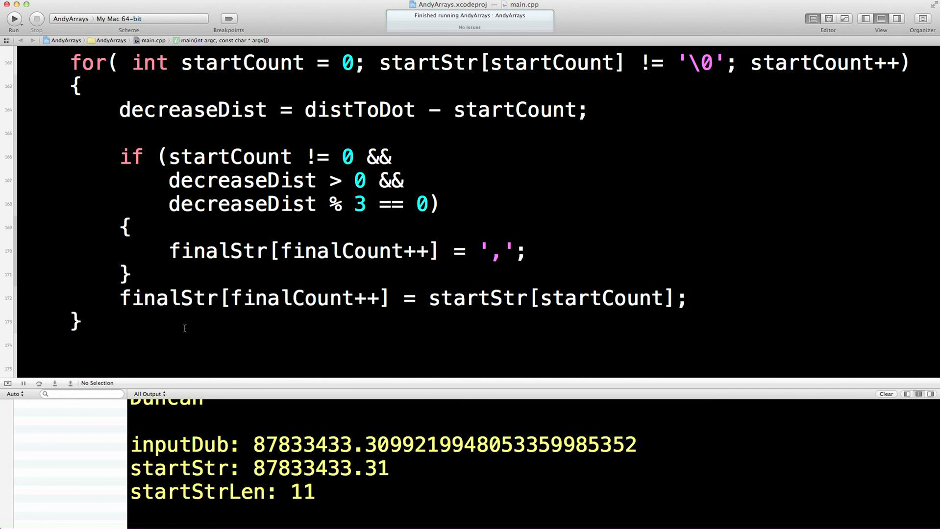
- Add 'cout << "finalStr: " << finalStr << endl;' after the loop
text(cout)
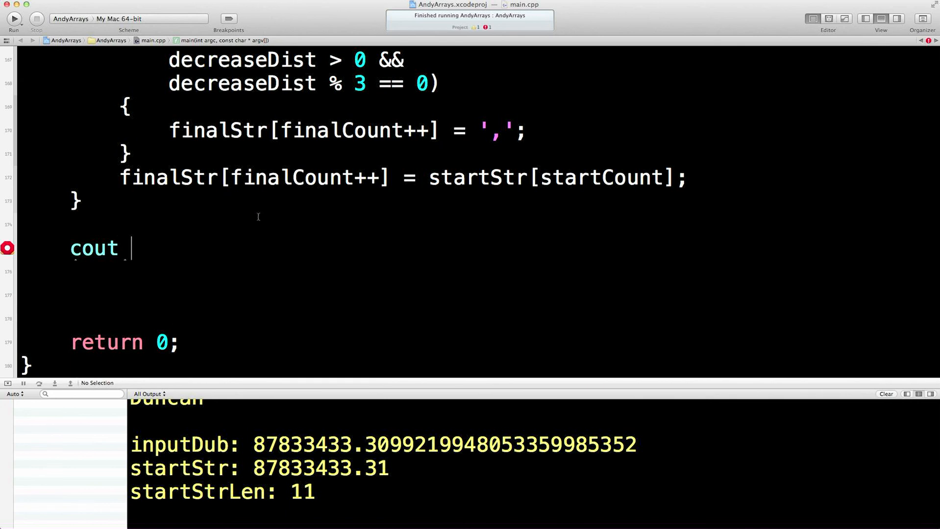
double_click(168, 177)
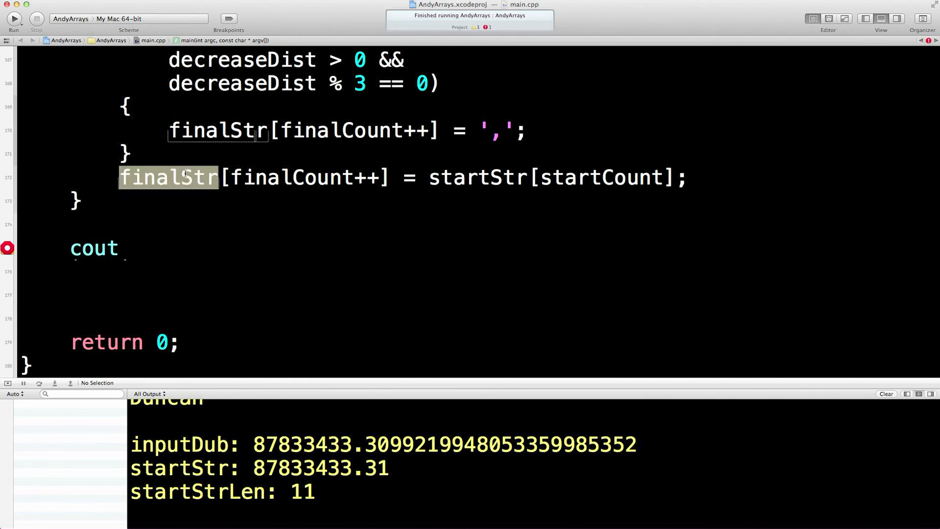
text(<<)
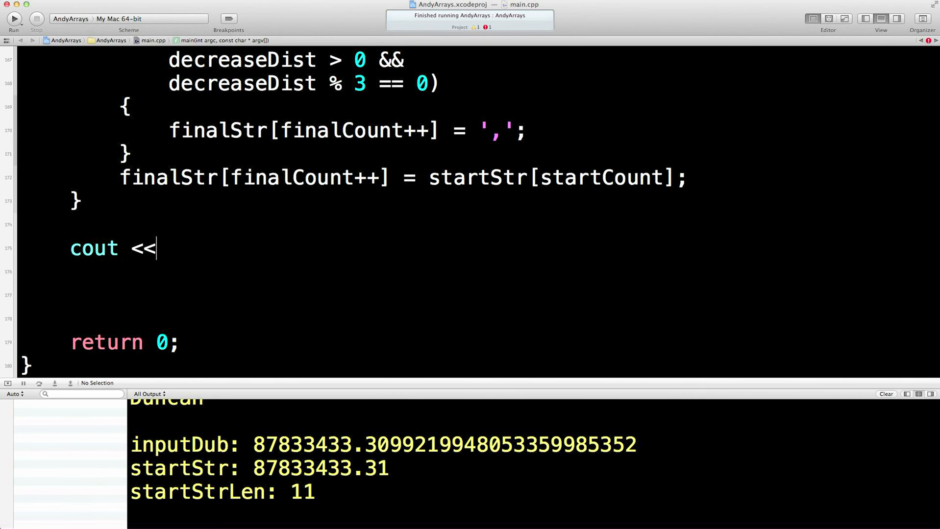
text(")
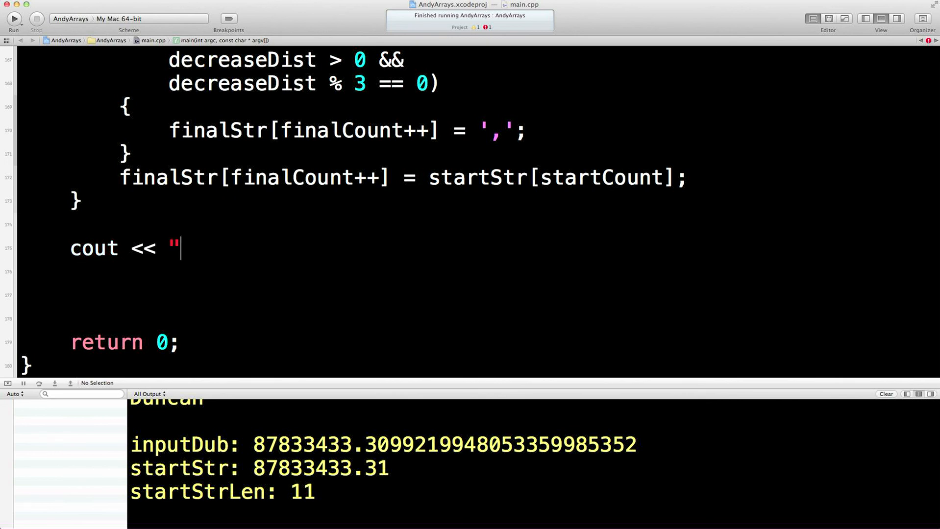
text(finalStr:)
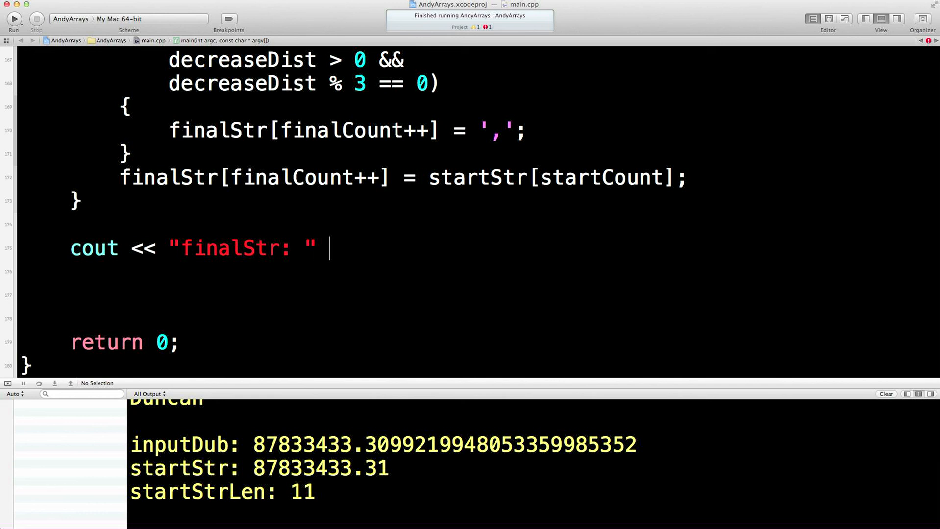
text(<< finalStr)
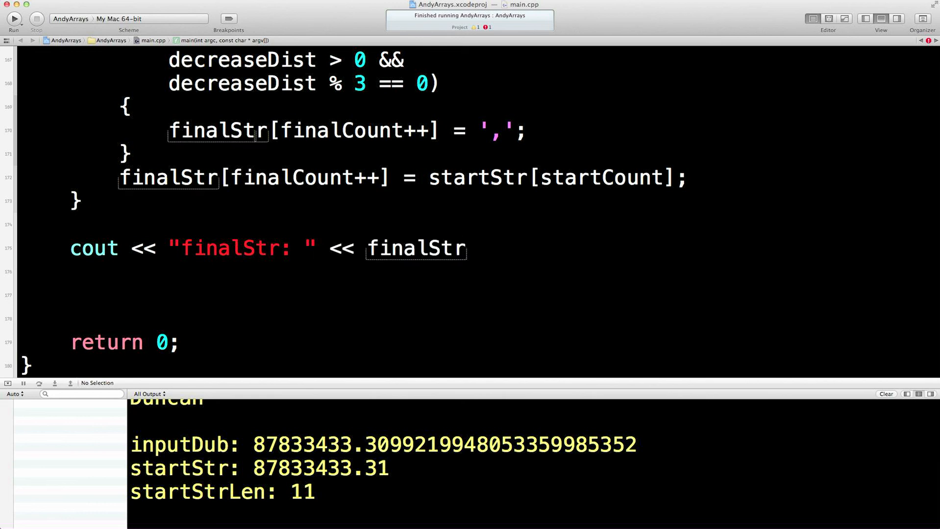
text(<<)
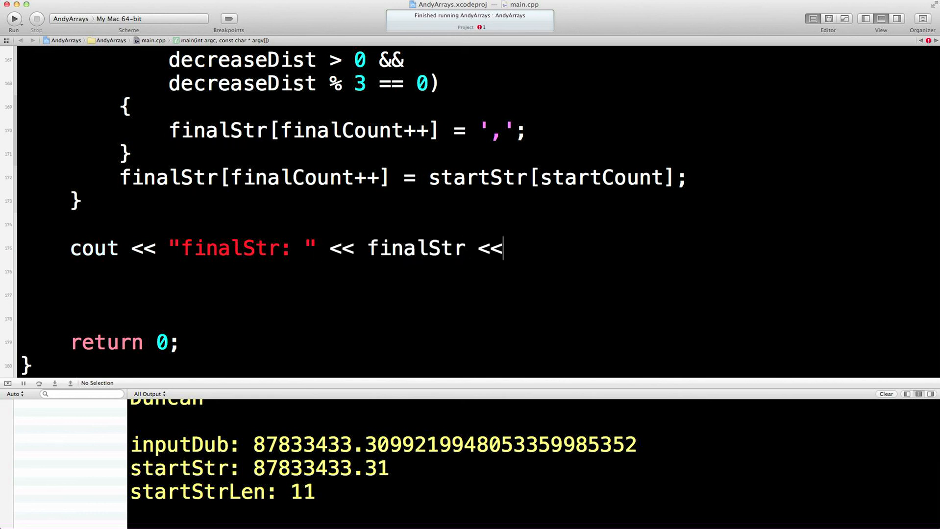
text(endl;)
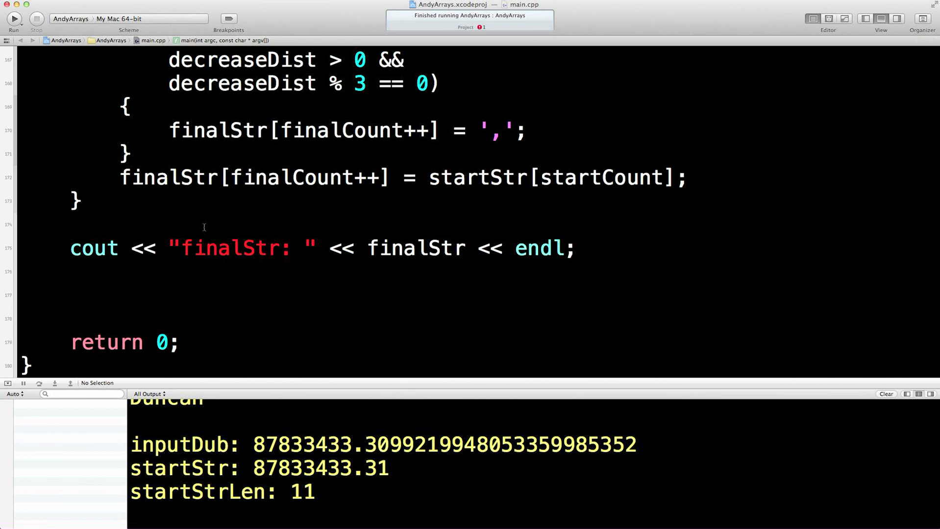
double_click(309, 177)
text(finalStr[finalCount++])
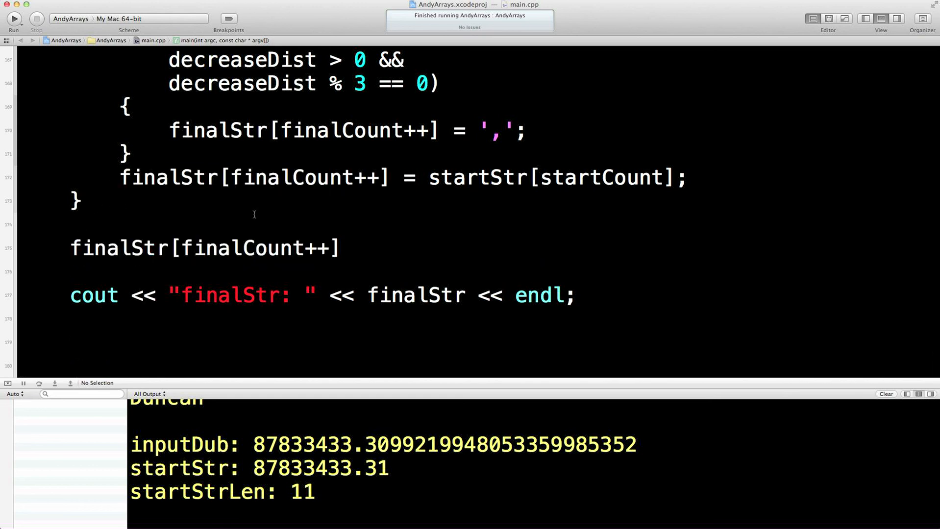
- Change the line to finalStr[finalCount] = '\0'; and run the program
key(Backspace)
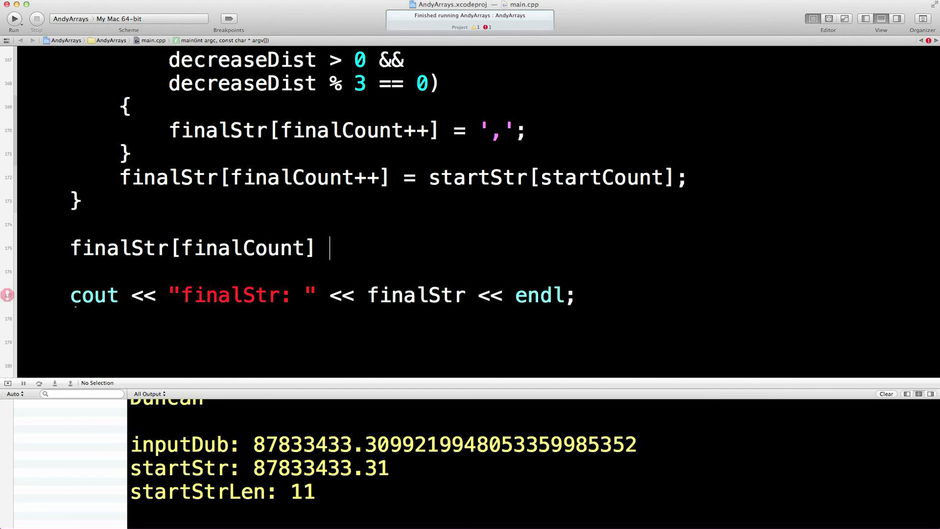
text(=)
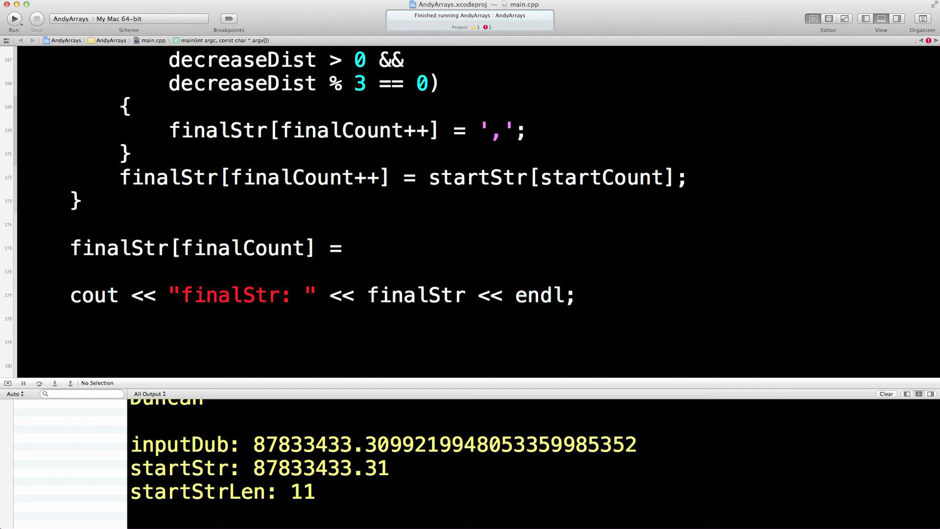
text('\0';)
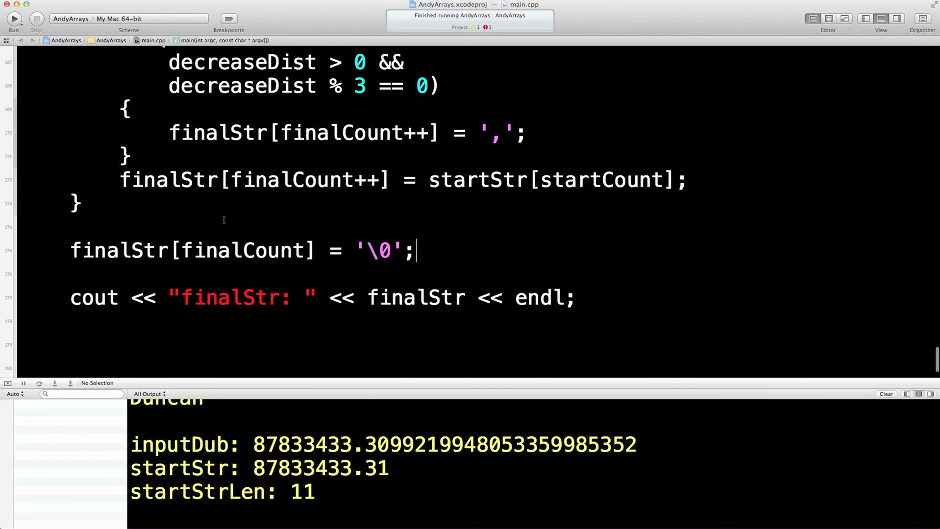
scroll(down, 3)
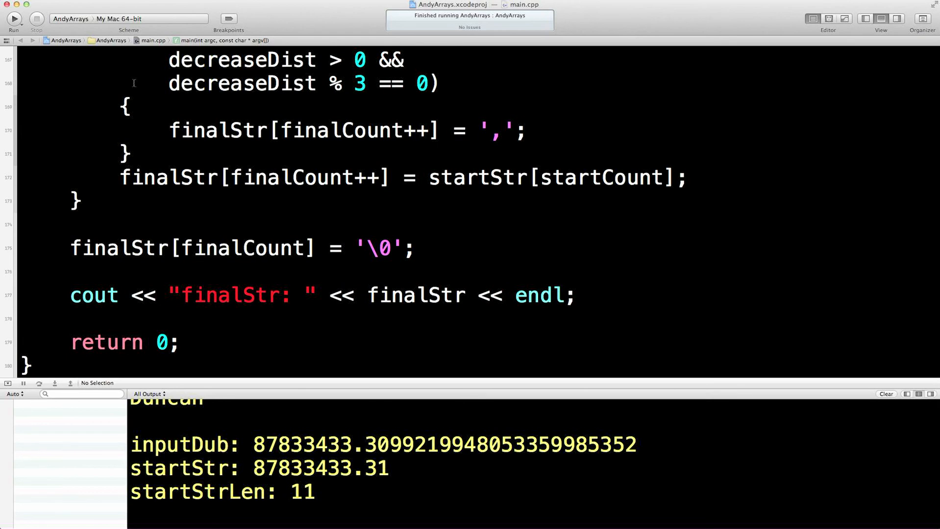
click(14, 18)
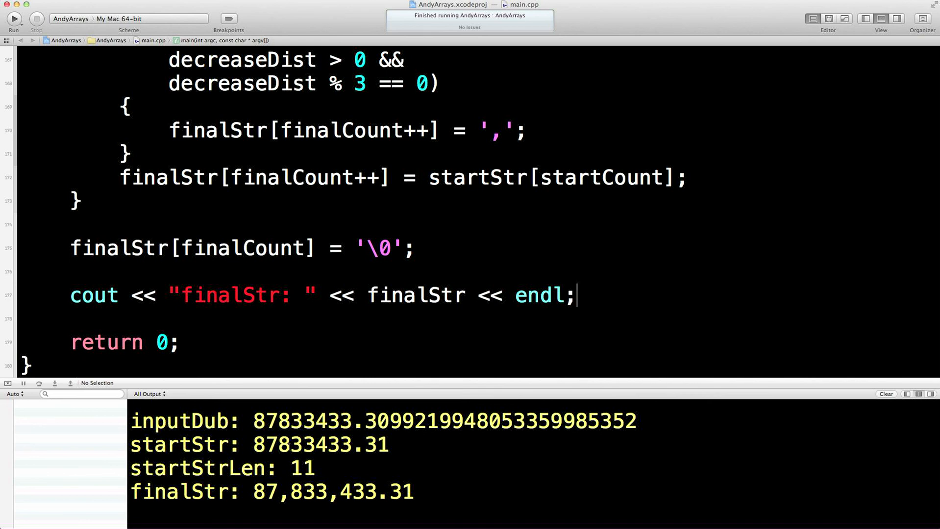
- Compare the console's digit groups in 87,833,433.31, then hide the debug area
double_click(339, 444)
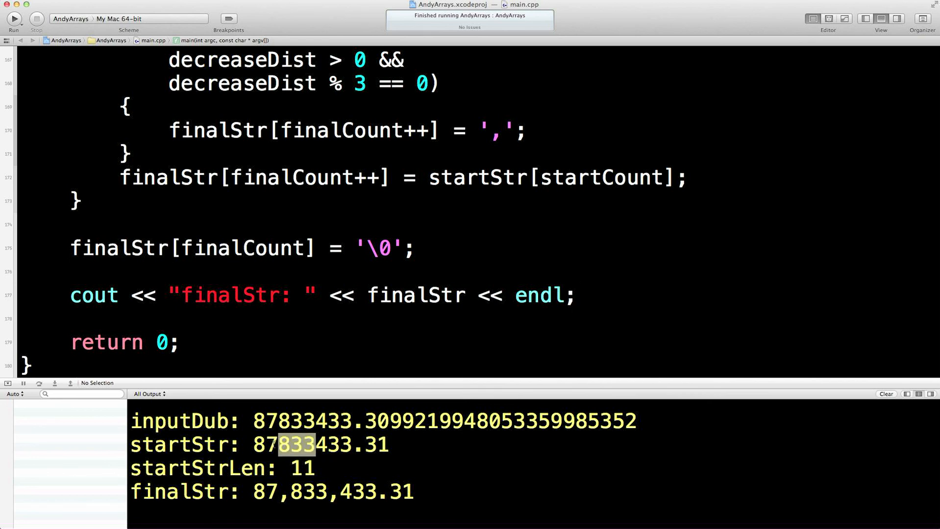
double_click(263, 492)
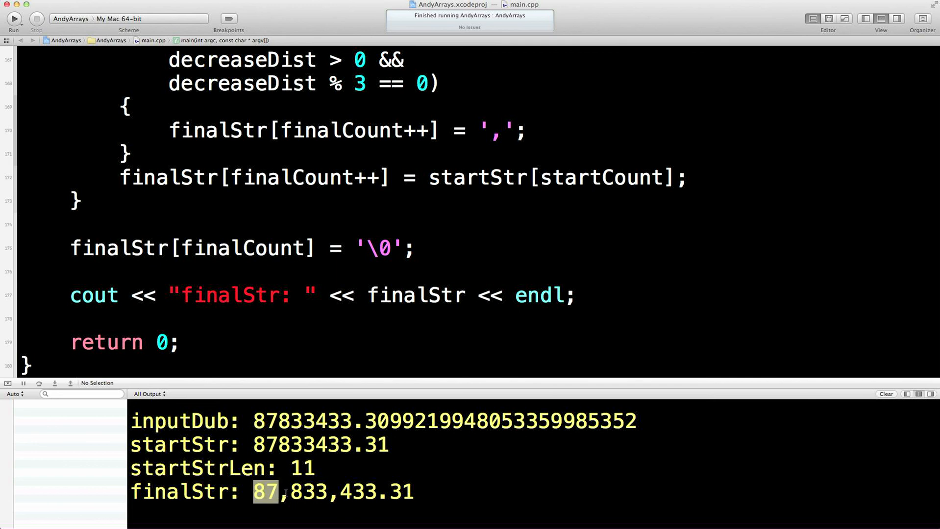
double_click(364, 492)
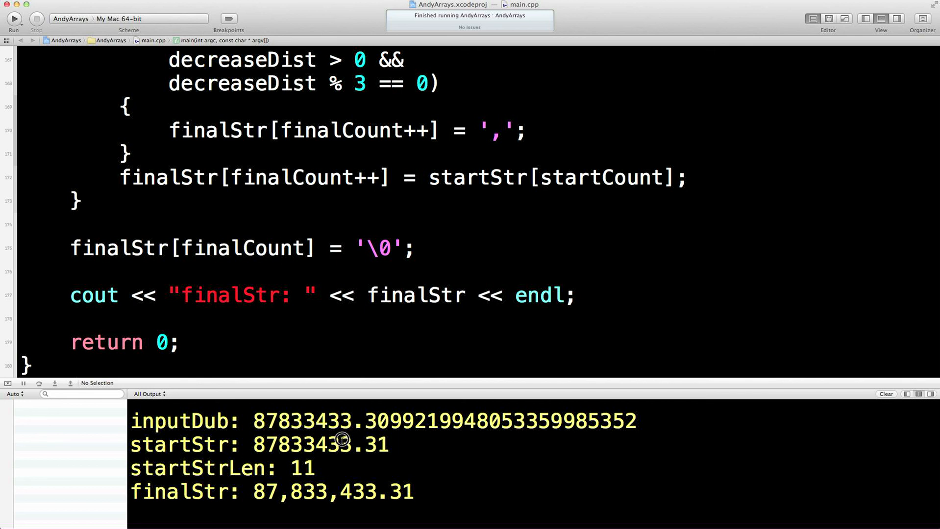
double_click(300, 445)
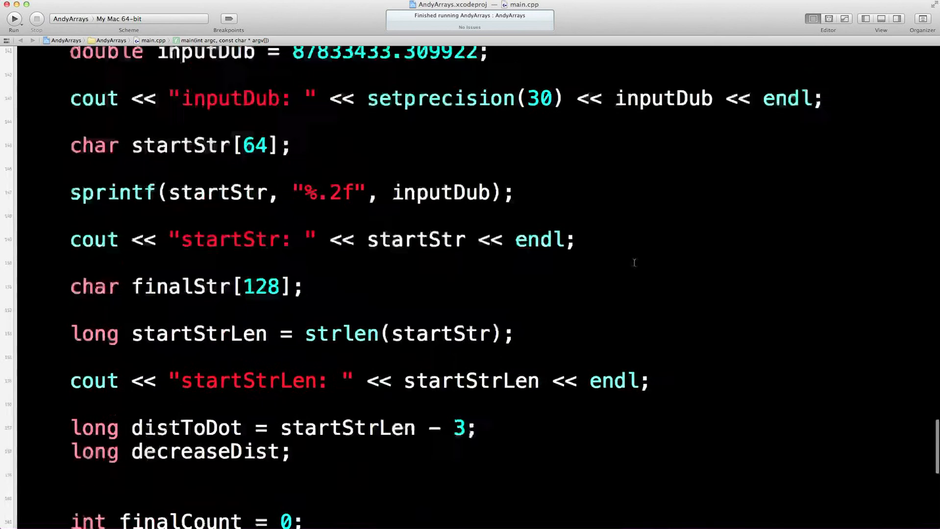
- Rerun main.cpp and confirm the console prints finalStr: 87,833,433.31 with commas
scroll(down, 3)
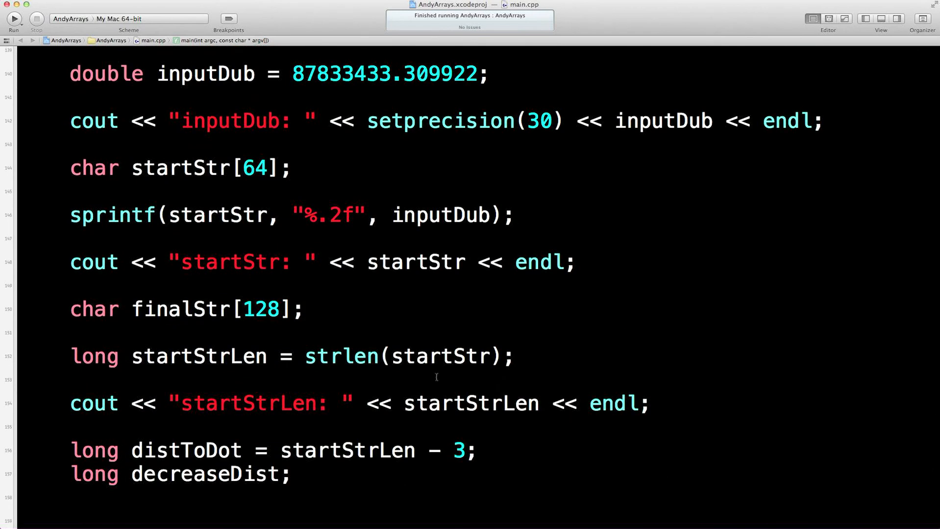
scroll(down, 3)
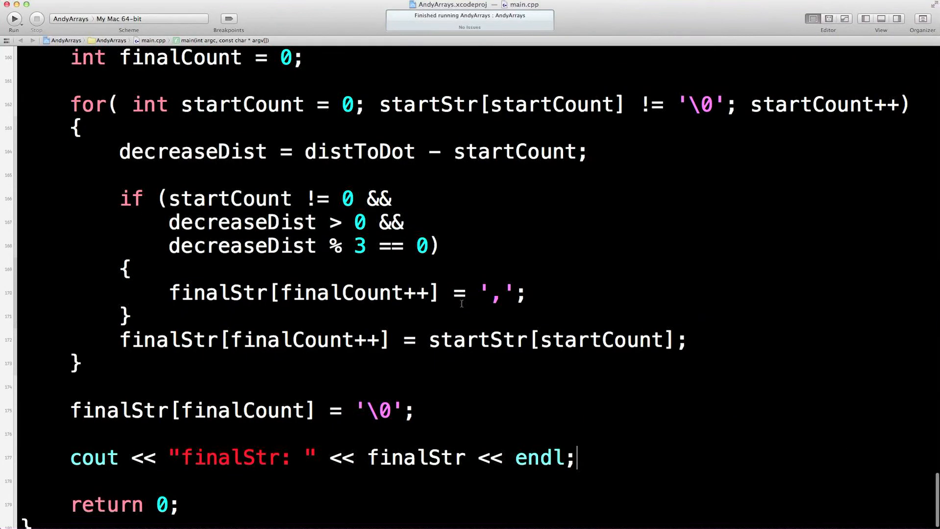
scroll(down, 3)
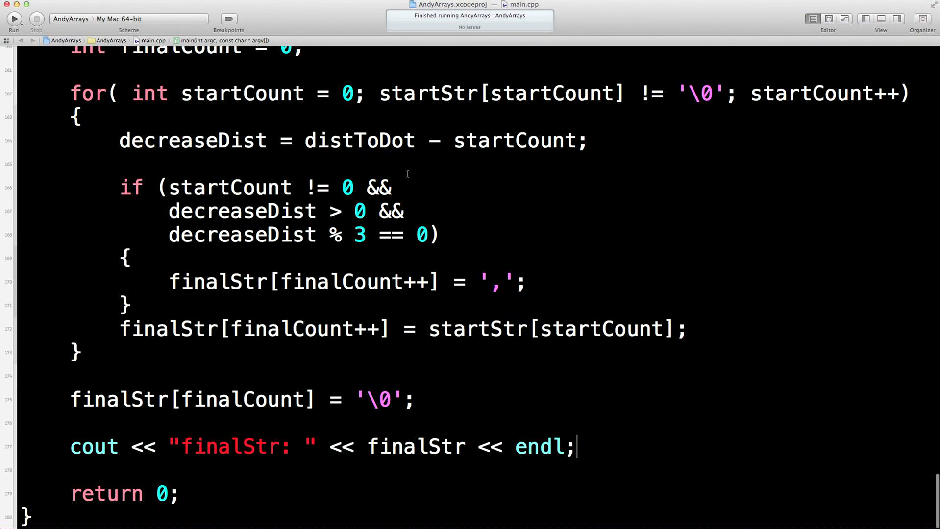
double_click(322, 187)
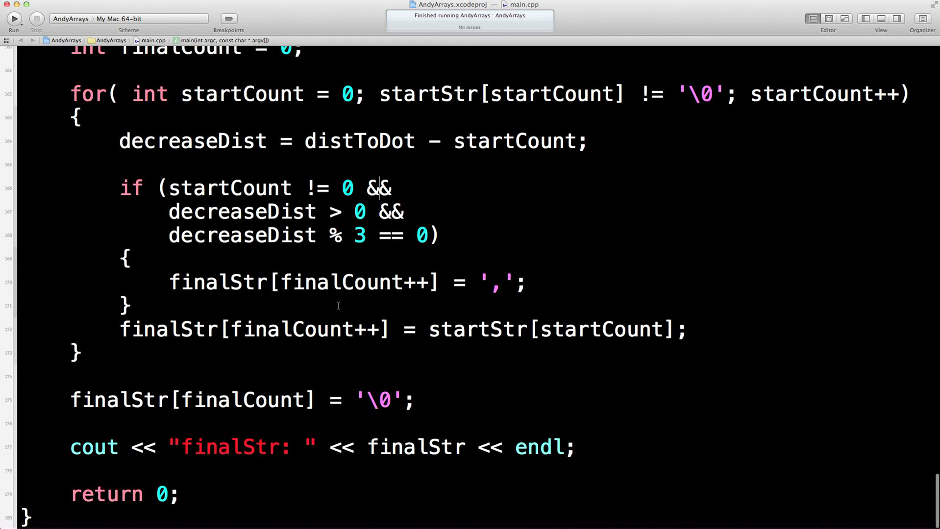
scroll(up, 3)
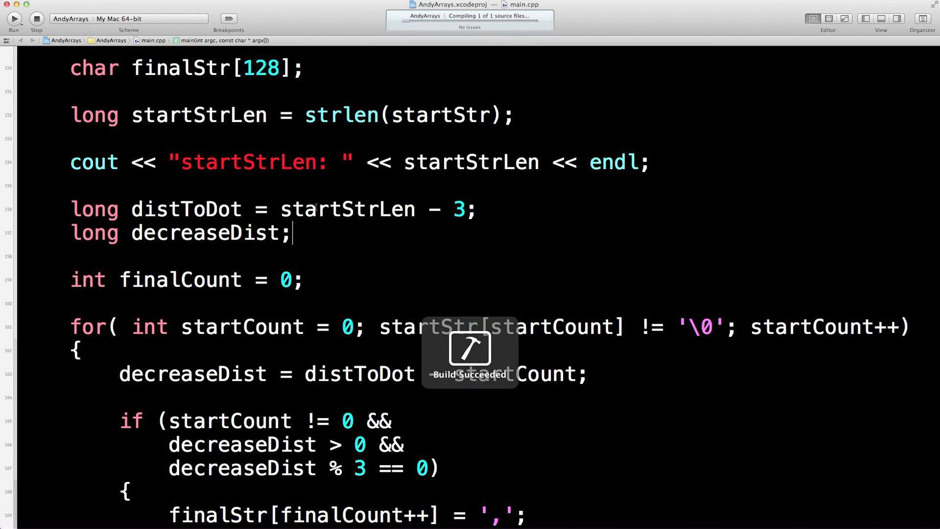
click(14, 19)
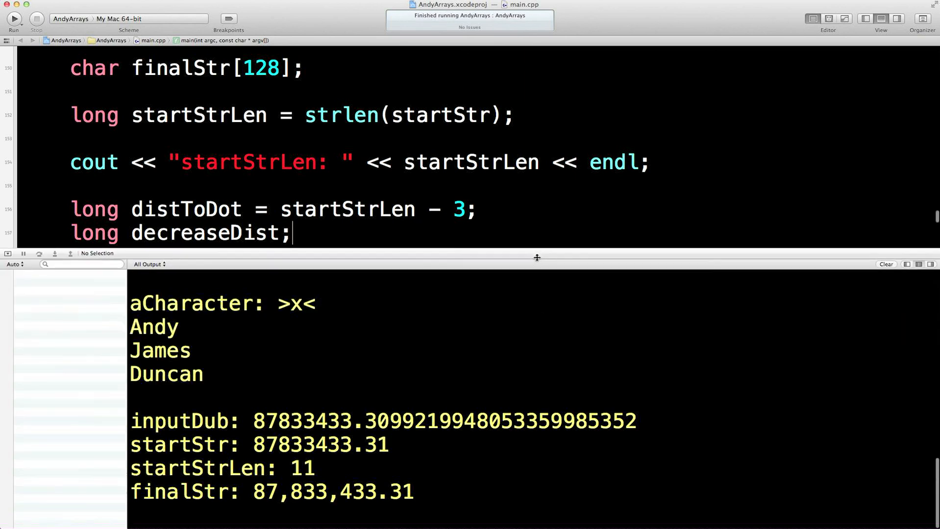
scroll(down, 3)
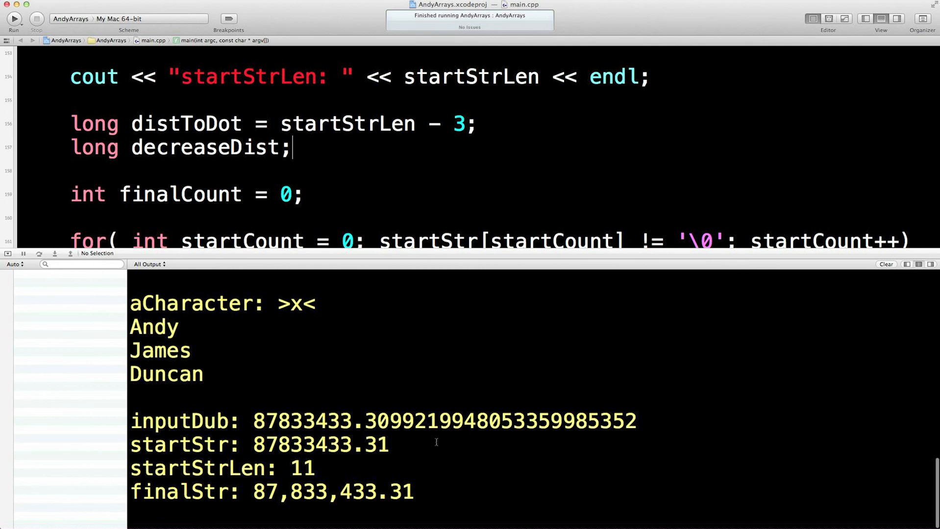